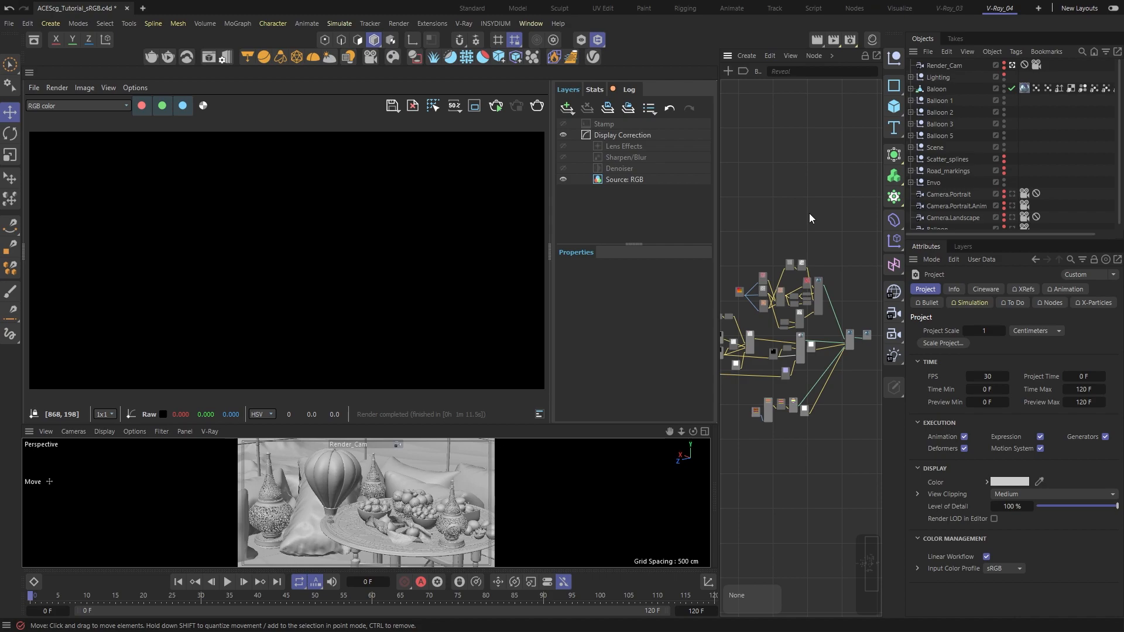
mouse_move(840, 174)
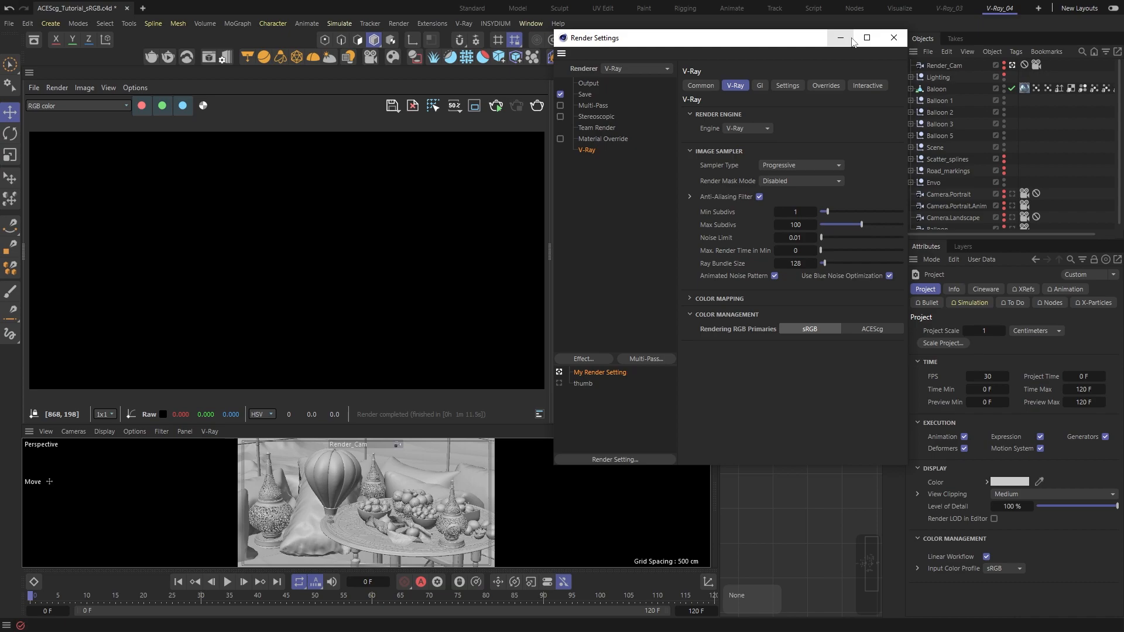
mouse_move(819, 234)
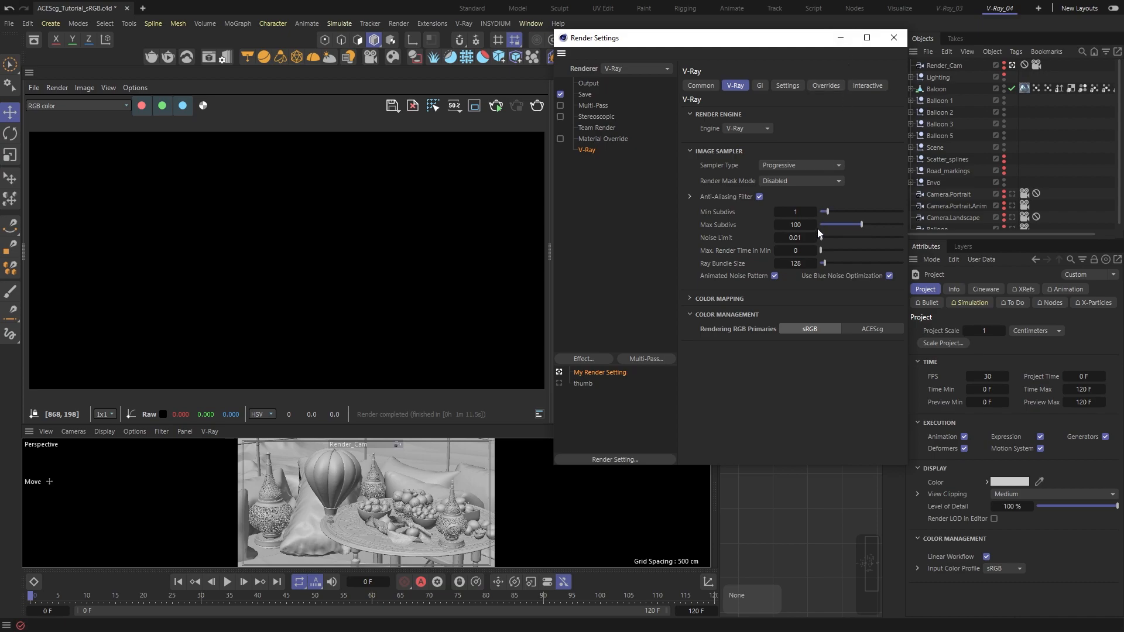
mouse_move(740, 319)
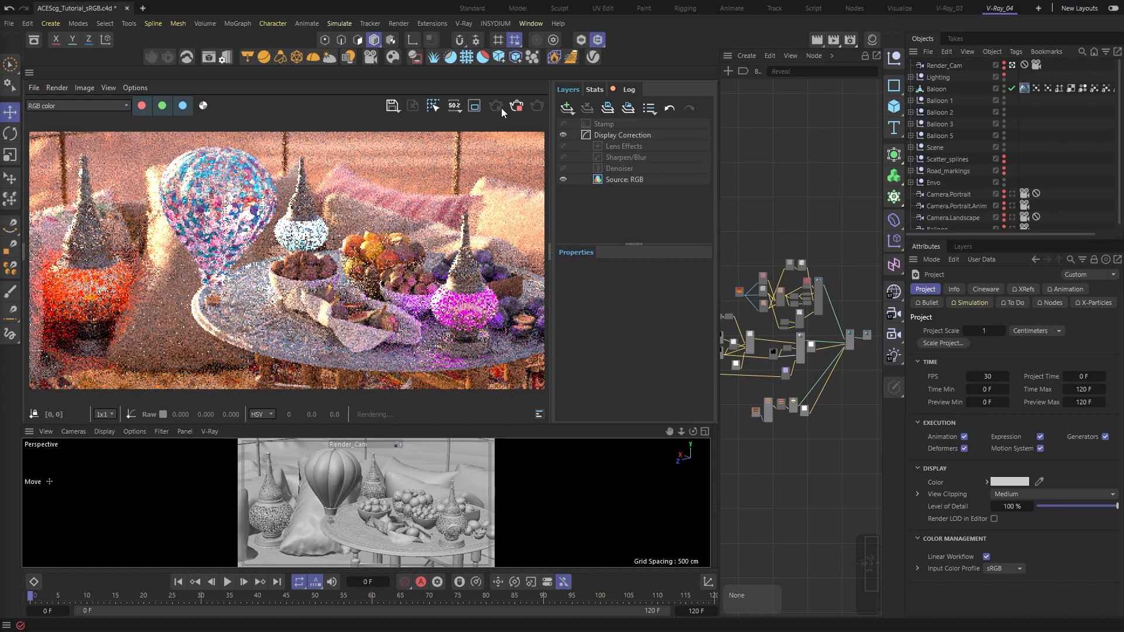
Switch the VFB Display Correction to OCIO and load the ACES 1.3 cg-config file
left_click(622, 135)
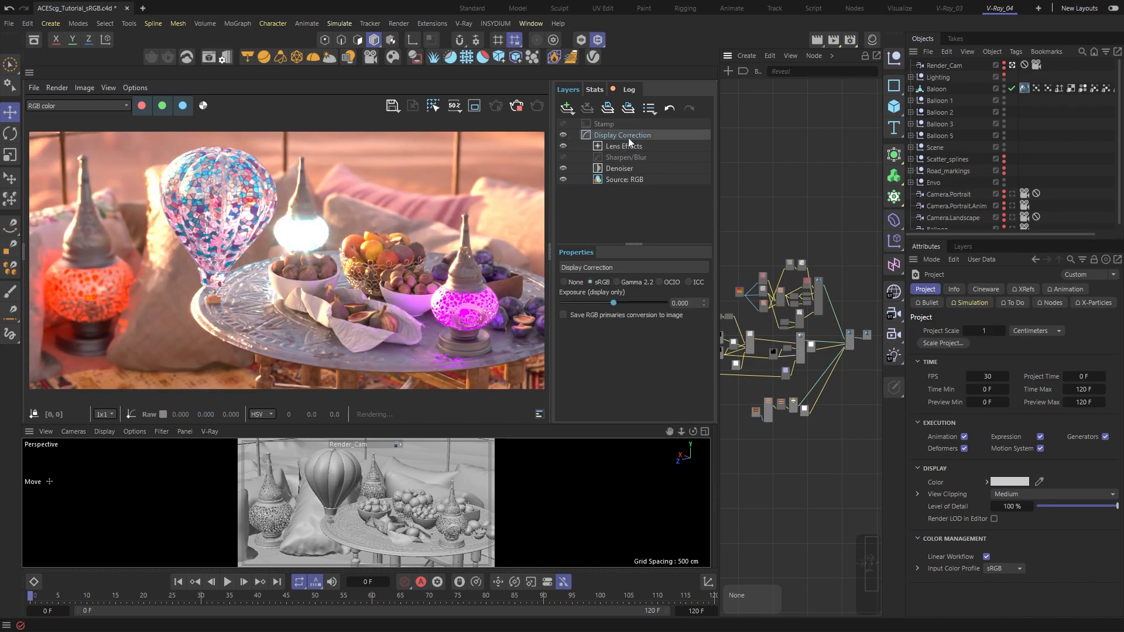
left_click(592, 283)
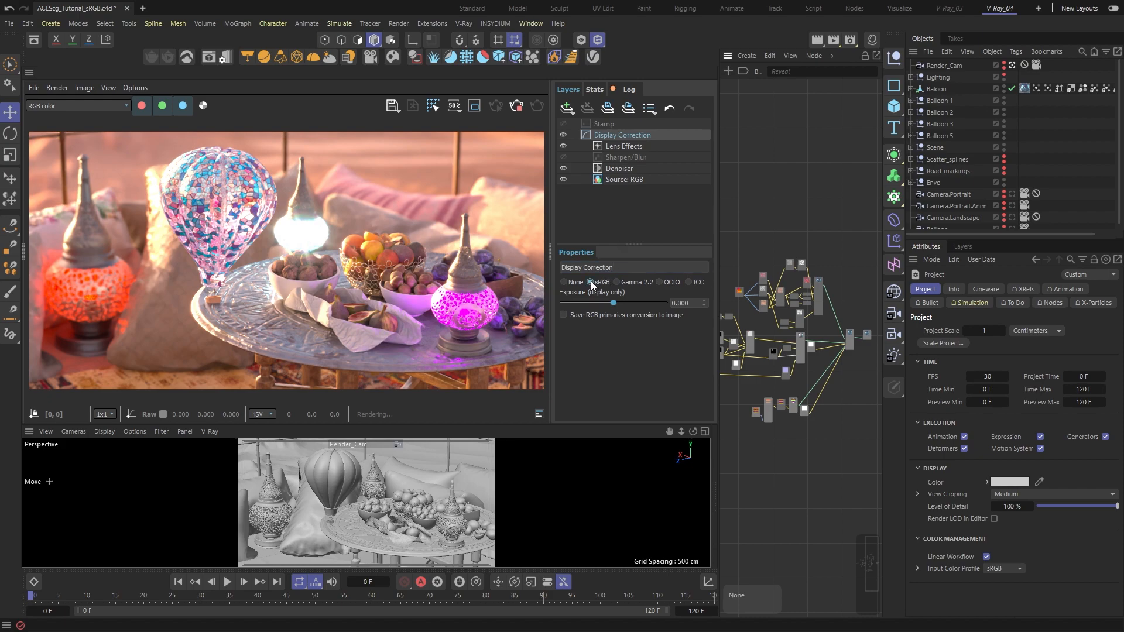
left_click(658, 282)
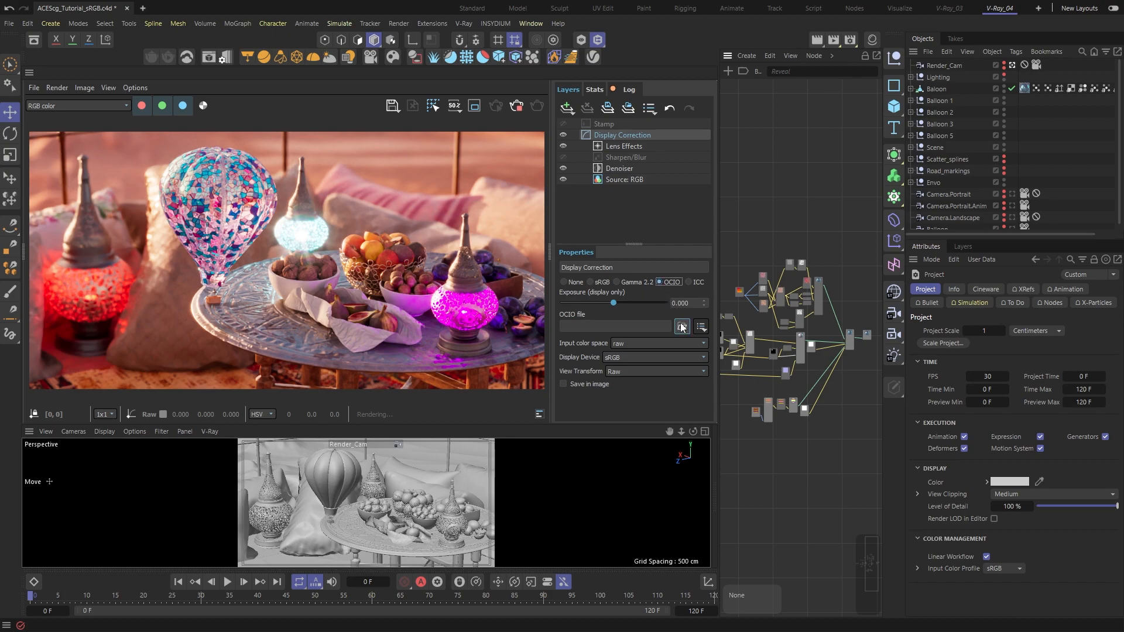
left_click(681, 327)
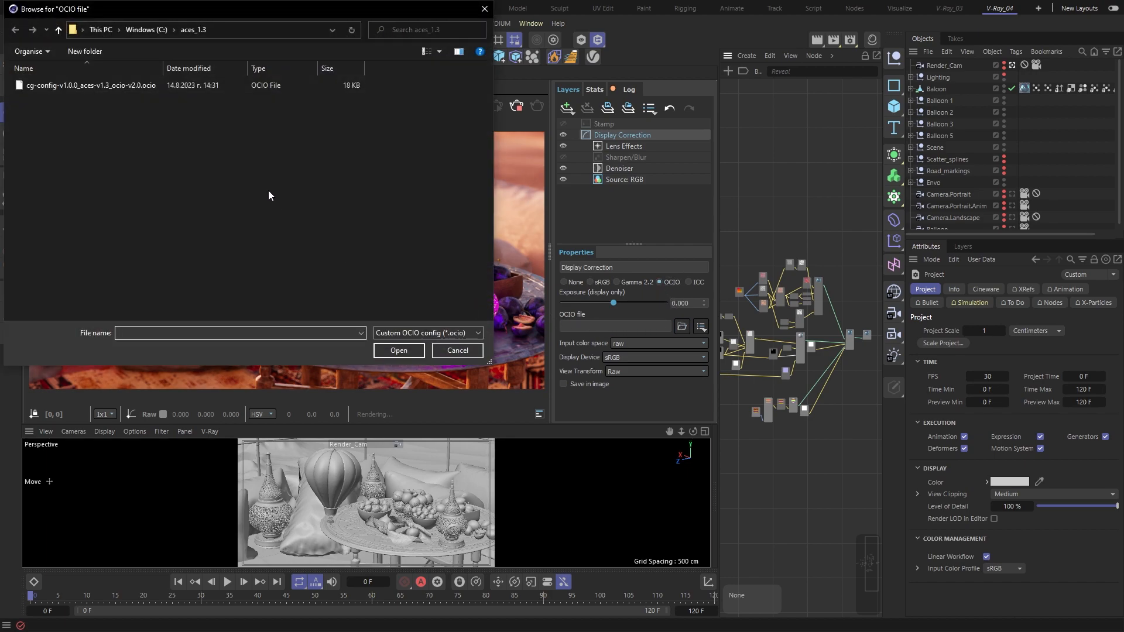
left_click(90, 84)
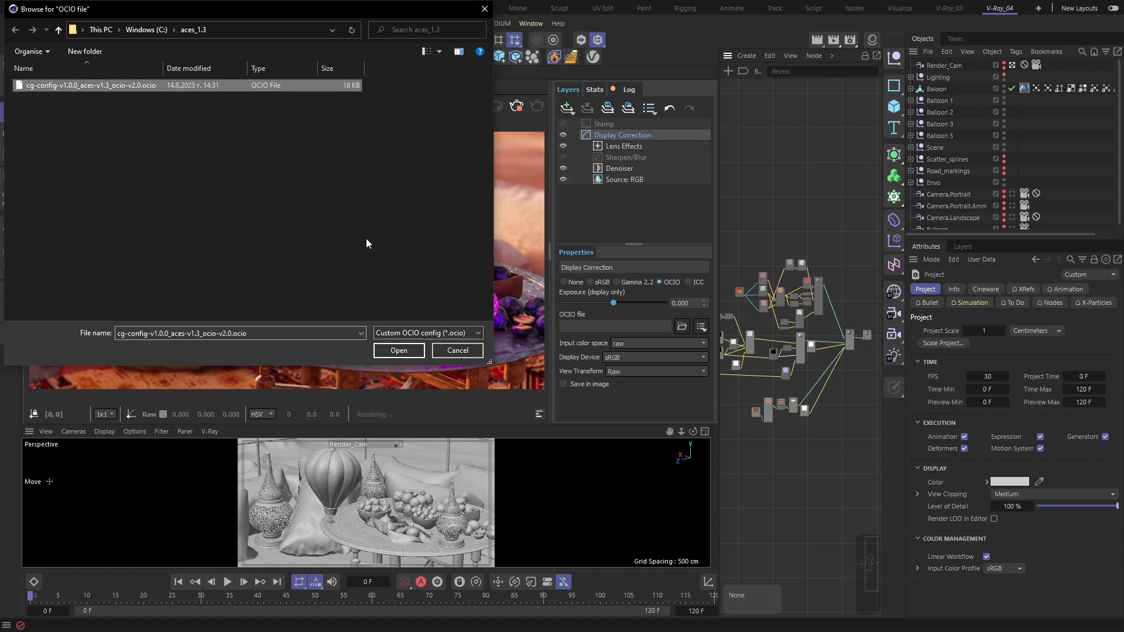
left_click(398, 350)
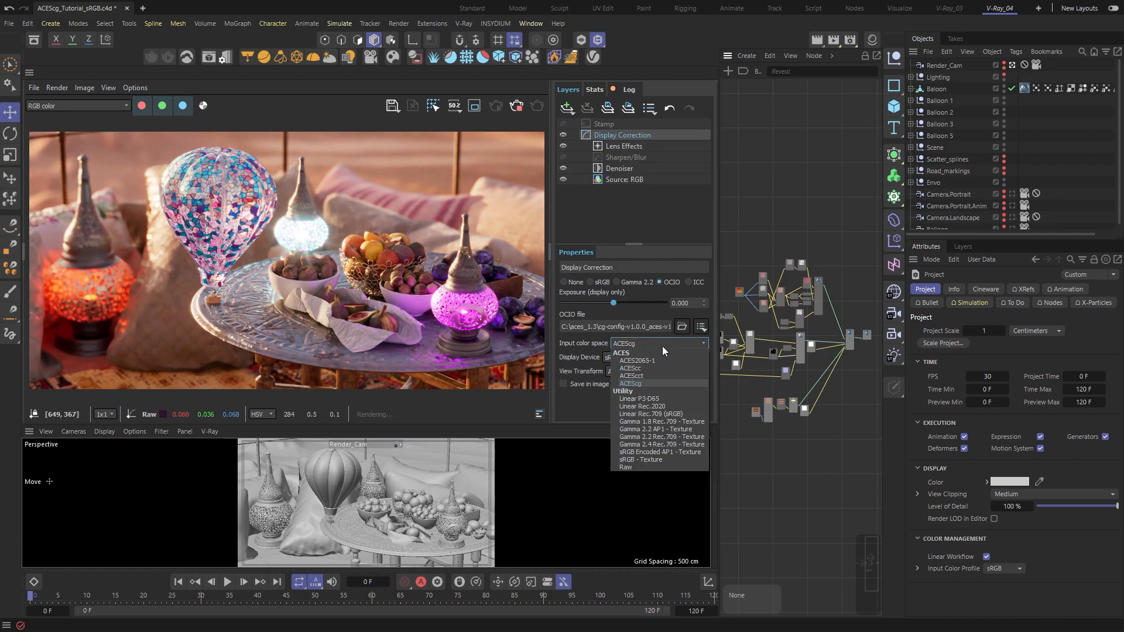
mouse_move(656, 387)
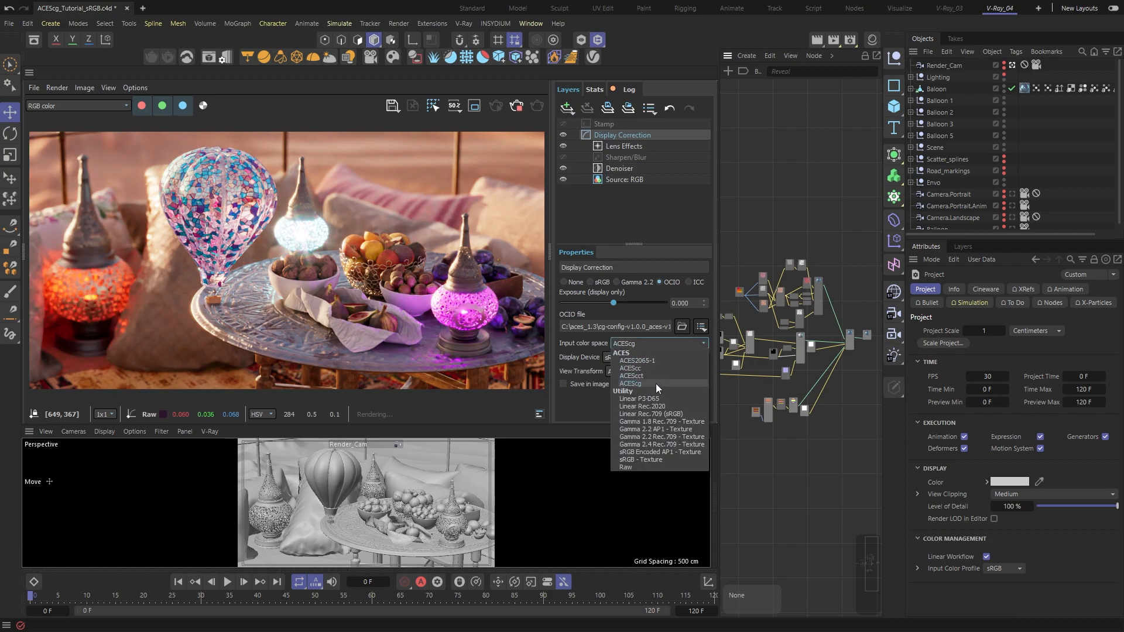
Set the OCIO input colour space to ACEScg and the view transform to ACES 1.0 SDR Video
left_click(630, 384)
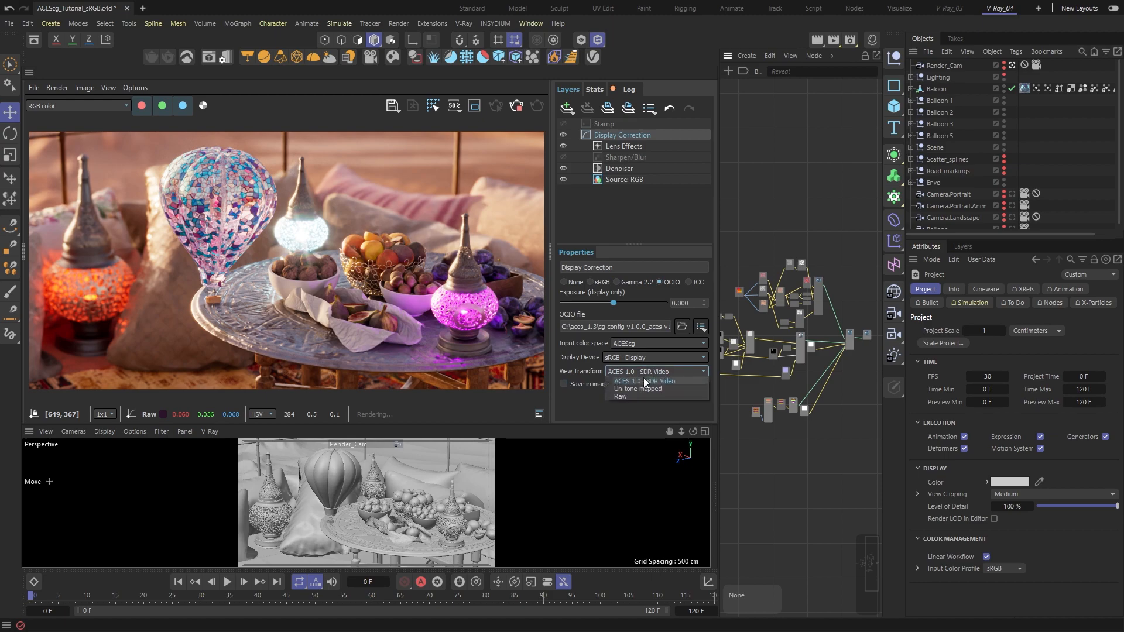
left_click(653, 381)
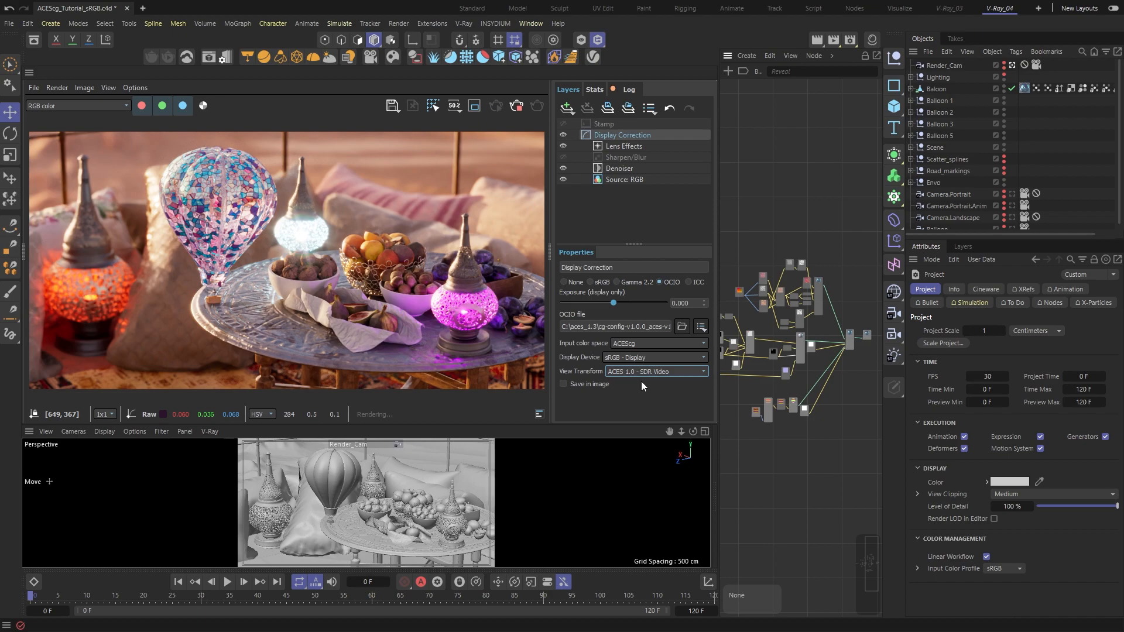
mouse_move(349, 88)
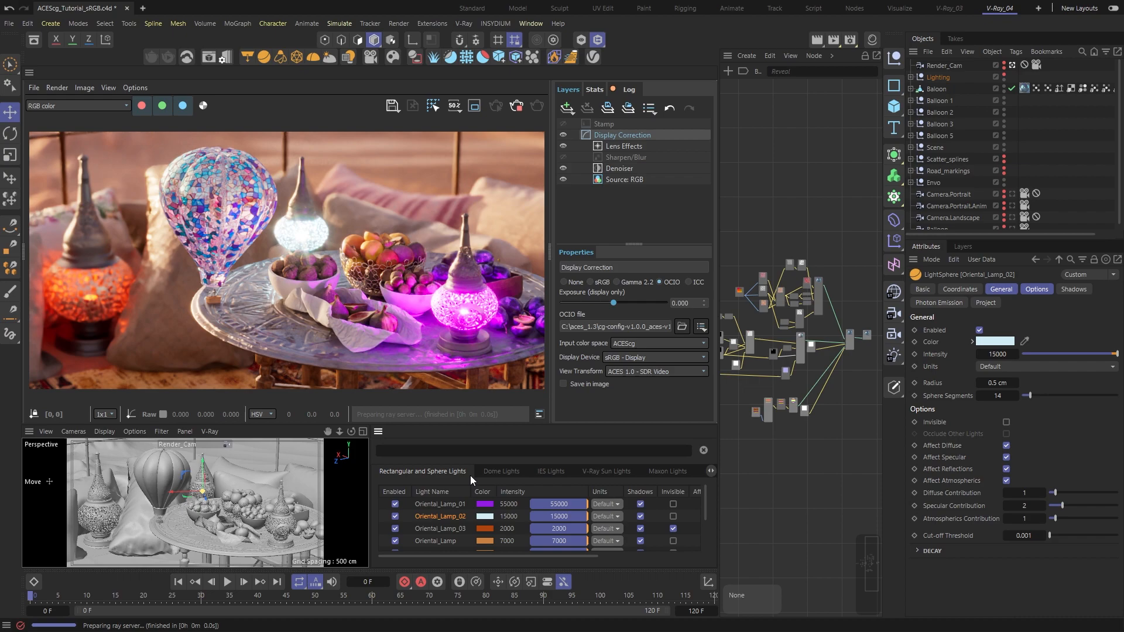
Bring up the V-Ray Light Lister with the rectangular and sphere lights' colours and intensities
left_click(483, 517)
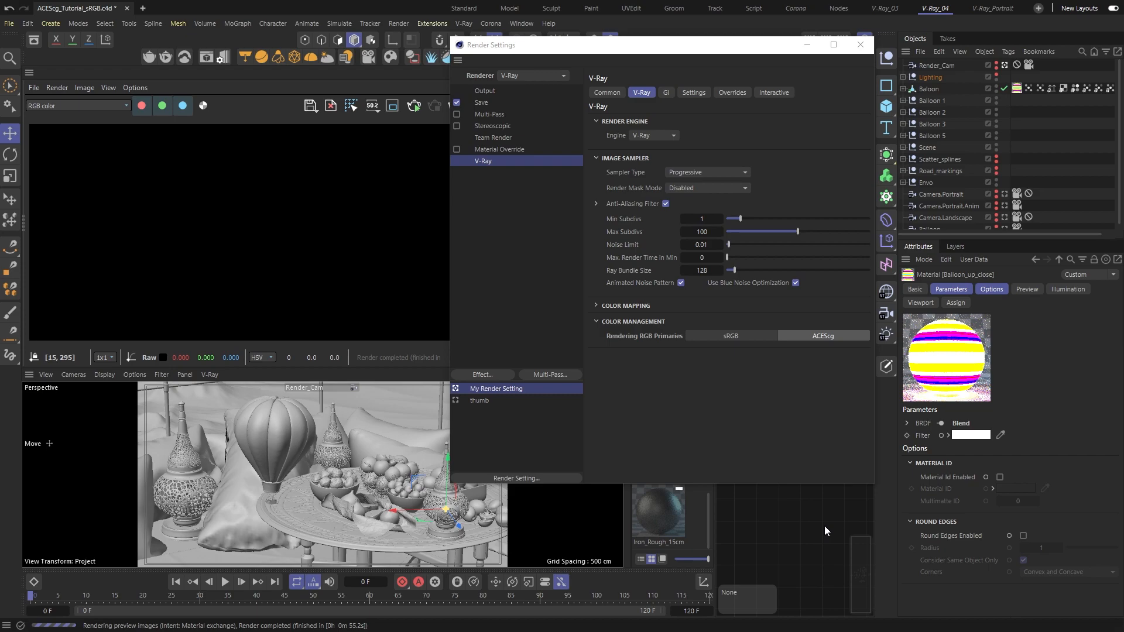
mouse_move(838, 524)
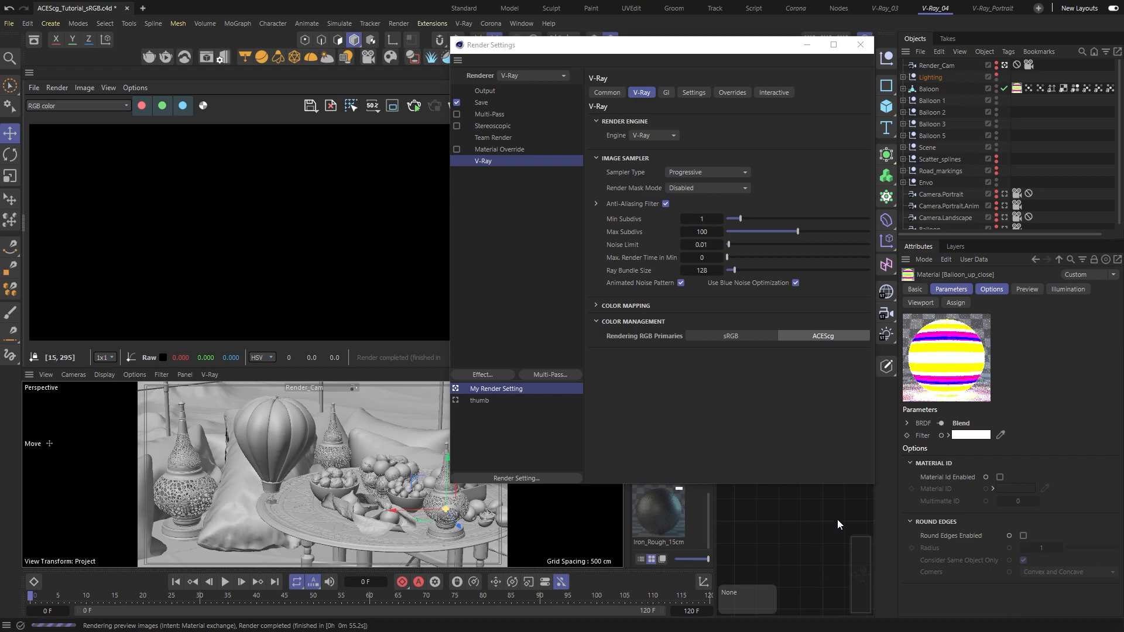
mouse_move(940, 272)
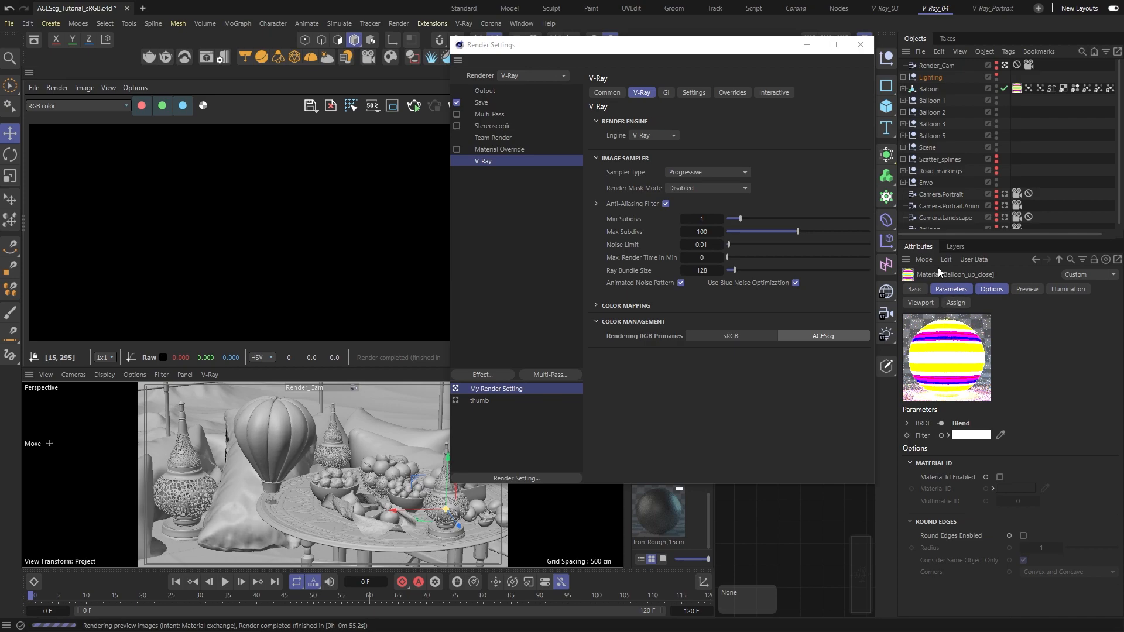
Set the project's Color Management to OpenColorIO with the ACES preset (ACEScg render space, ACES 1.0 SDR-video view)
left_click(924, 258)
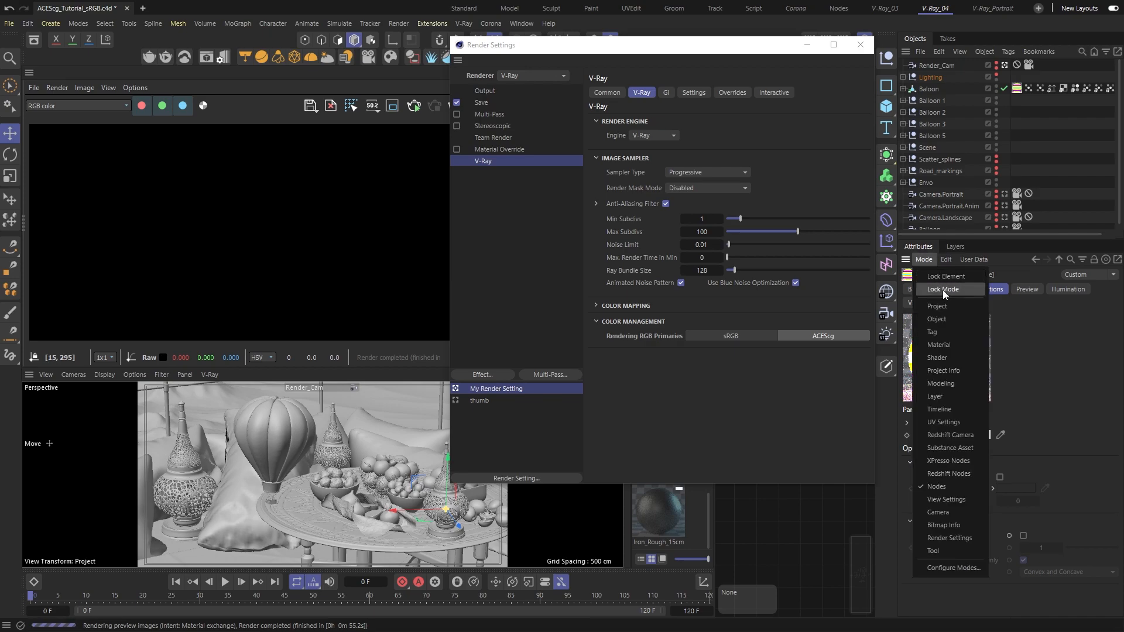
left_click(937, 305)
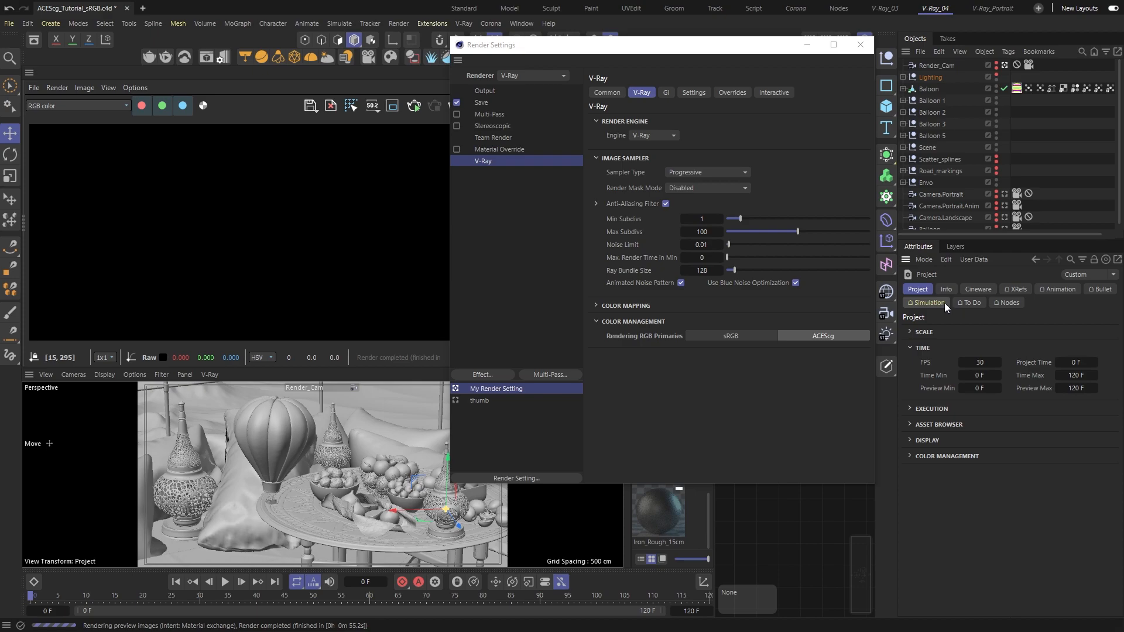
mouse_move(964, 417)
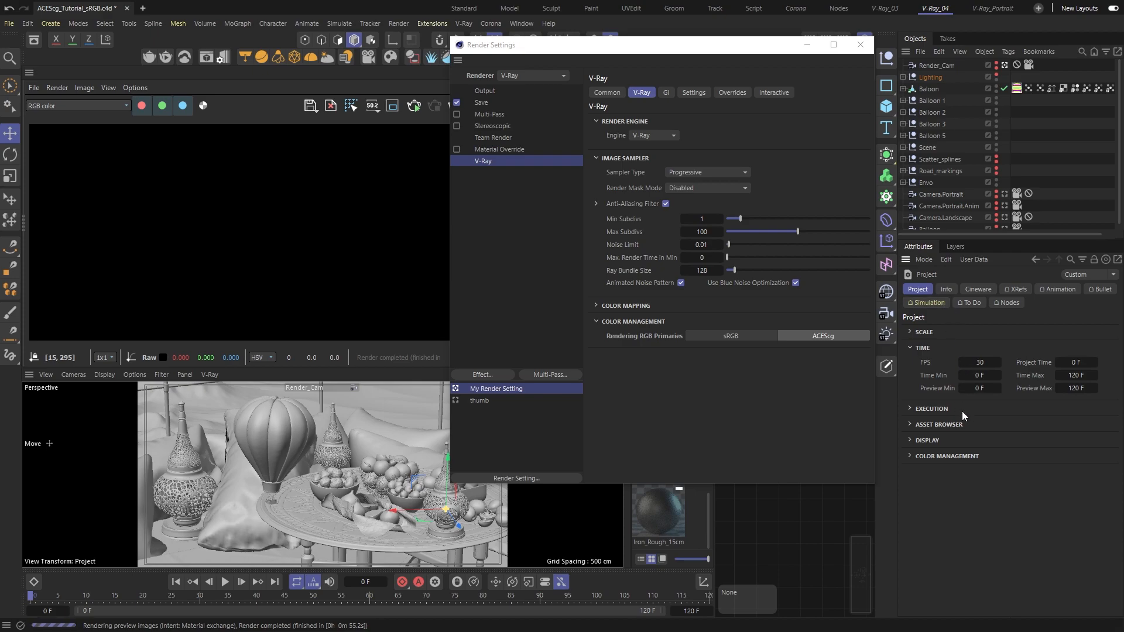
left_click(948, 456)
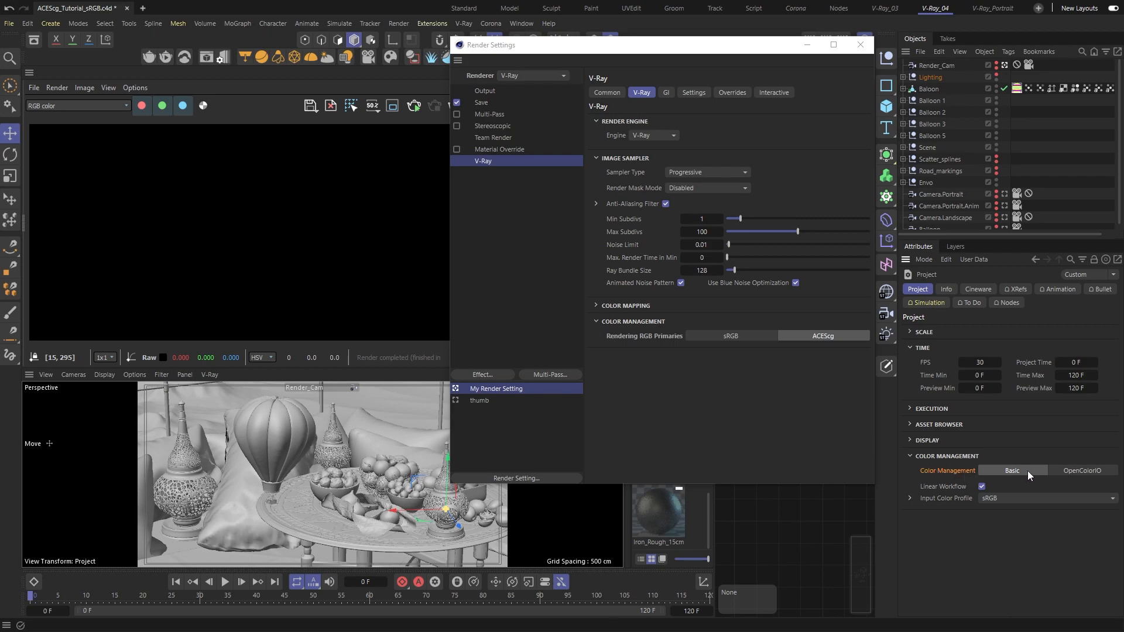
mouse_move(1088, 475)
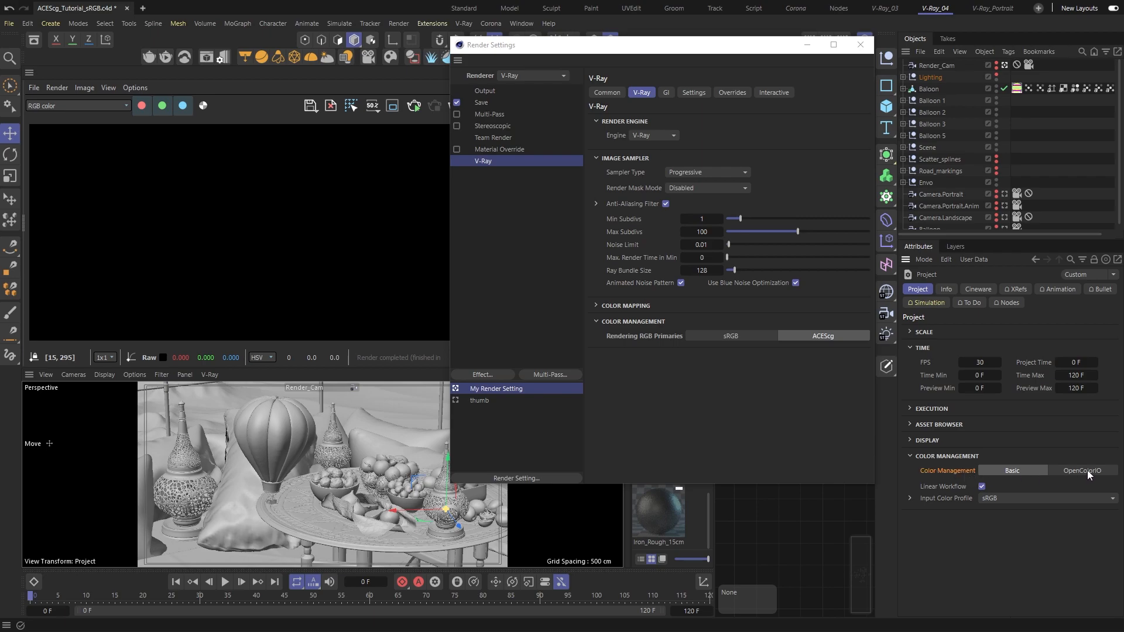
left_click(1082, 471)
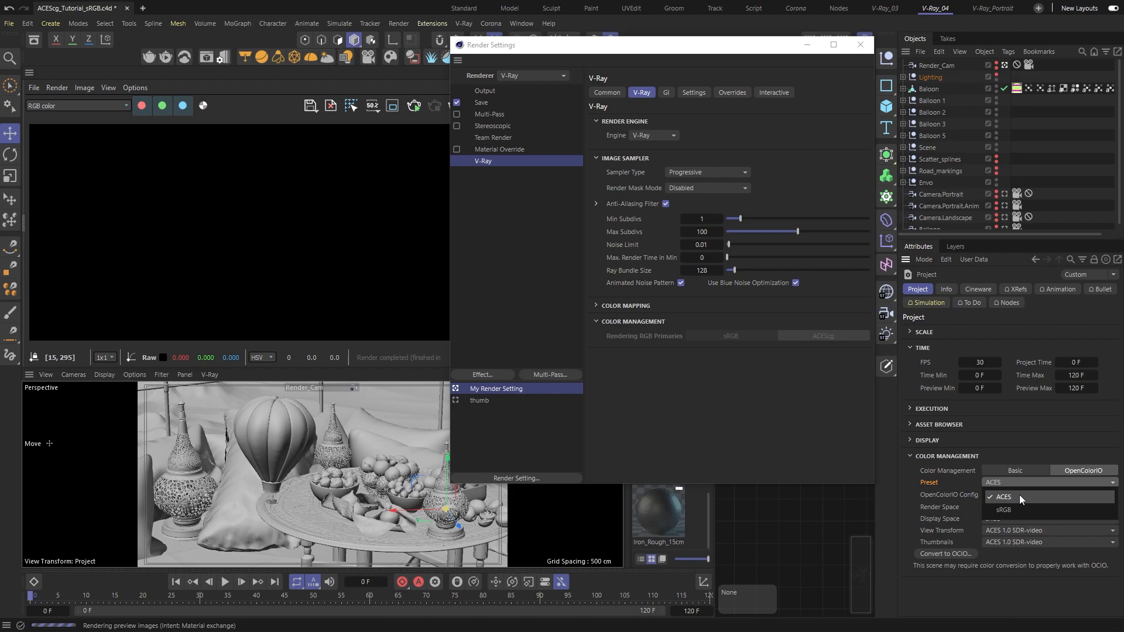
left_click(1004, 496)
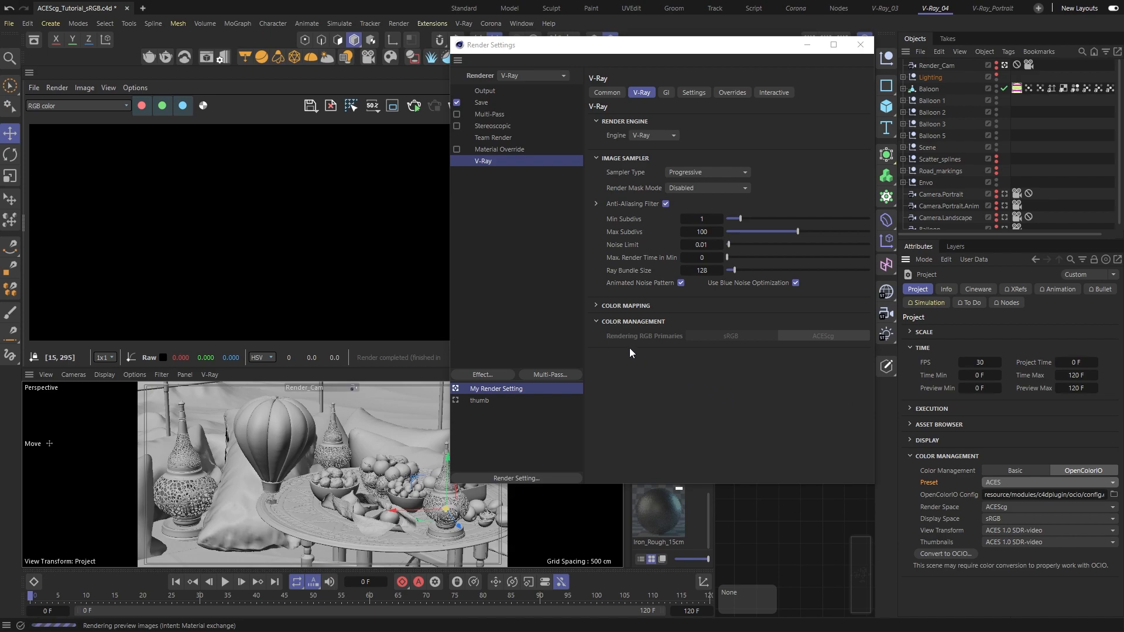
mouse_move(829, 352)
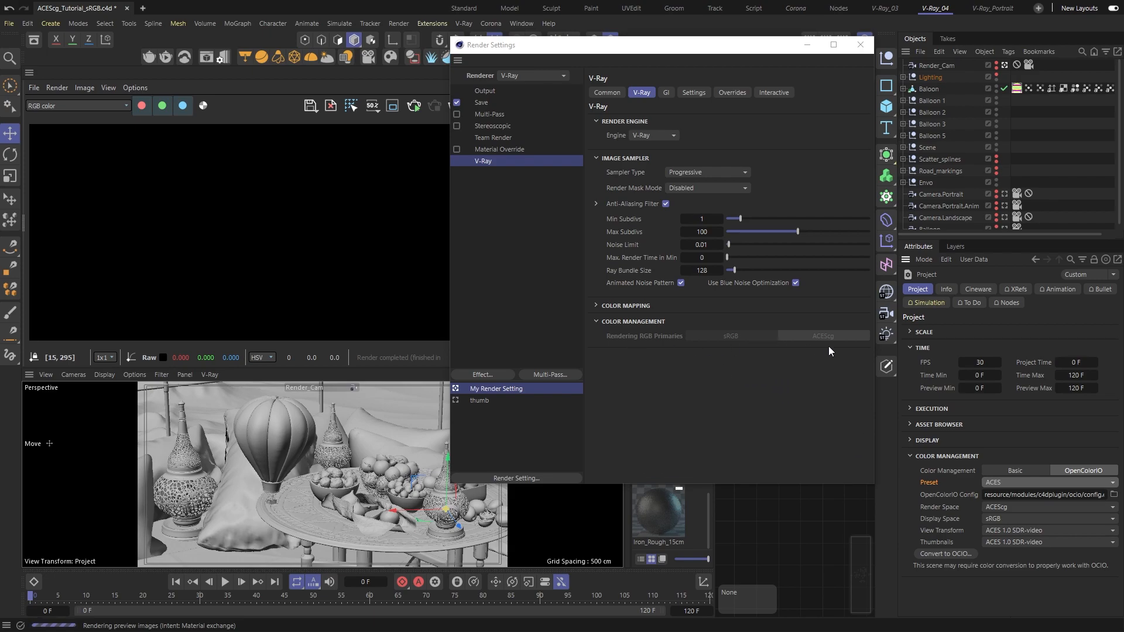
mouse_move(854, 244)
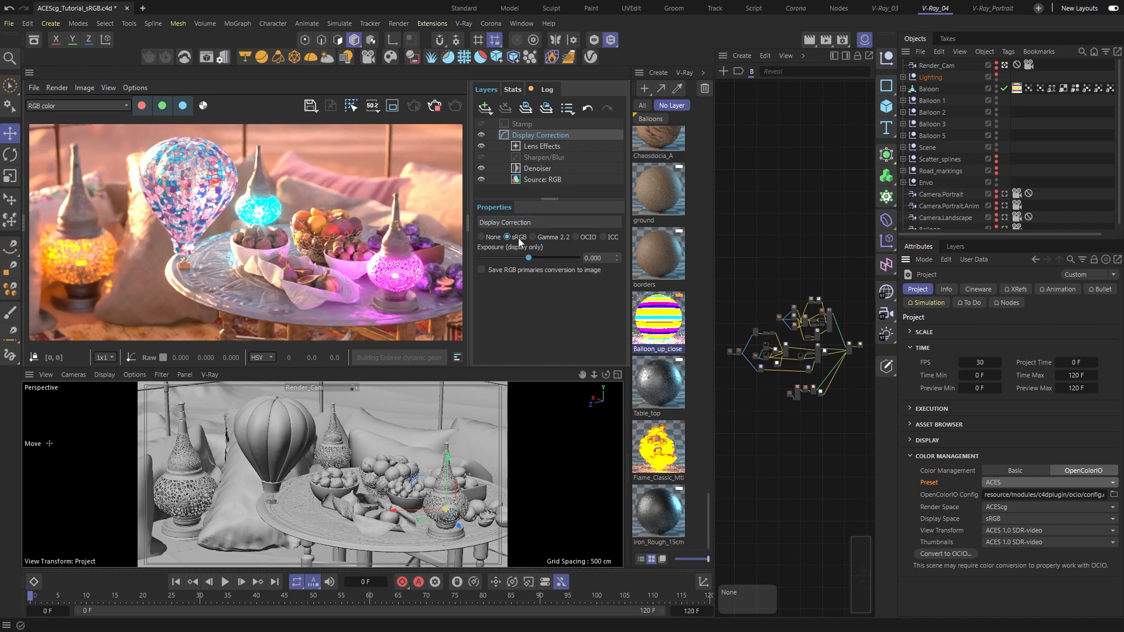
left_click(577, 237)
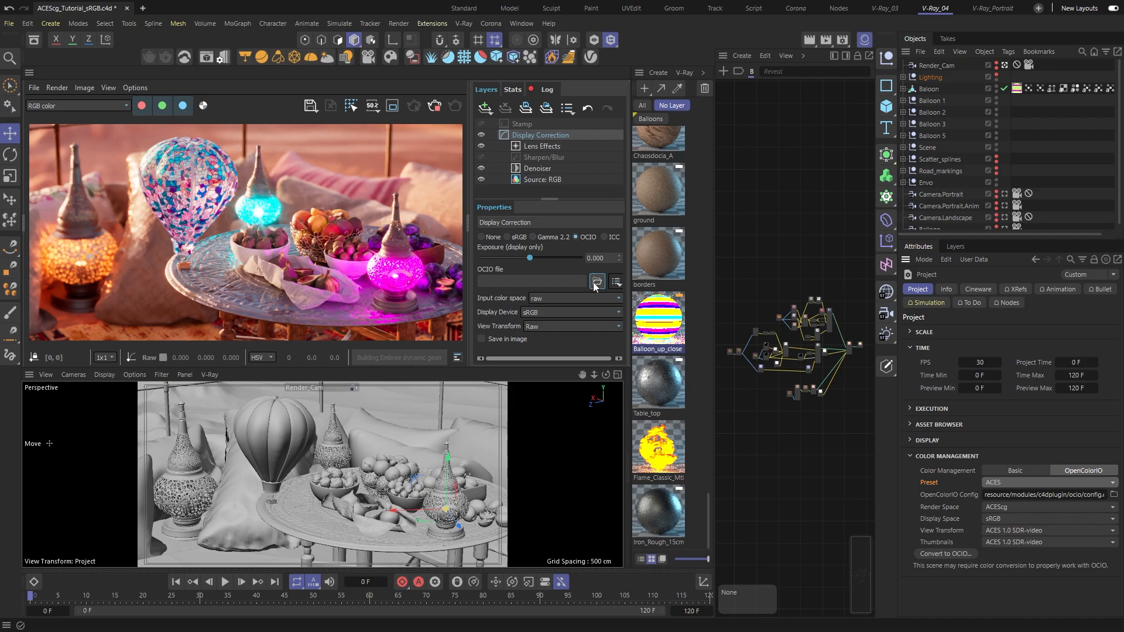
left_click(596, 281)
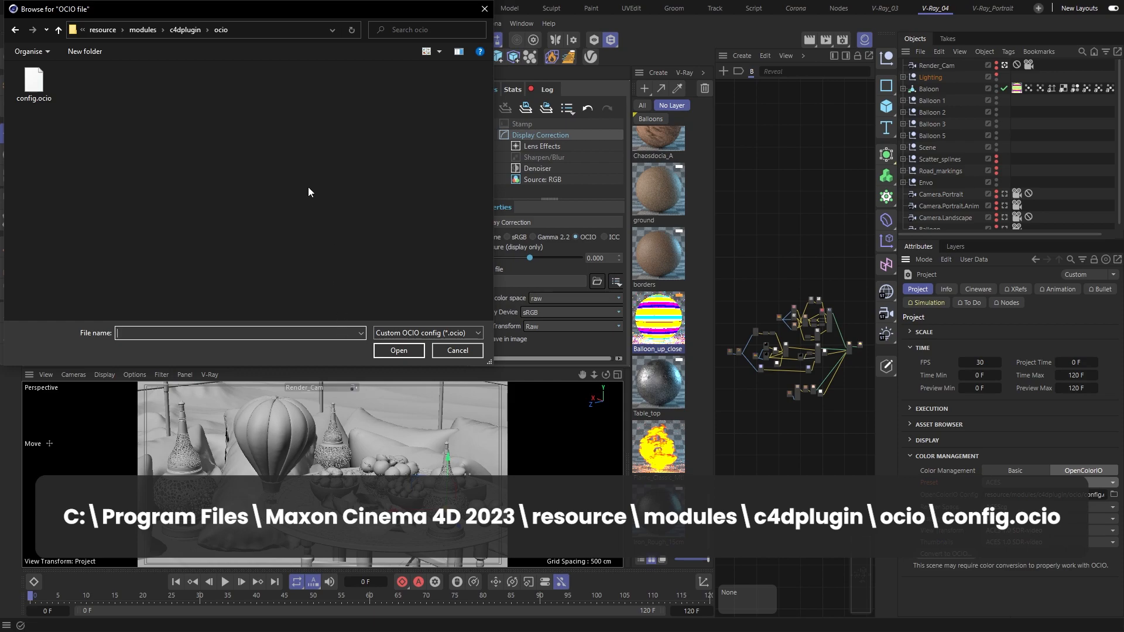
left_click(399, 350)
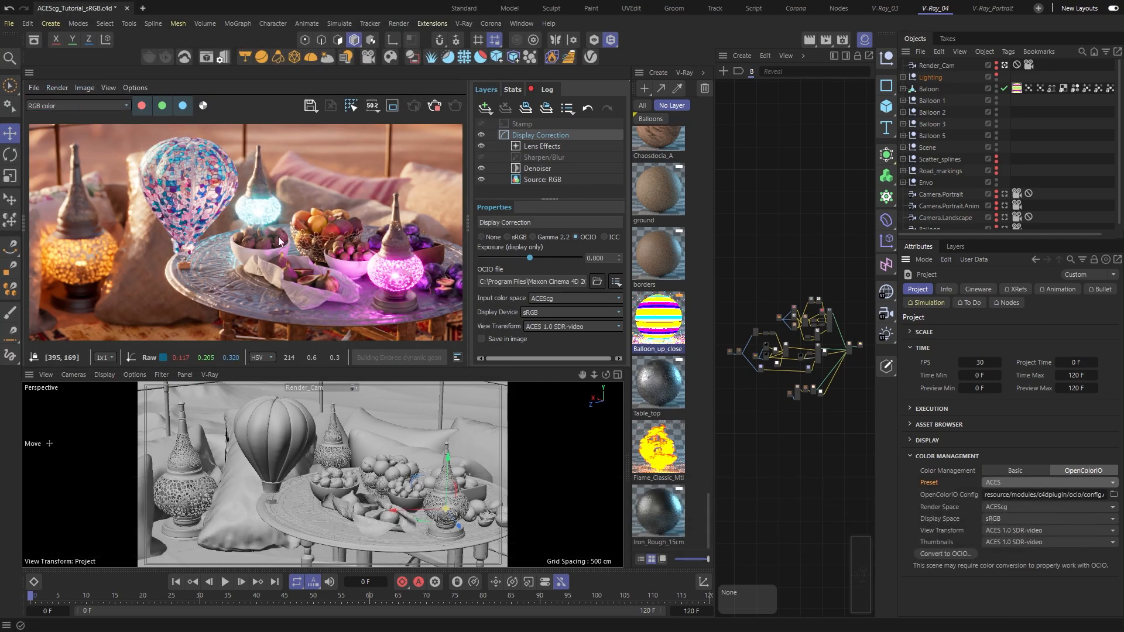
left_click(615, 297)
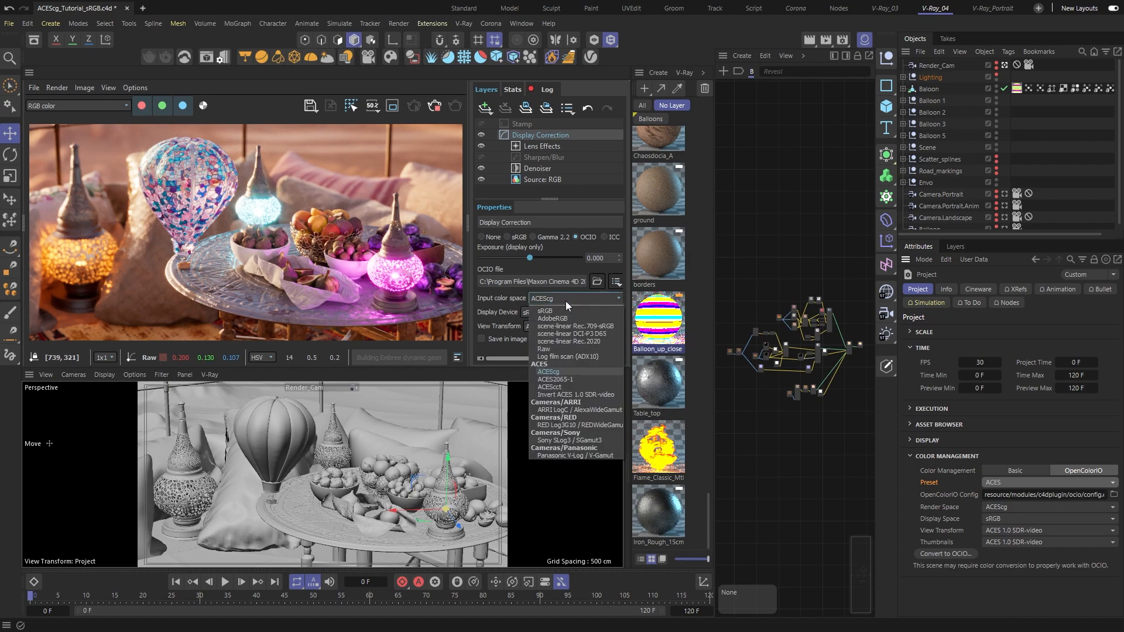
mouse_move(551, 378)
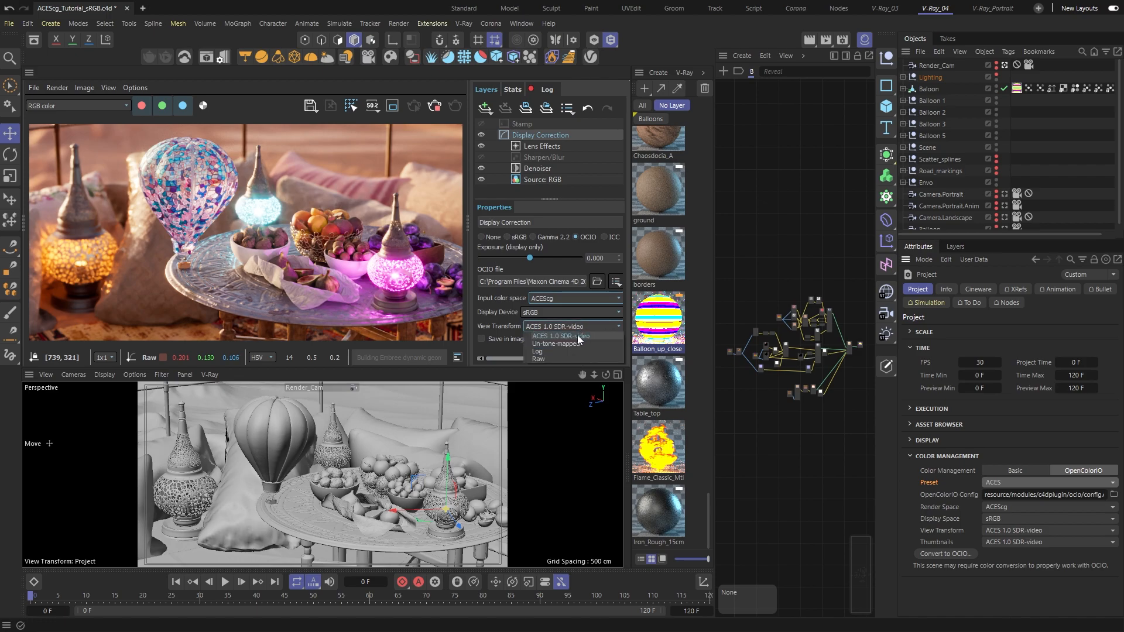
left_click(561, 336)
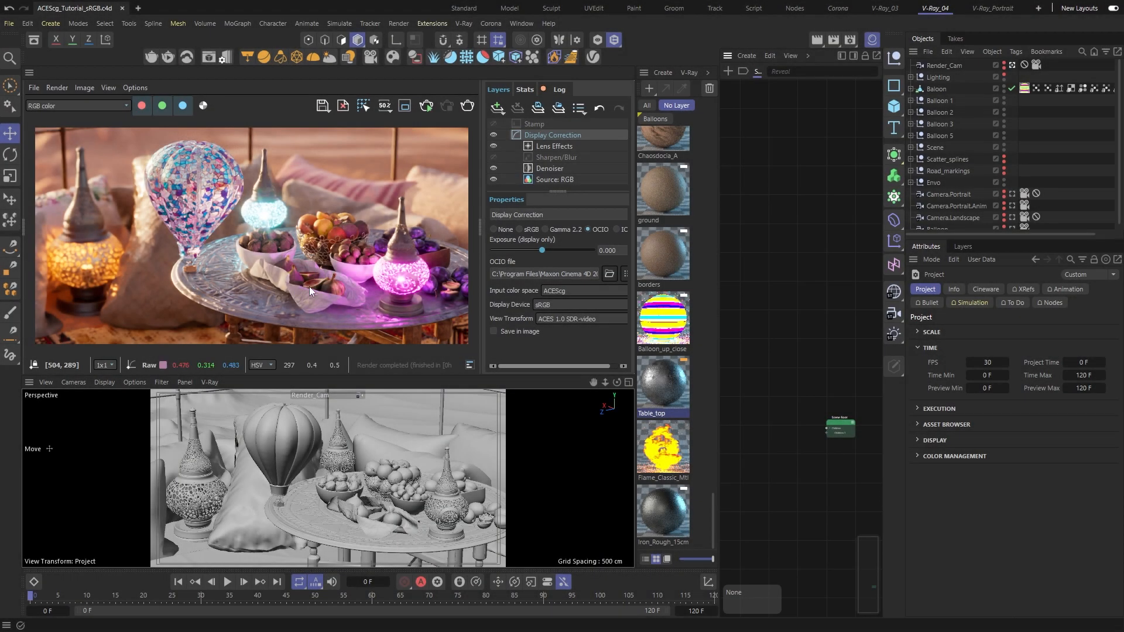
Save the project as a new file named ACEScg_Tutorial_ACEScg
left_click(8, 24)
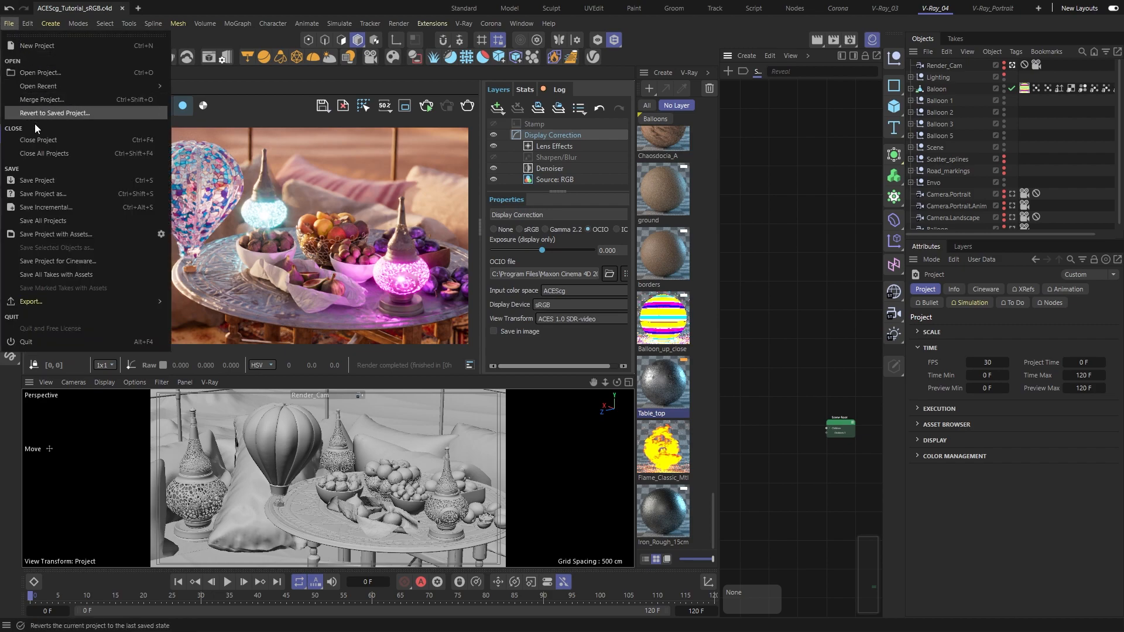
mouse_move(70, 208)
type("ACEScg_Tutorial_ACEScg")
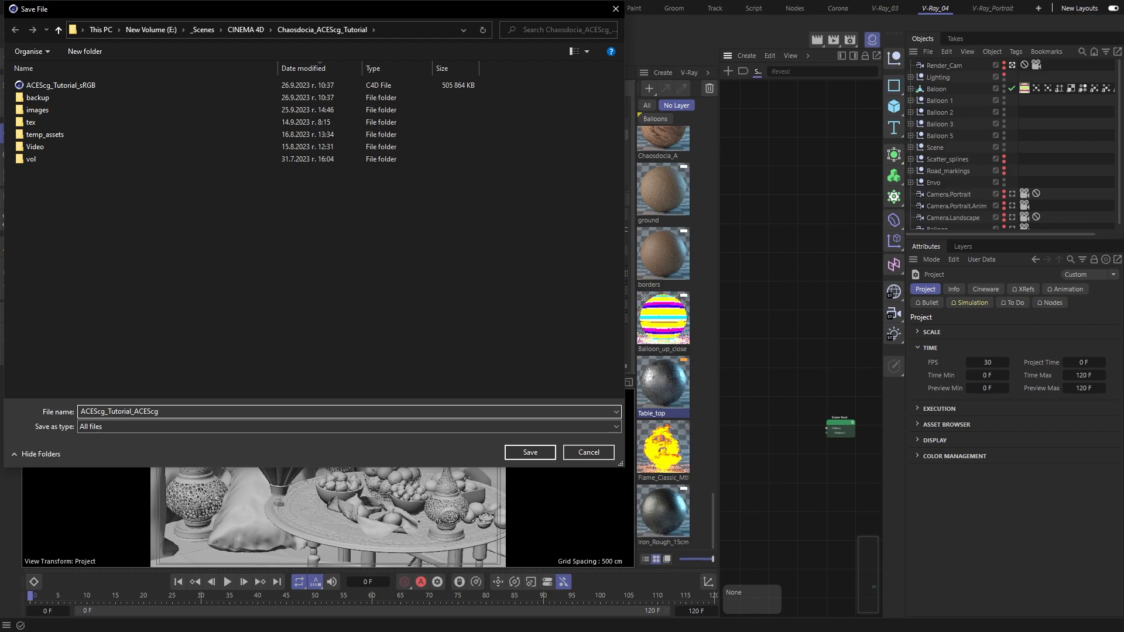
left_click(530, 452)
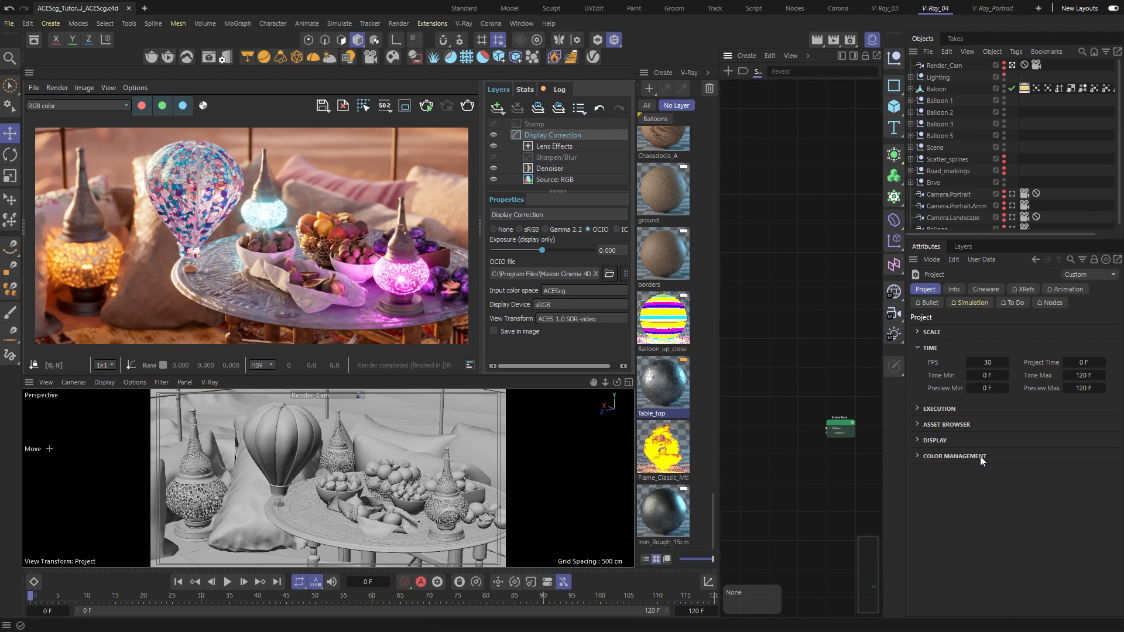
Run Convert to OCIO with Low sRGB, High and Render set to scene-linear Rec.709-sRGB
left_click(954, 456)
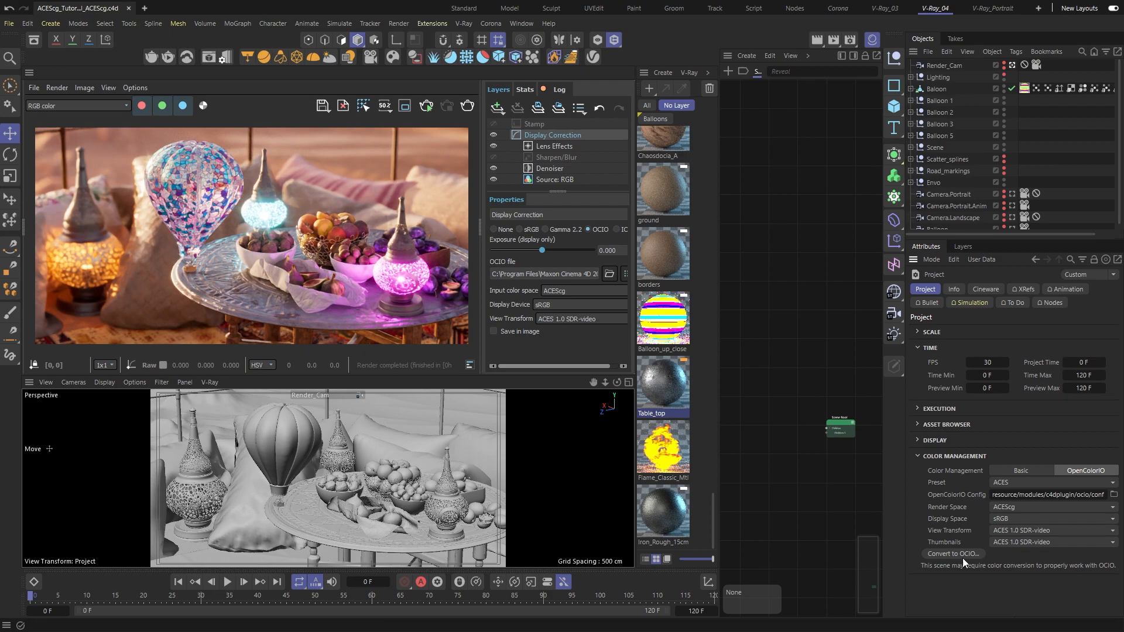
left_click(952, 554)
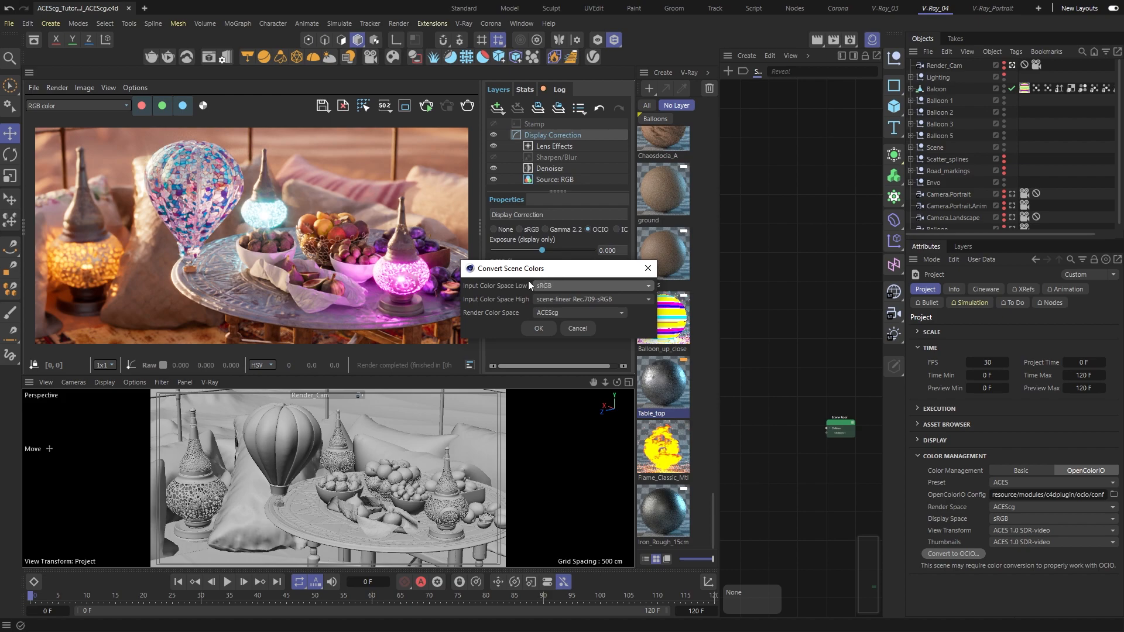
mouse_move(513, 312)
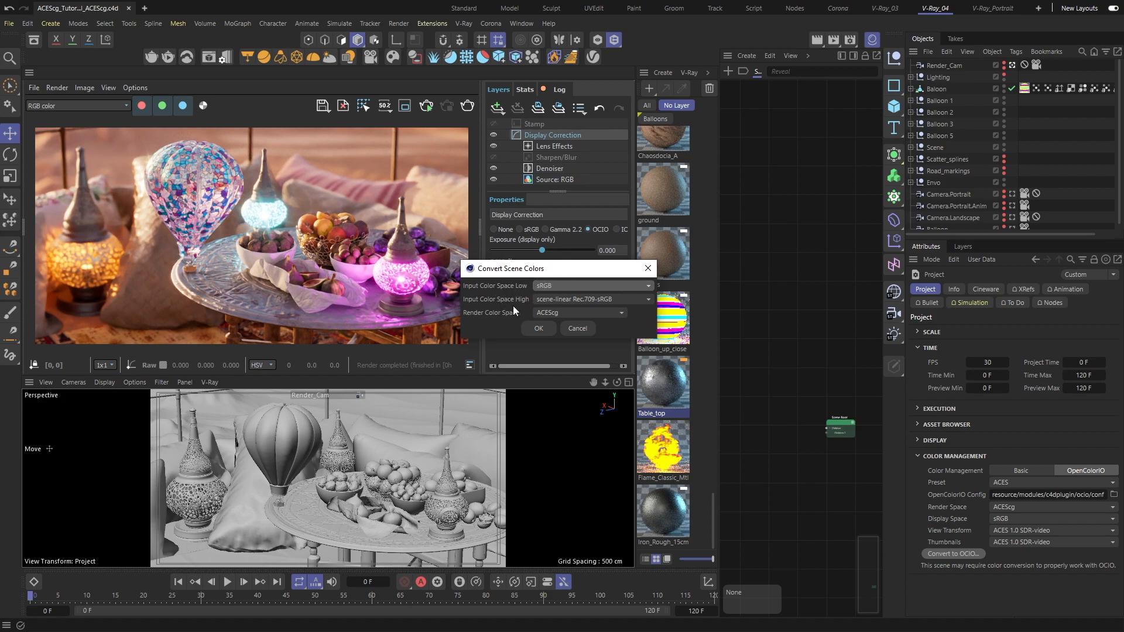
mouse_move(516, 290)
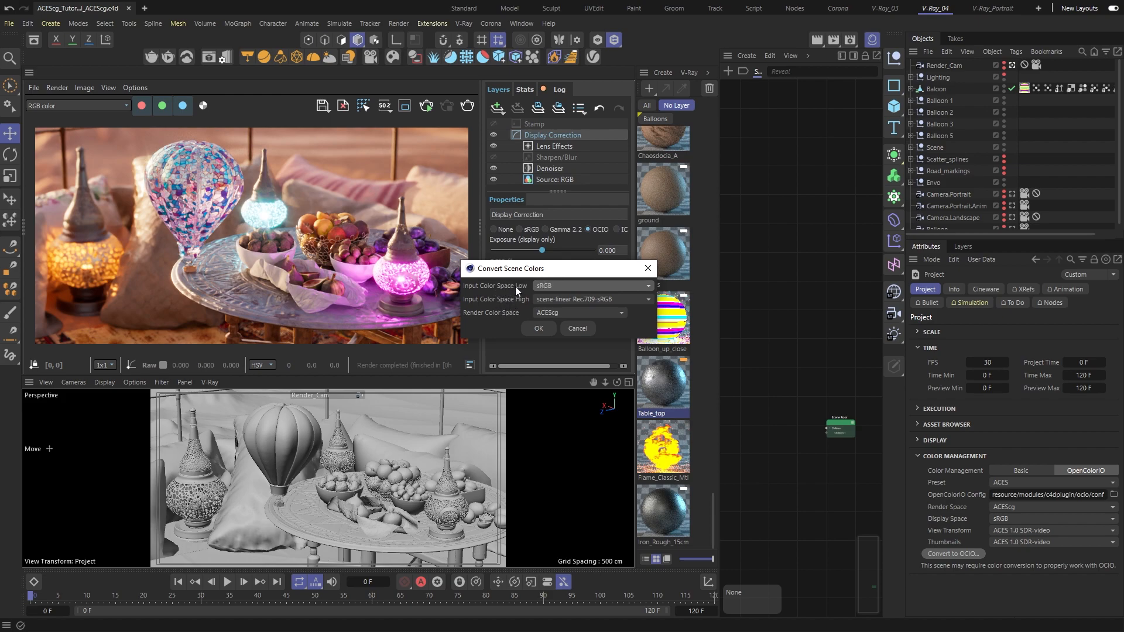
left_click(592, 286)
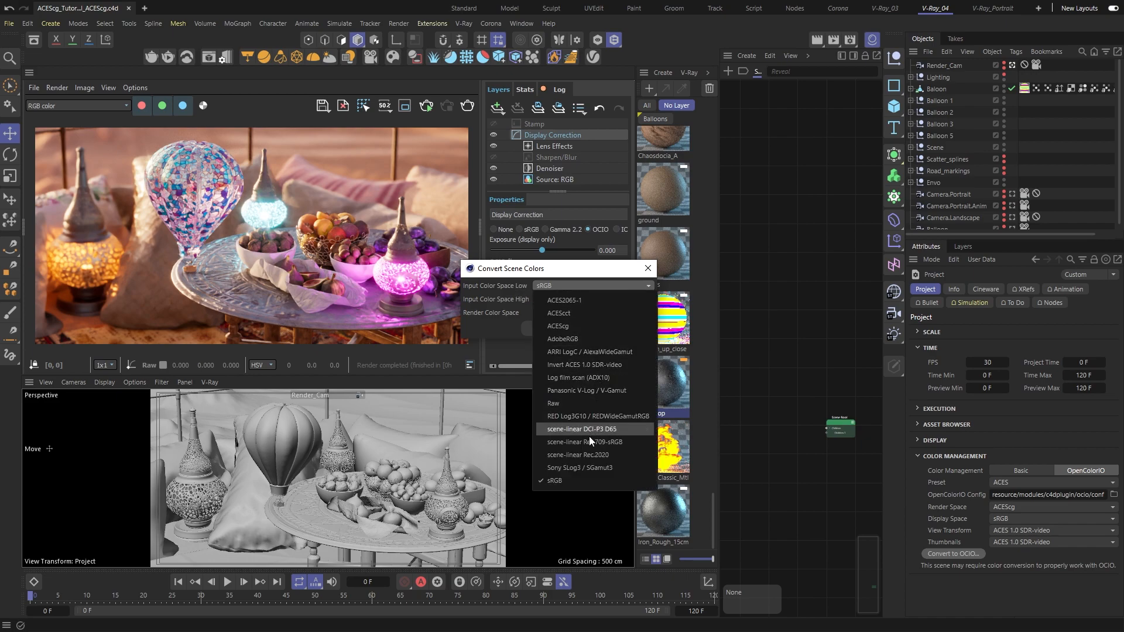
mouse_move(587, 480)
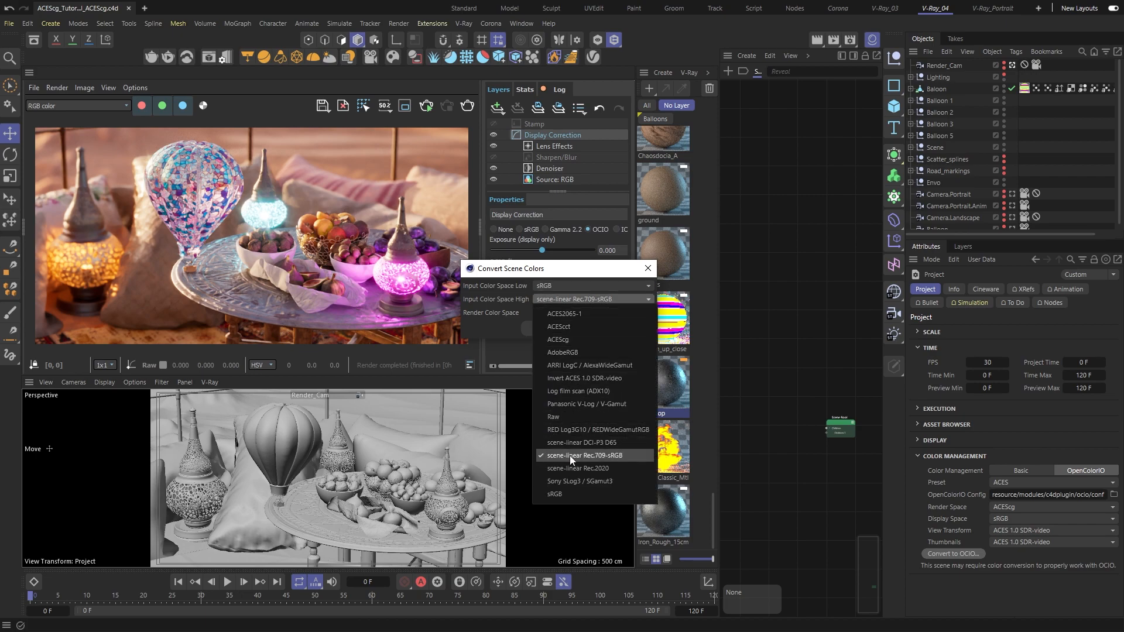
mouse_move(615, 462)
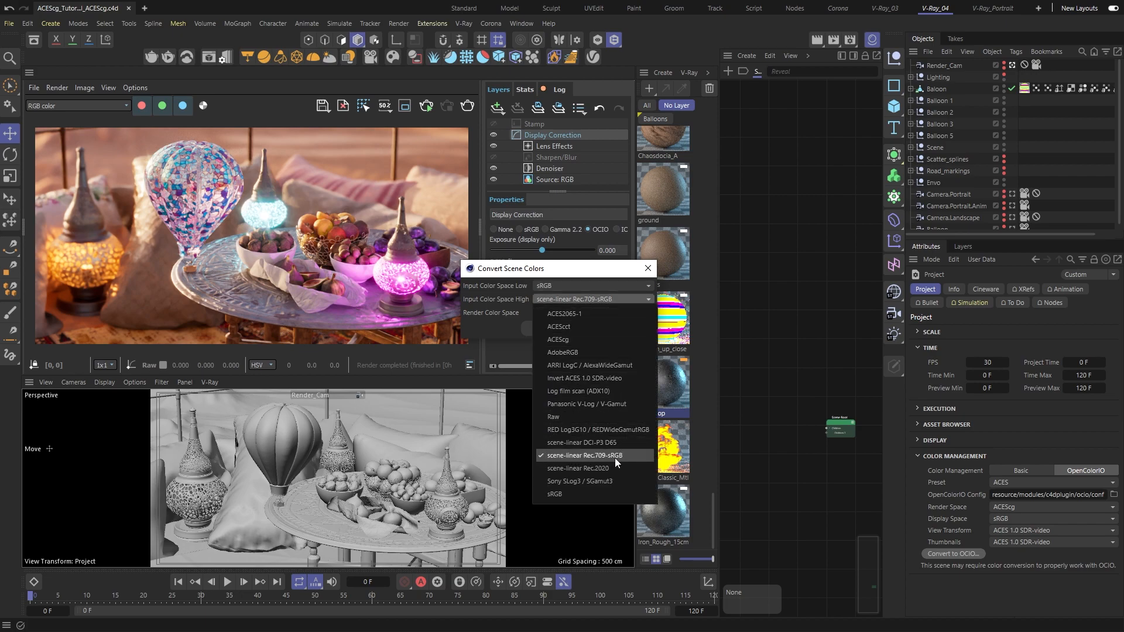
left_click(558, 340)
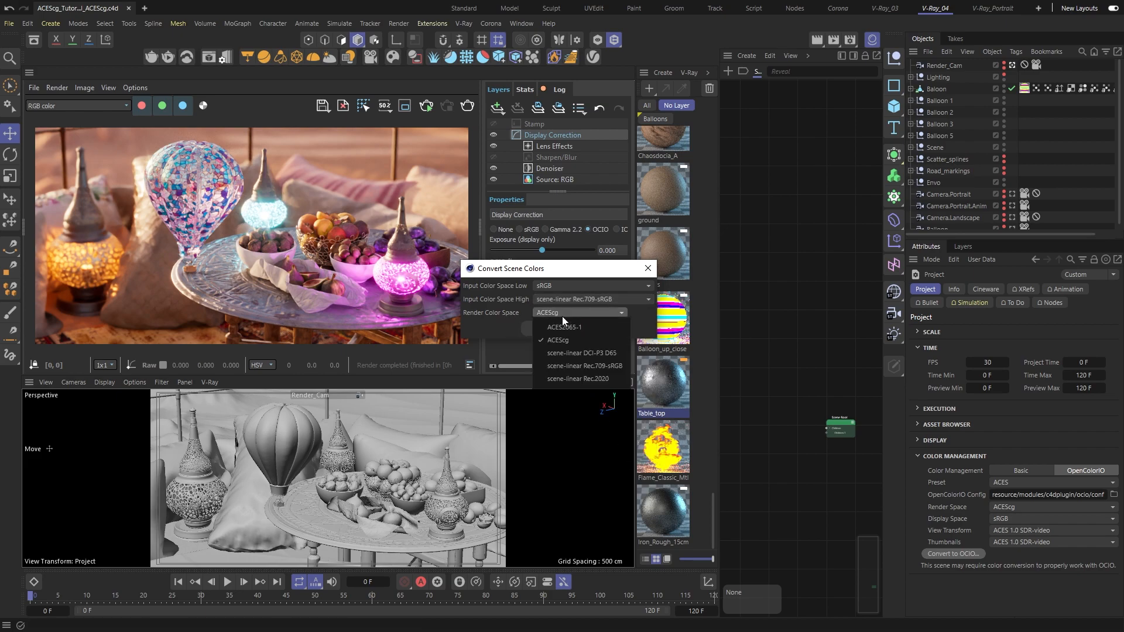
mouse_move(560, 367)
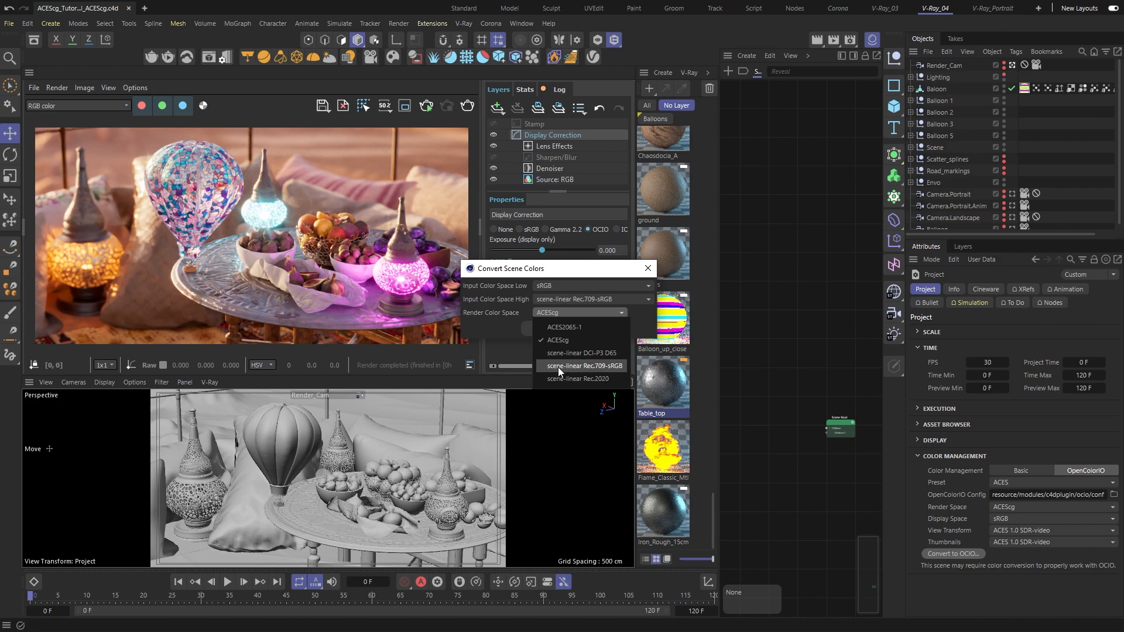
mouse_move(609, 372)
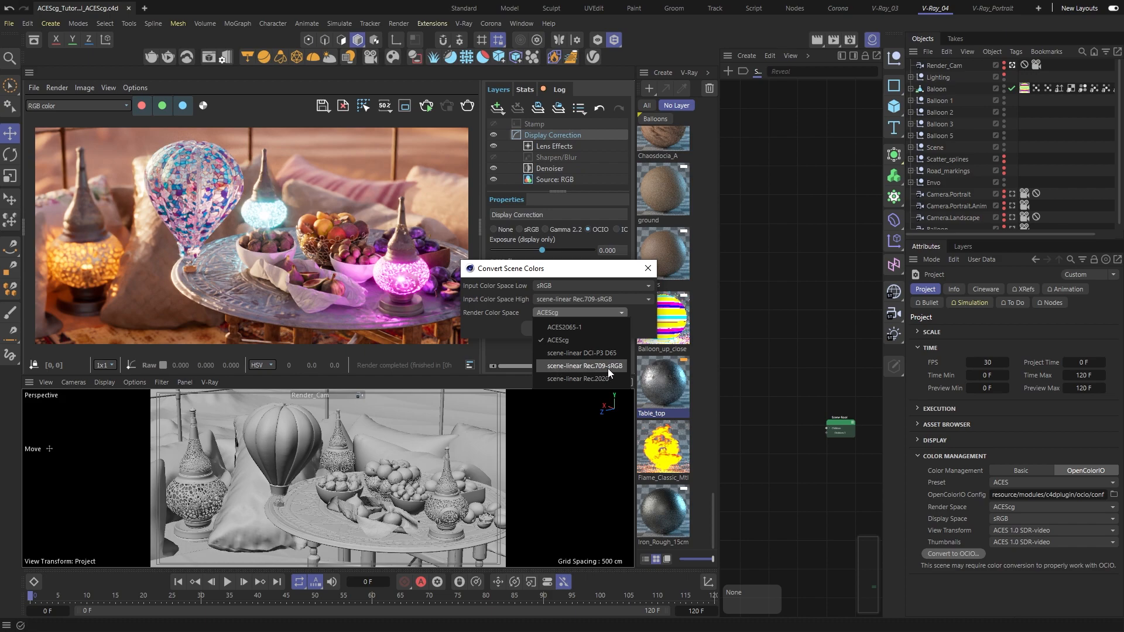
left_click(583, 365)
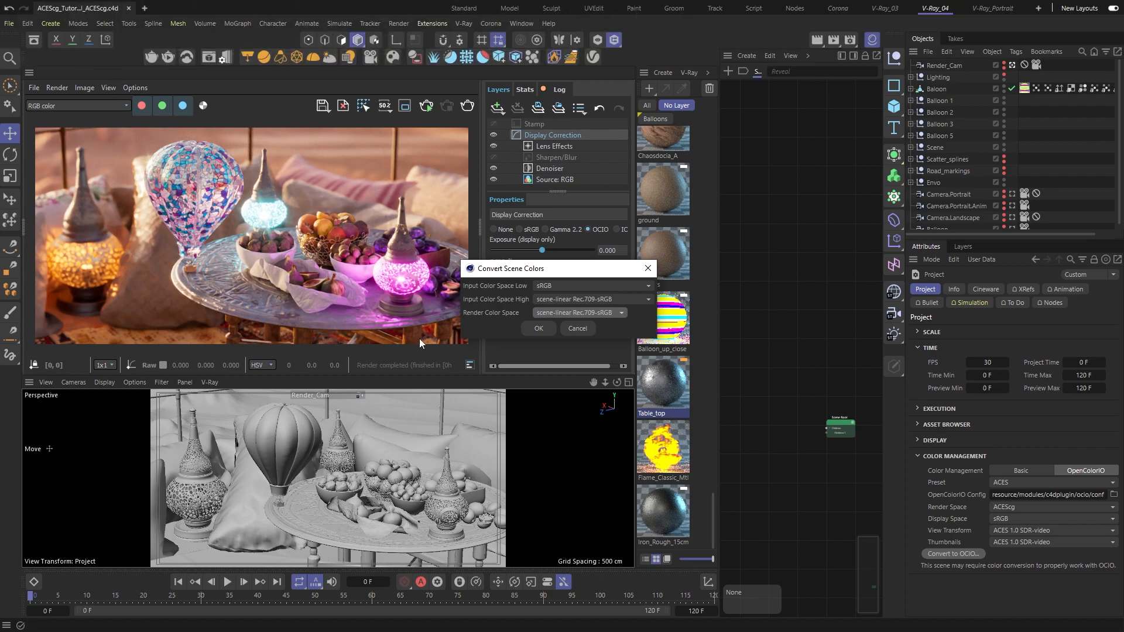
mouse_move(539, 331)
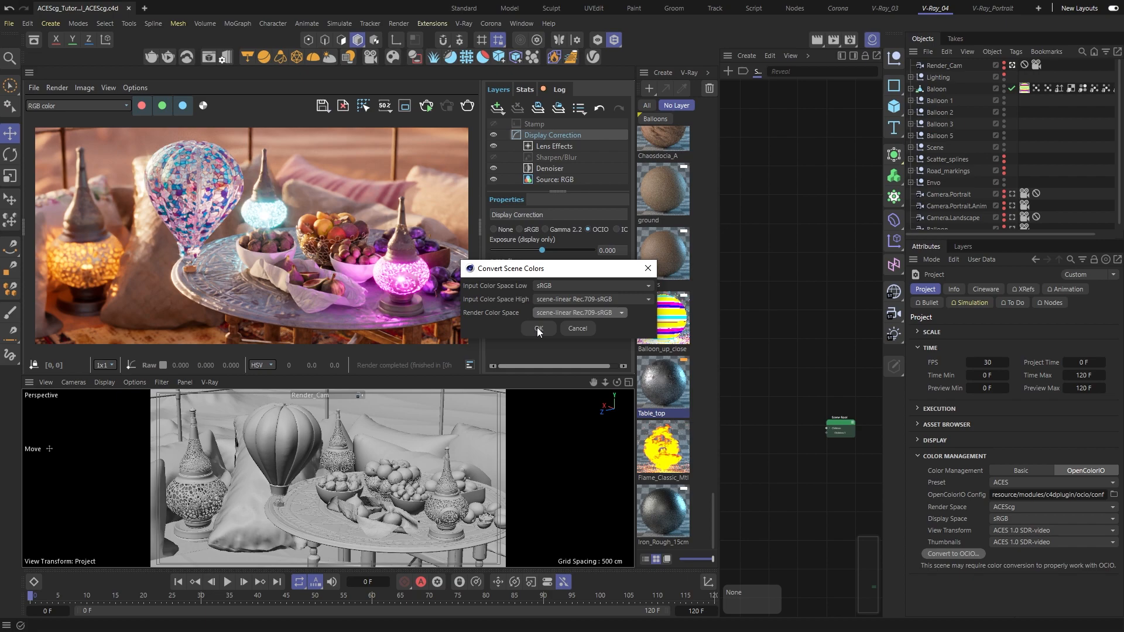
left_click(537, 328)
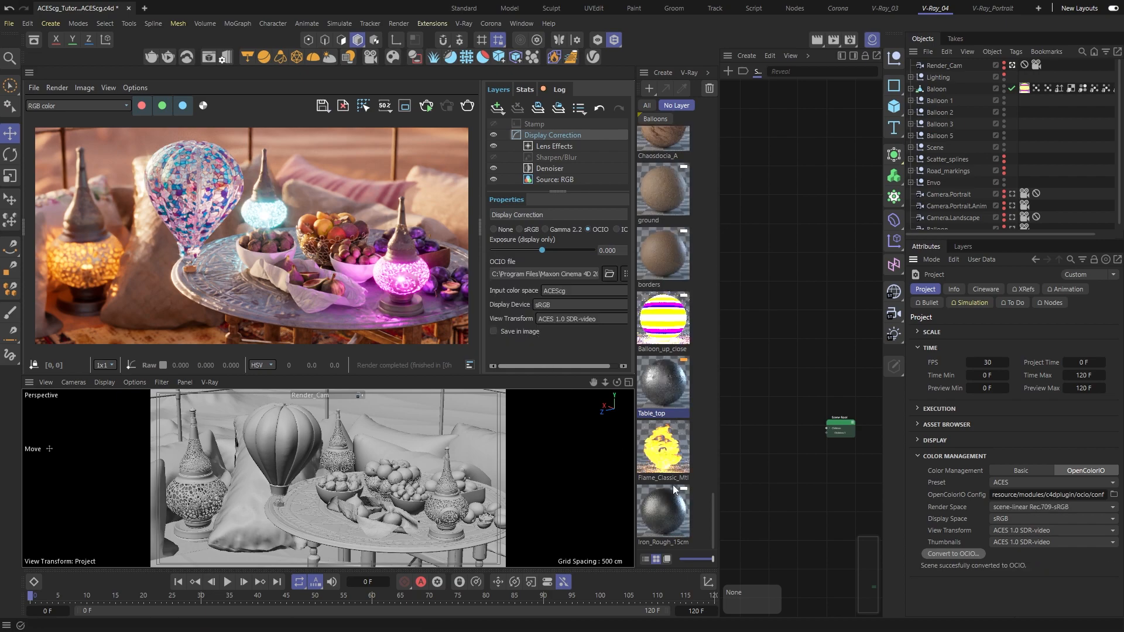
mouse_move(961, 573)
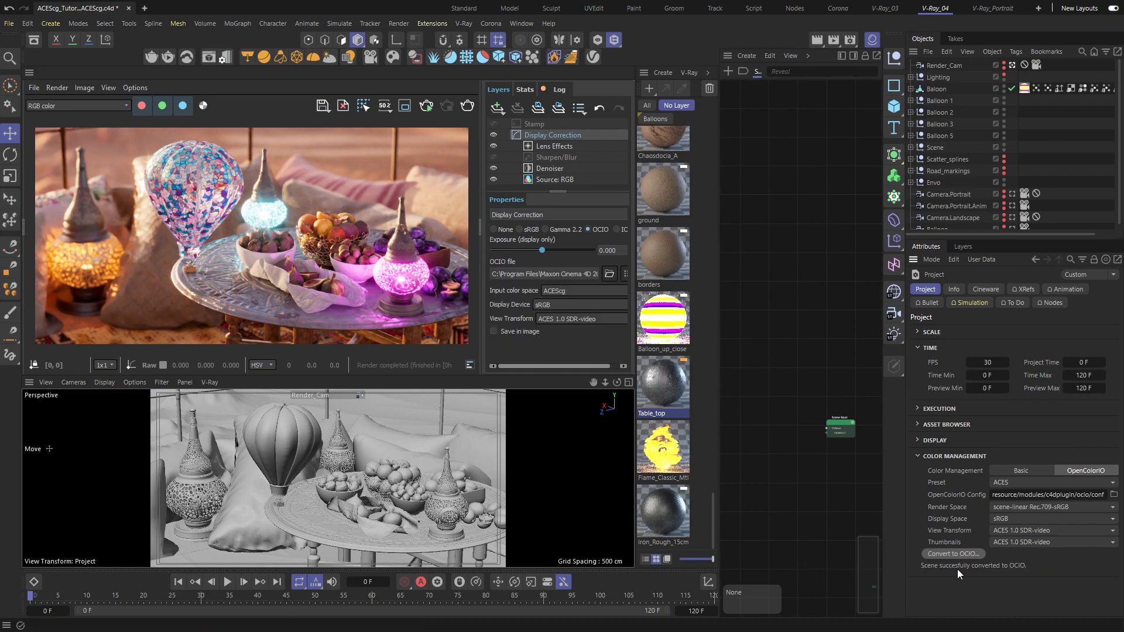
mouse_move(1021, 577)
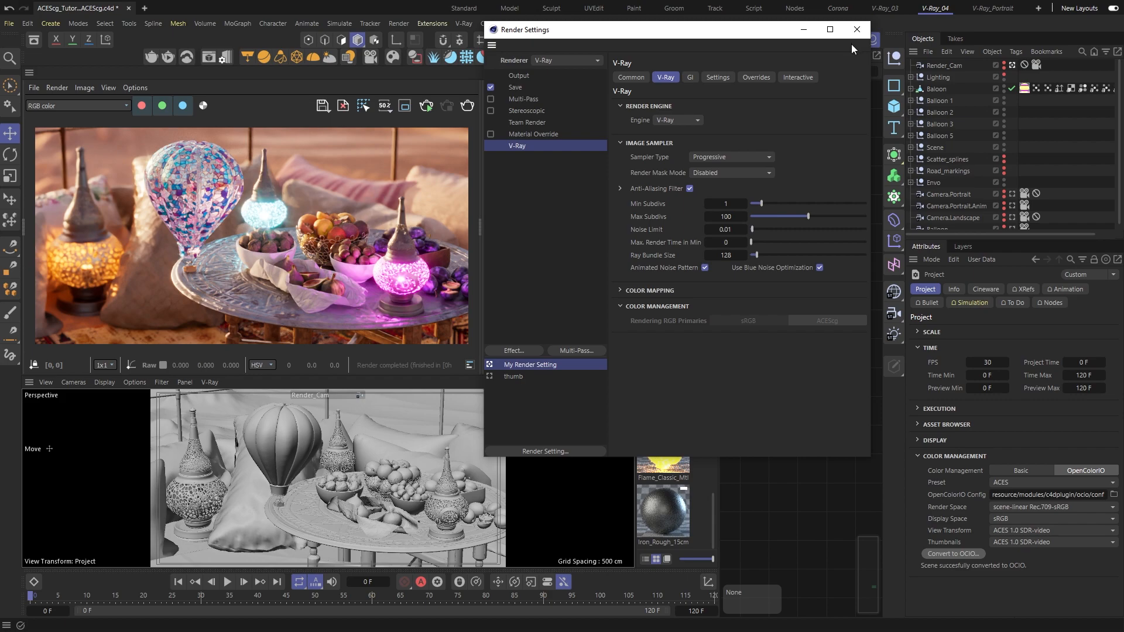
mouse_move(655, 331)
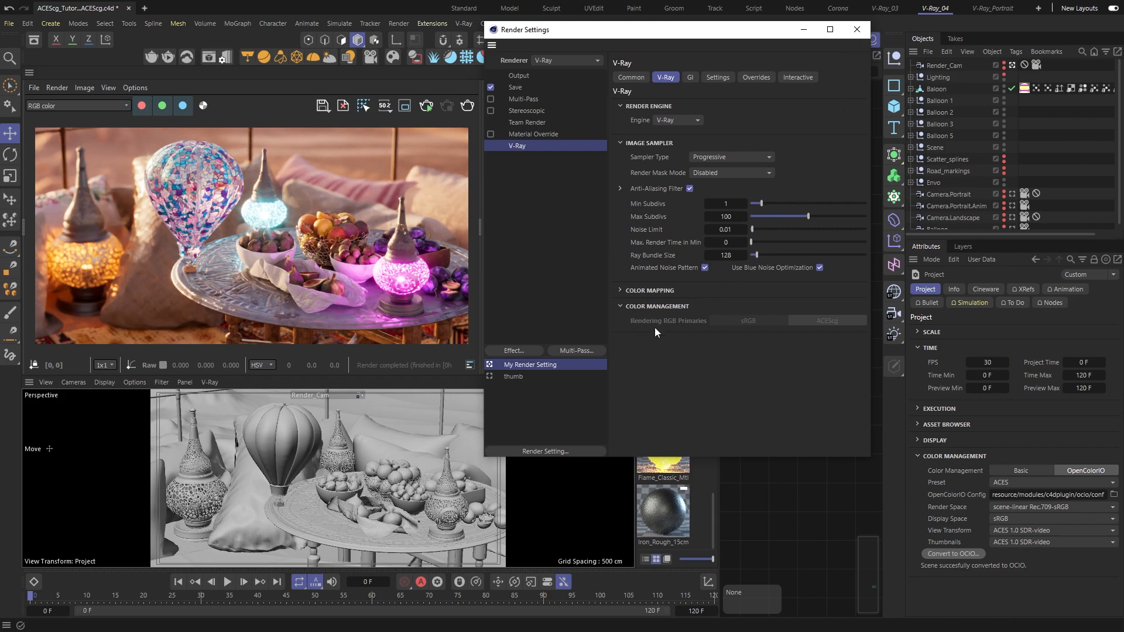
mouse_move(687, 334)
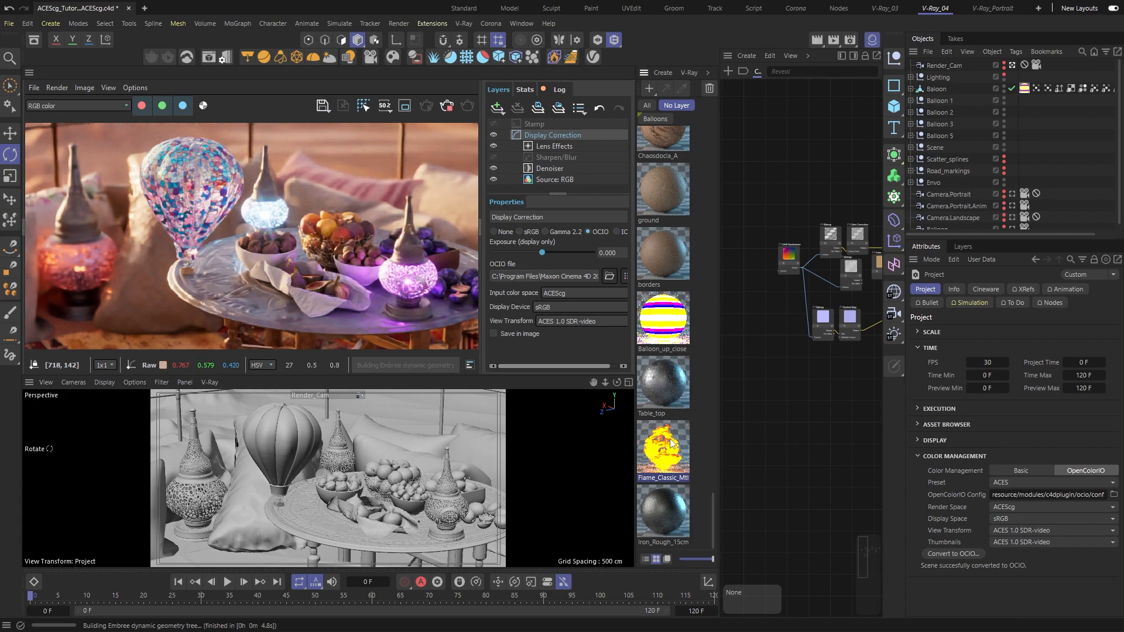
Check Flame_Classic_Mtl's light-colour image texture uses sRGB colour space, then close its editor
double_click(663, 443)
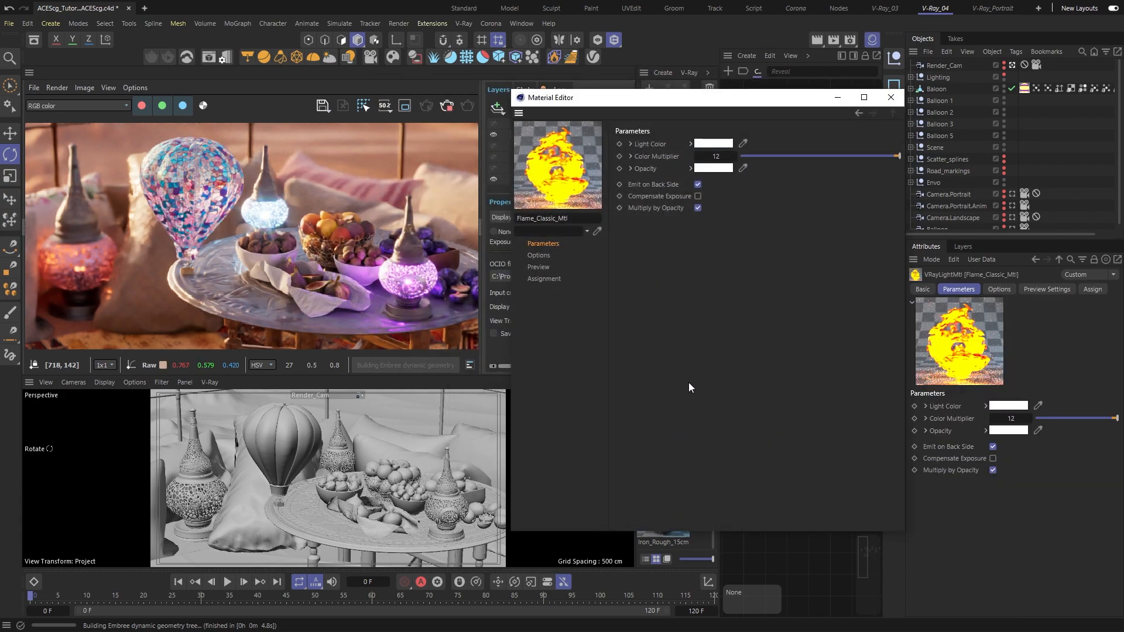
left_click(619, 144)
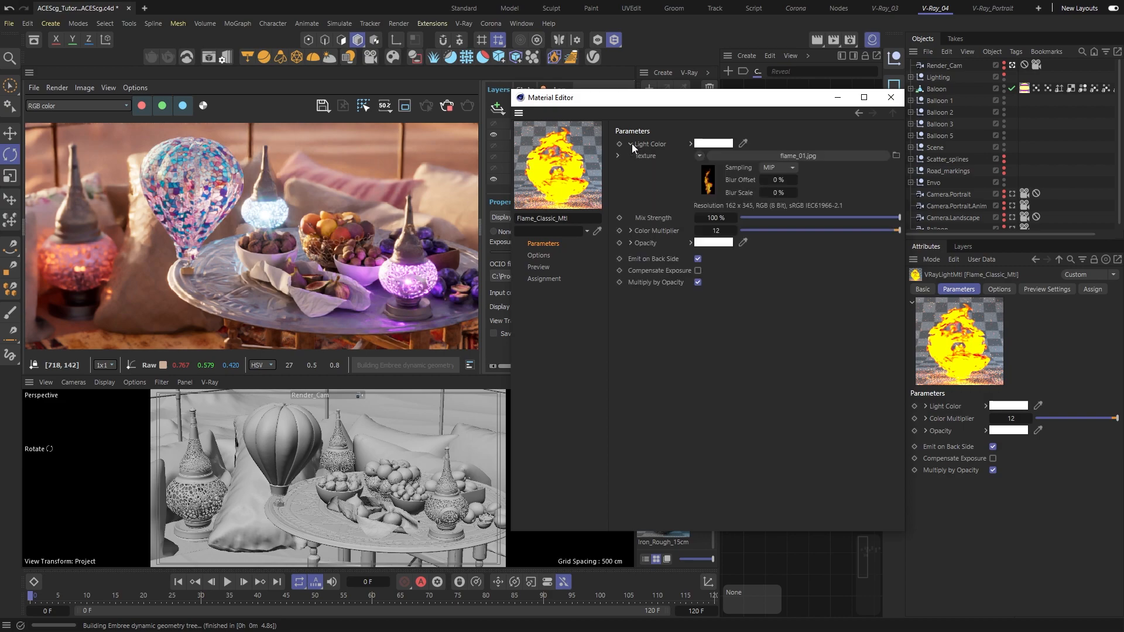
mouse_move(713, 182)
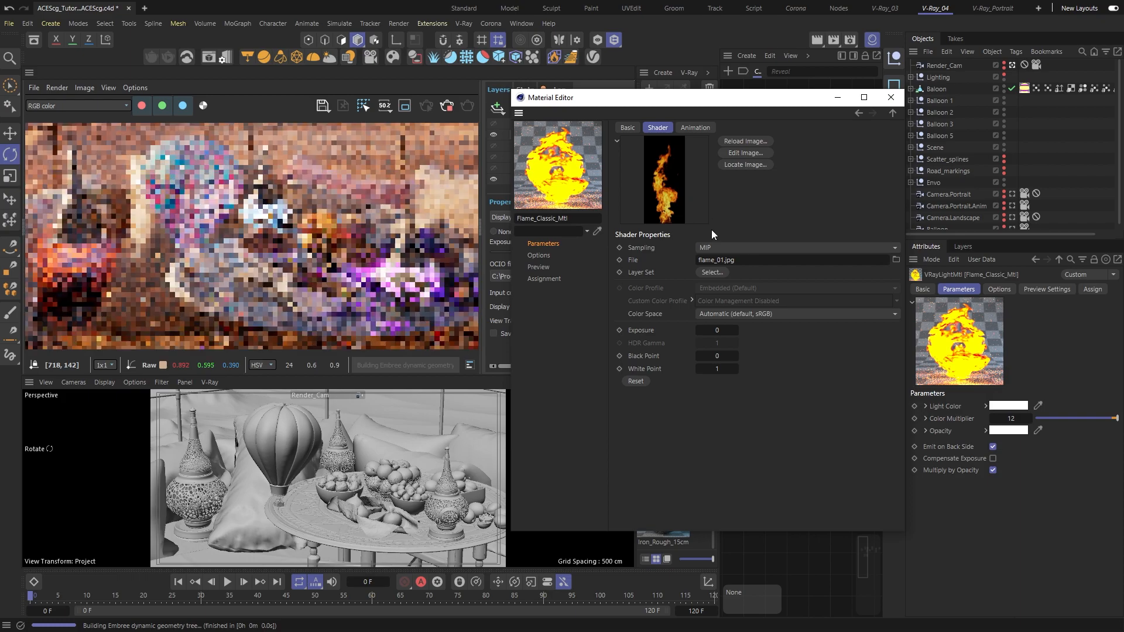
left_click(796, 314)
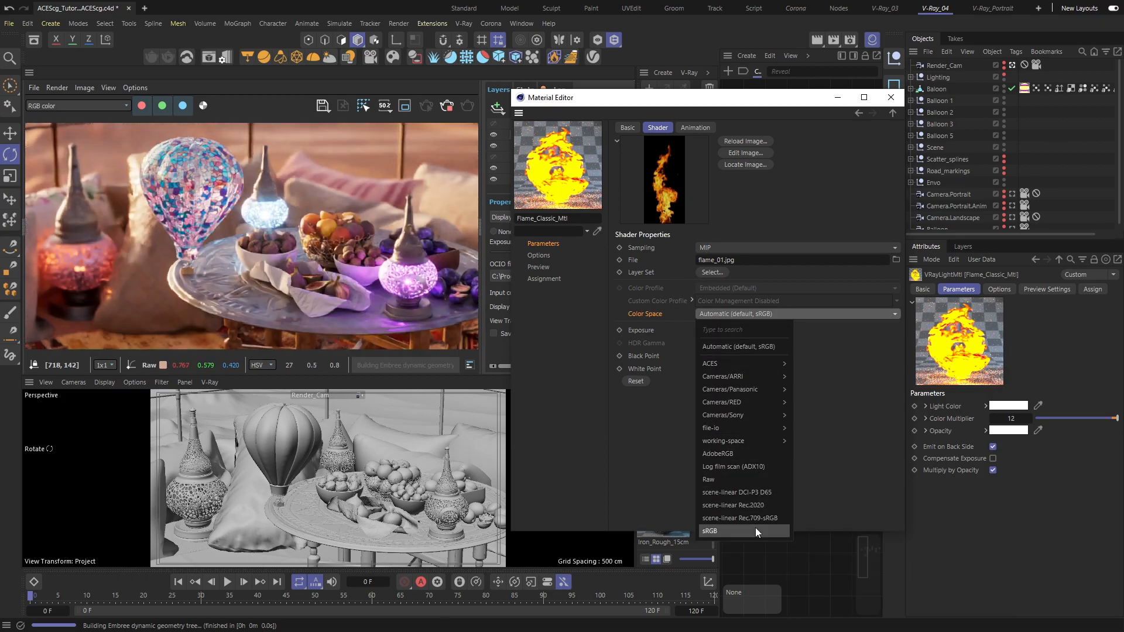
left_click(739, 347)
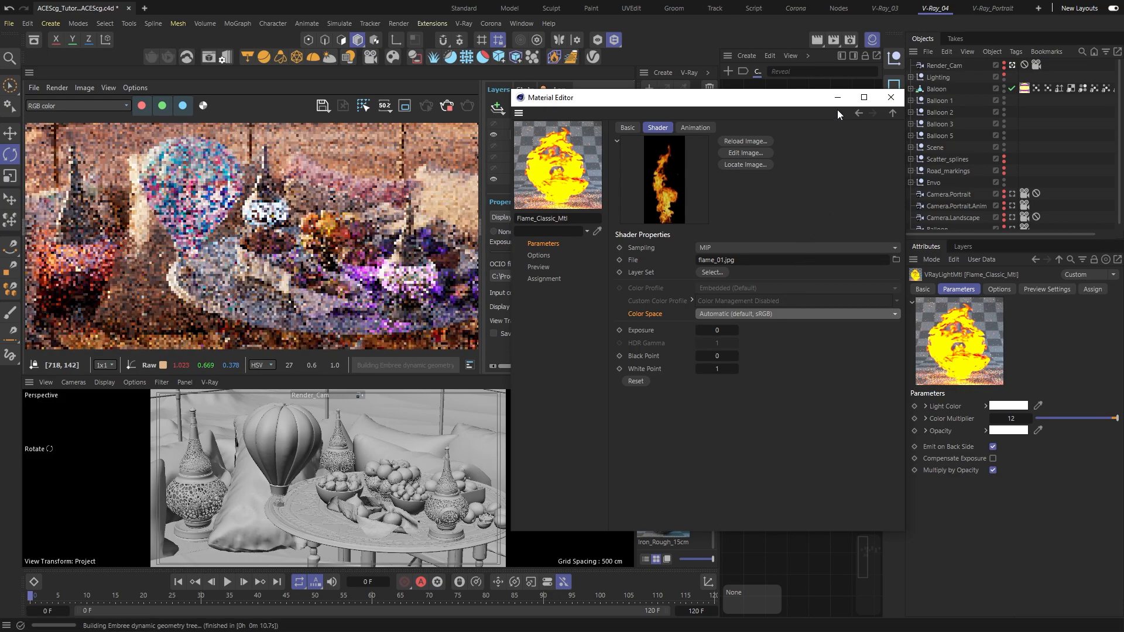
left_click(890, 98)
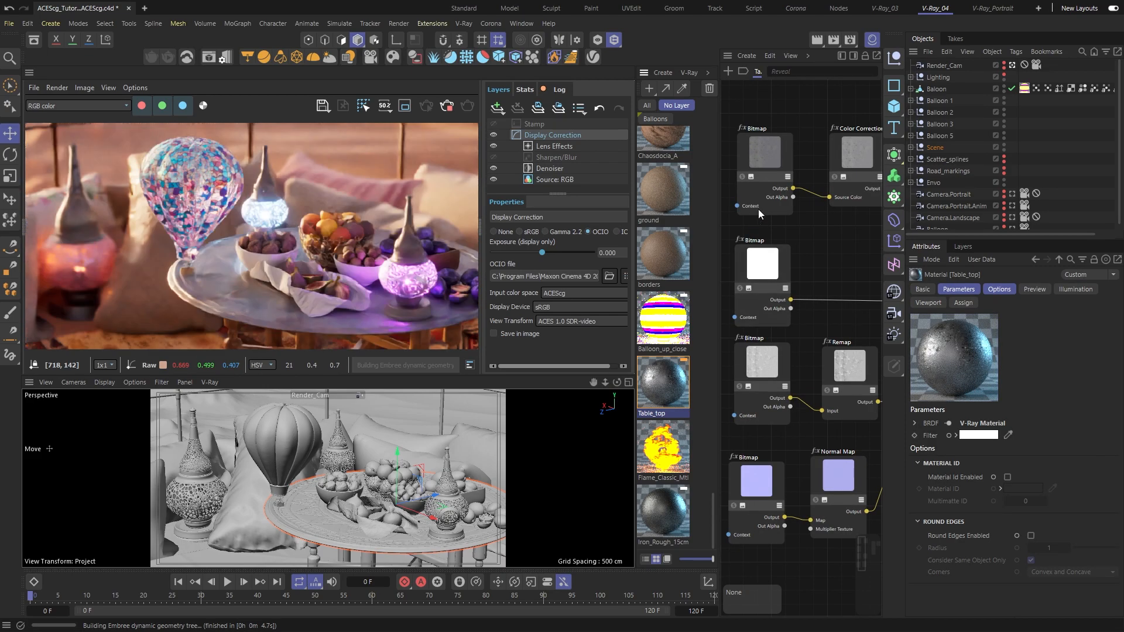
mouse_move(739, 248)
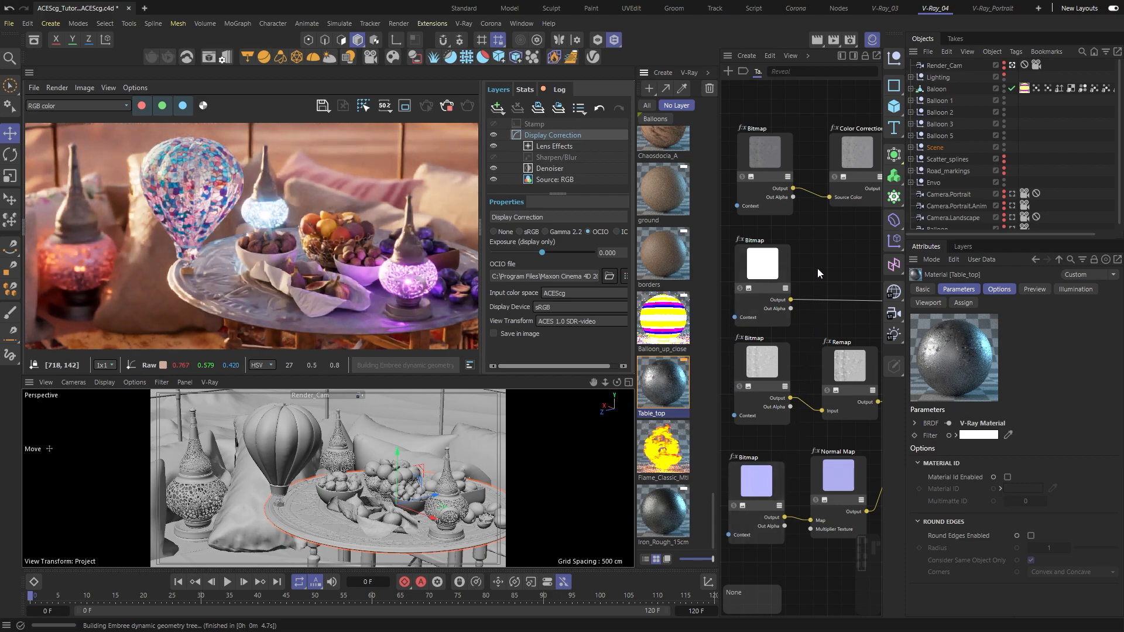
On the Table_top's first Bitmap node, try Linear and Gamma corrected transfer functions, ending on sRGB
left_click(764, 151)
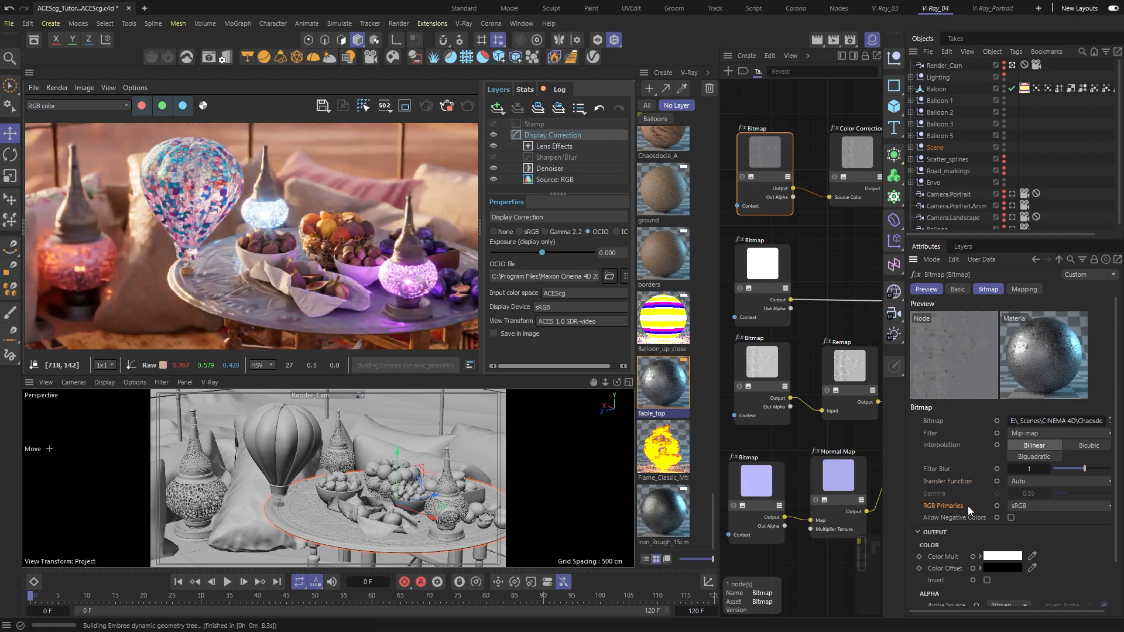
mouse_move(982, 483)
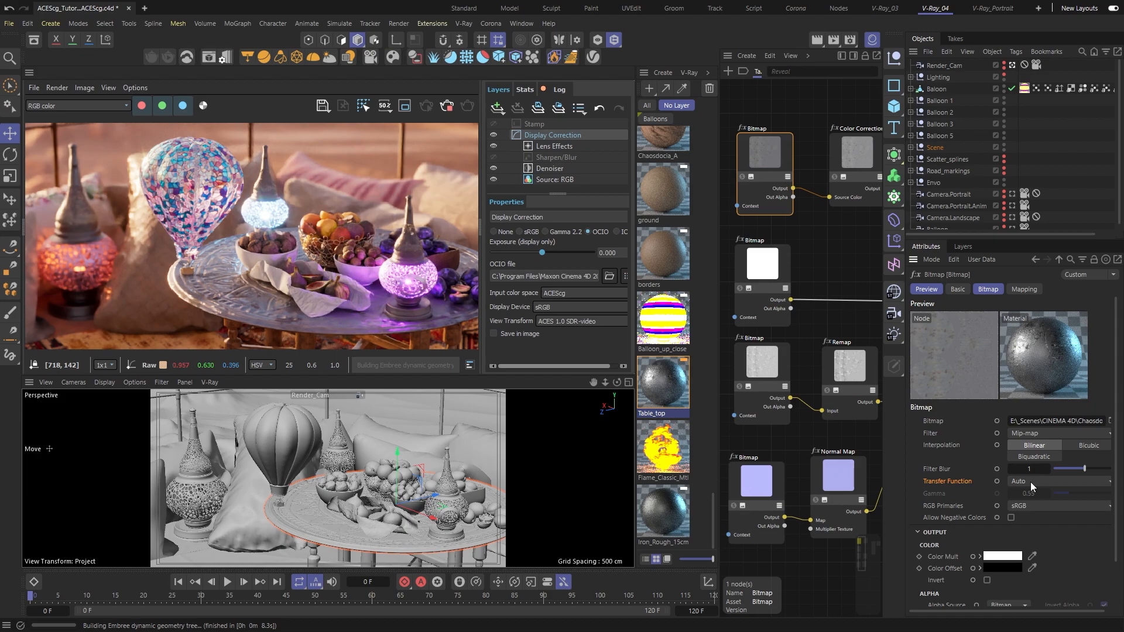
left_click(1059, 481)
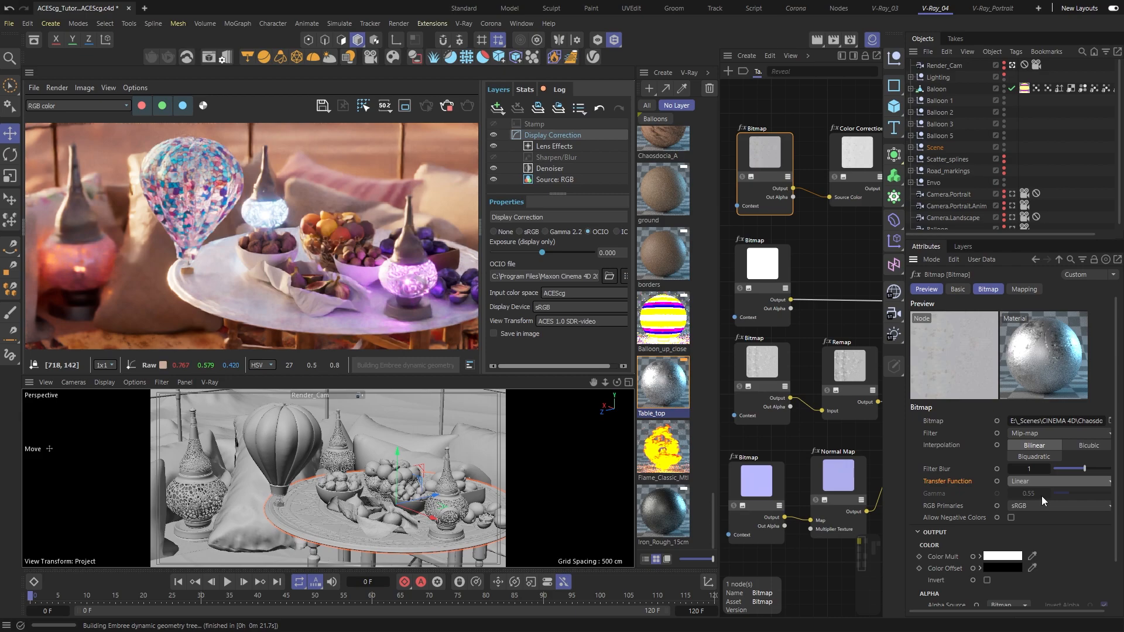
left_click(1058, 481)
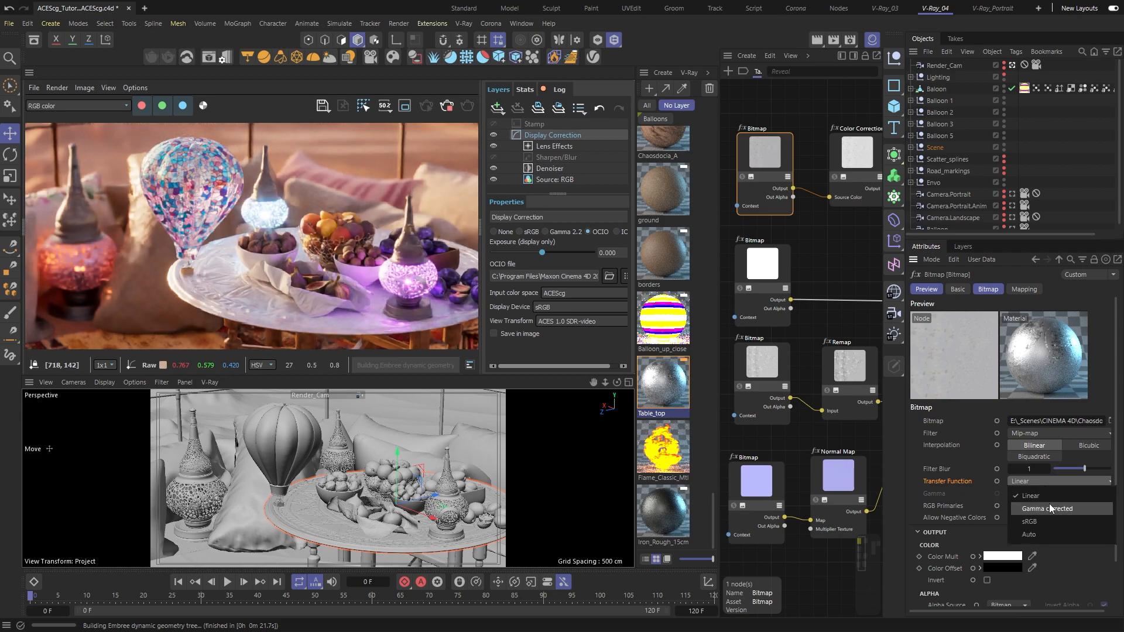
left_click(1051, 510)
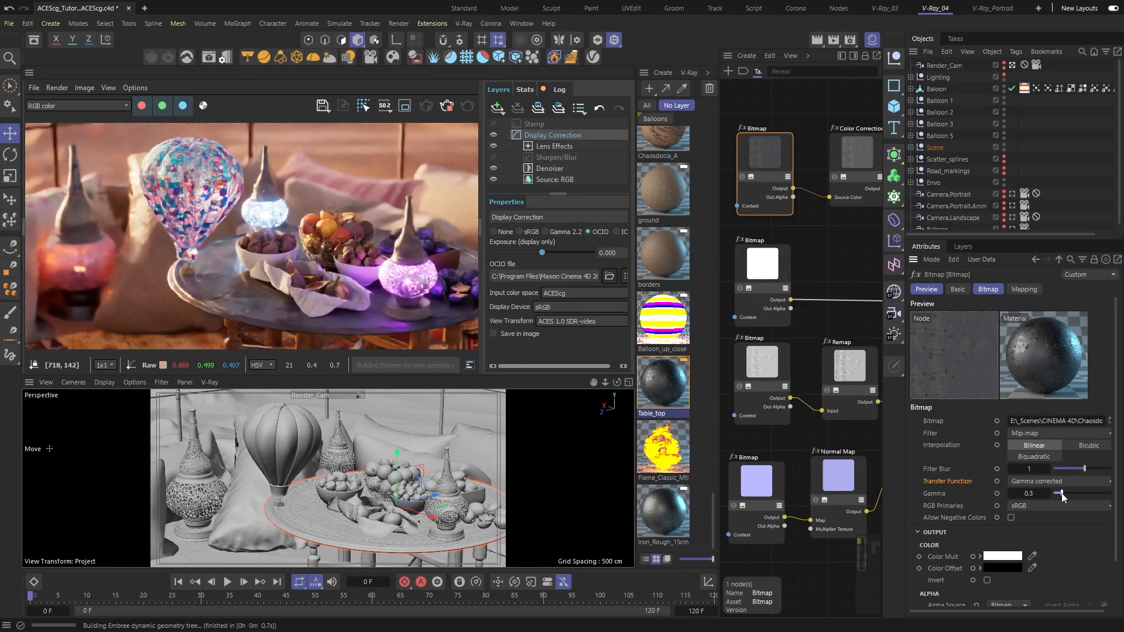
left_click(1057, 481)
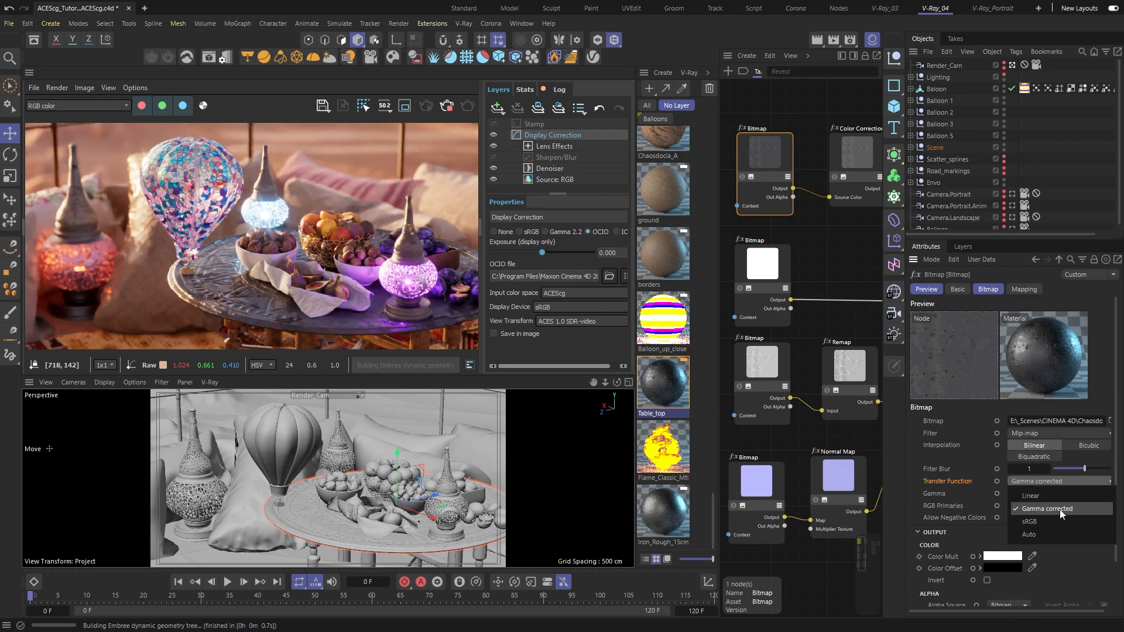
left_click(1020, 522)
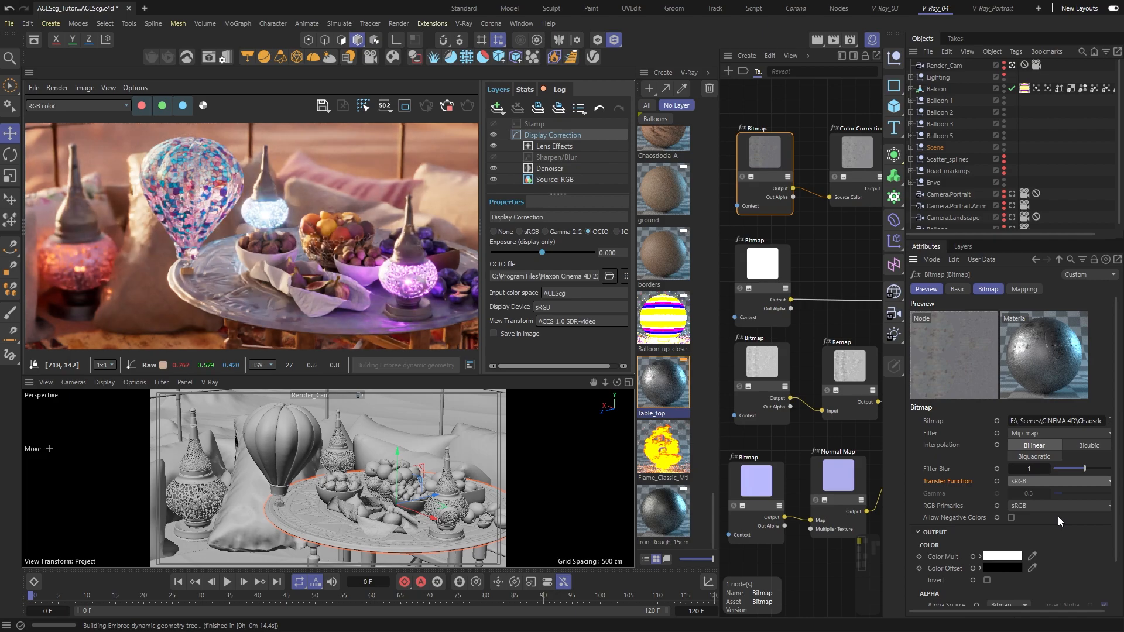
mouse_move(1063, 518)
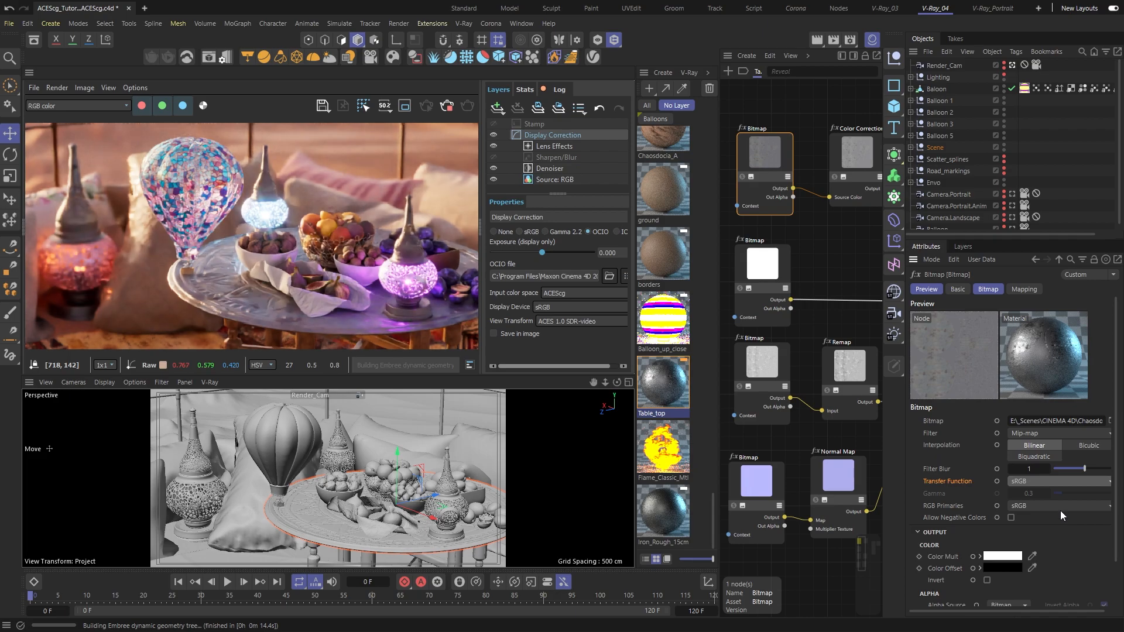
left_click(1054, 481)
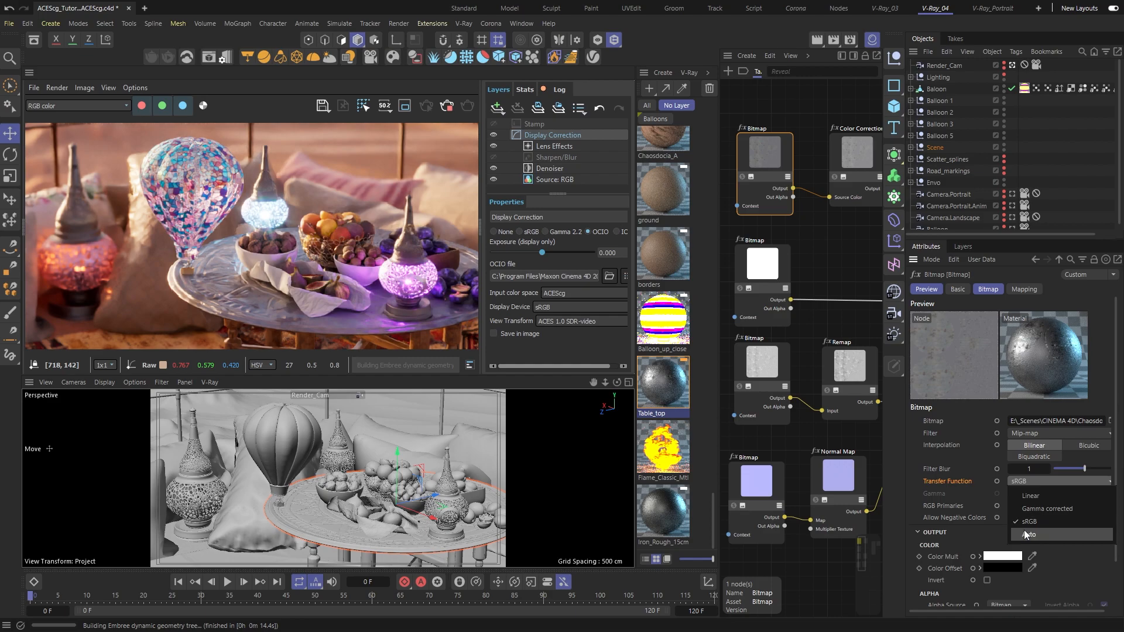
Return the albedo Bitmap's Transfer Function to Auto, keeping its RGB Primaries at sRGB
left_click(1029, 534)
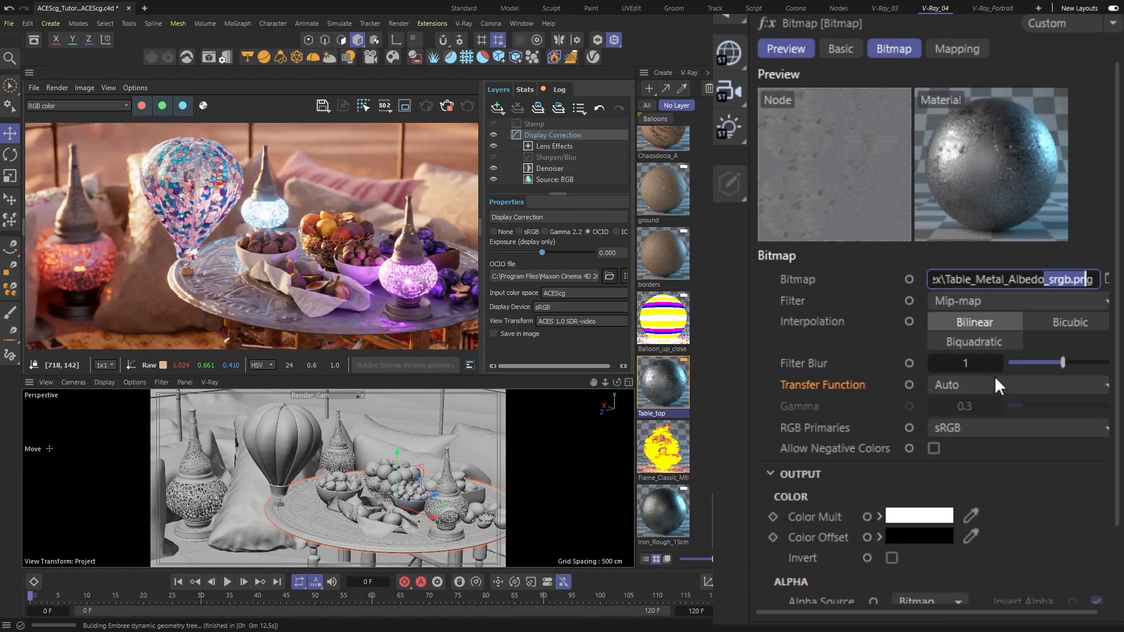
left_click(1014, 384)
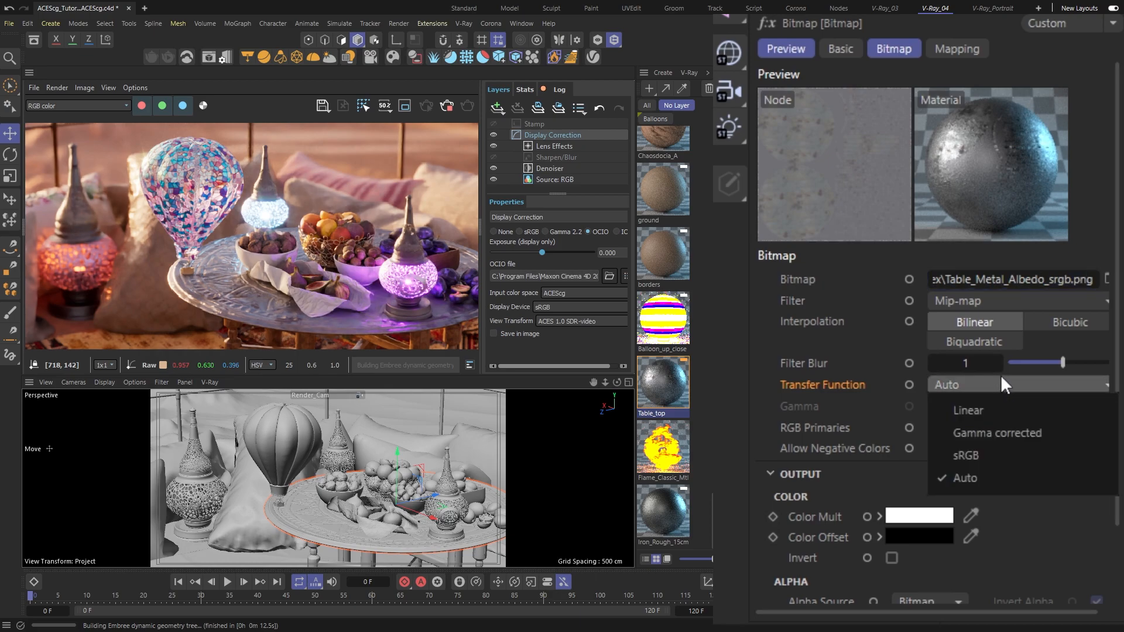
mouse_move(966, 455)
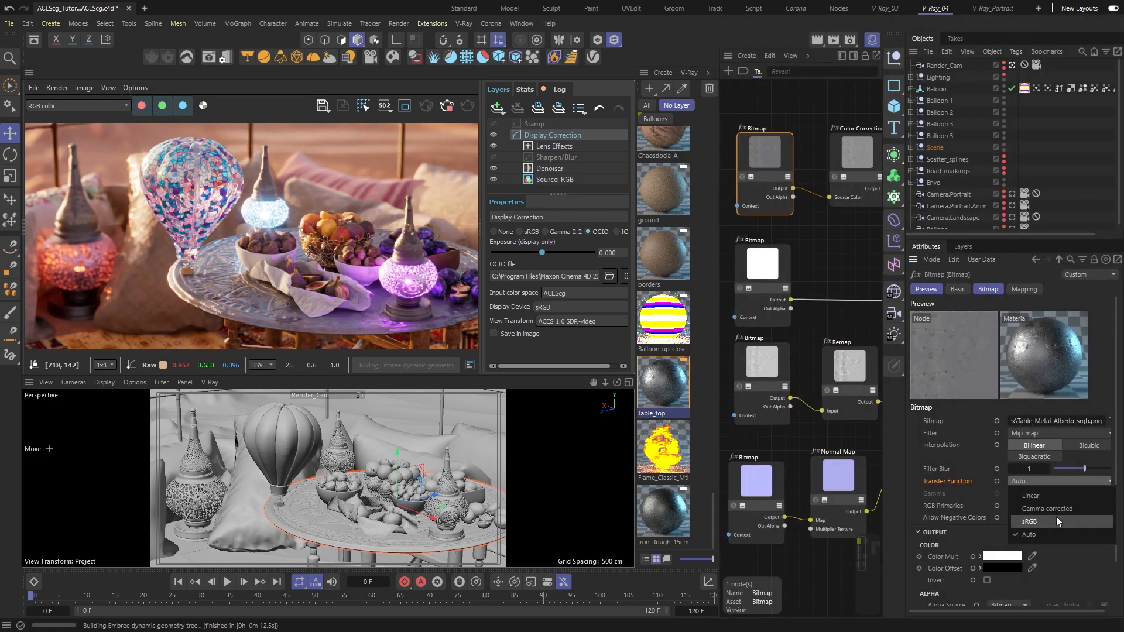
left_click(1030, 521)
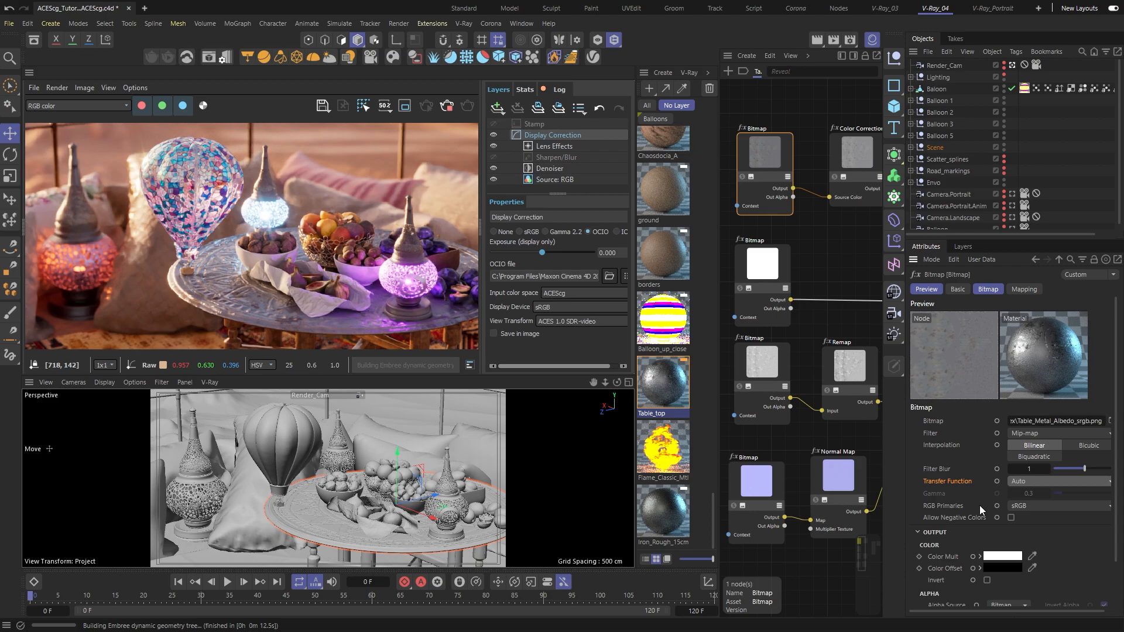
mouse_move(955, 510)
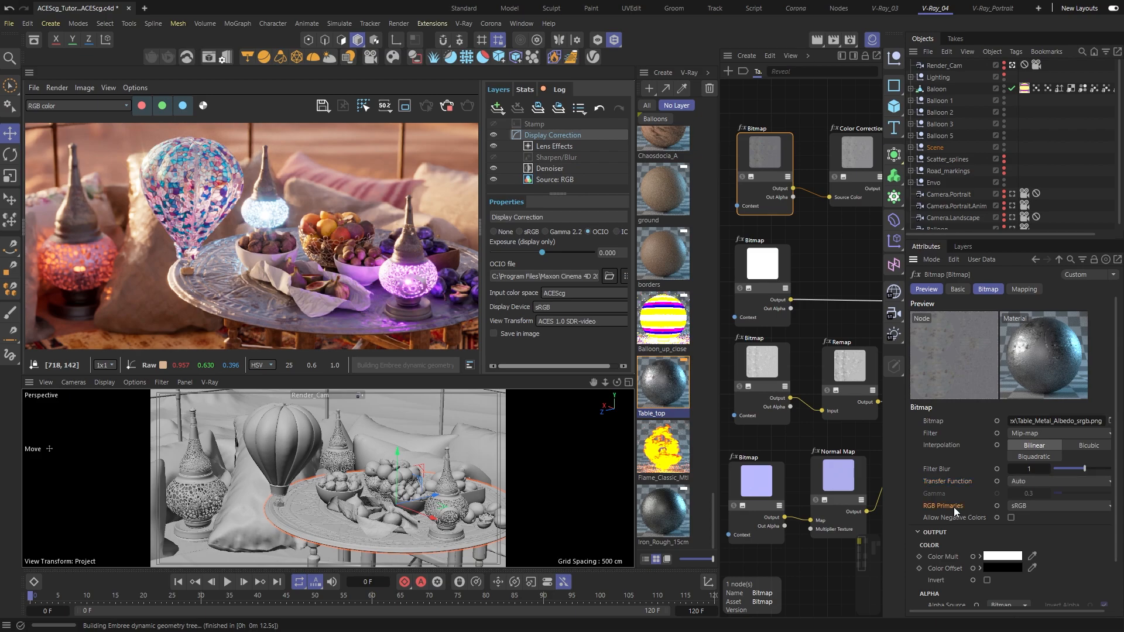
mouse_move(980, 515)
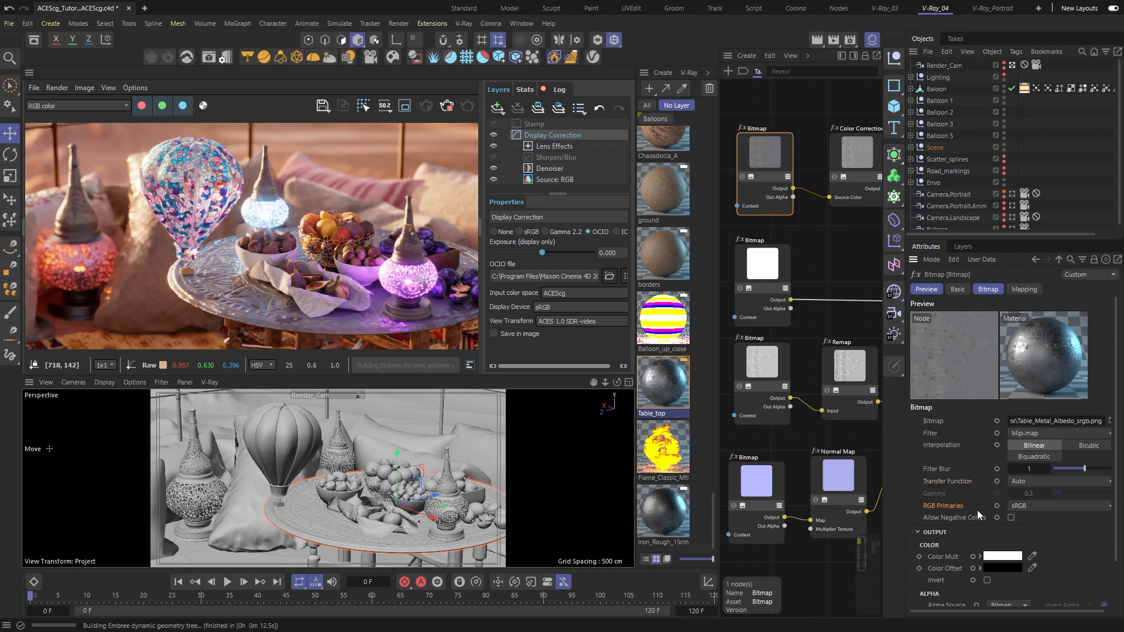
left_click(1057, 506)
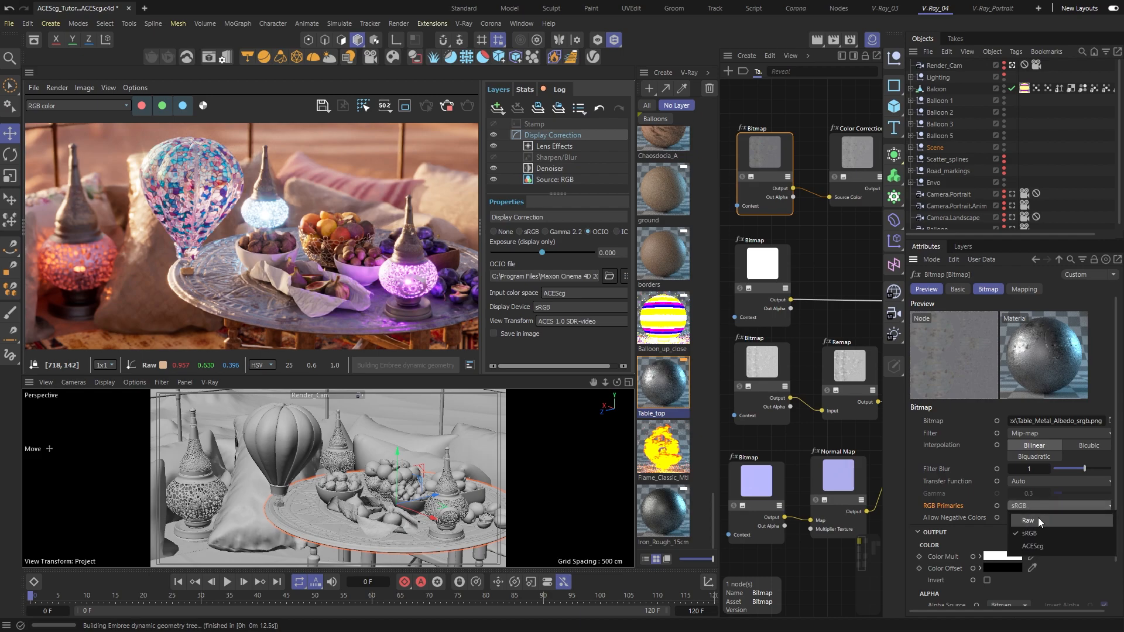
left_click(1028, 534)
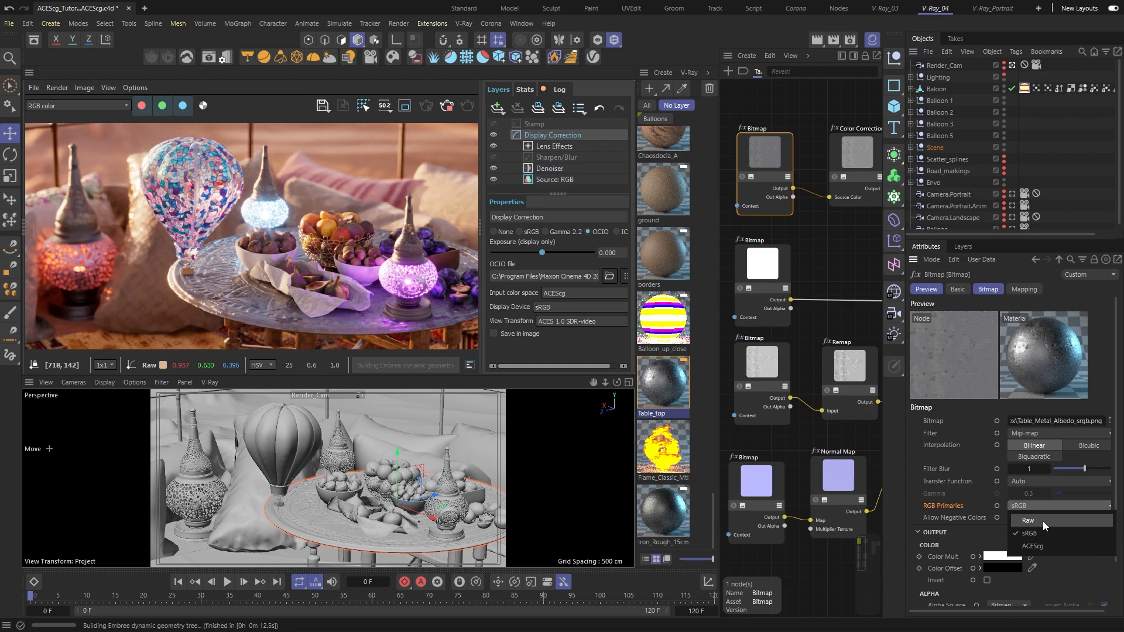
Confirm the roughness Bitmap node also keeps sRGB RGB Primaries
left_click(1029, 533)
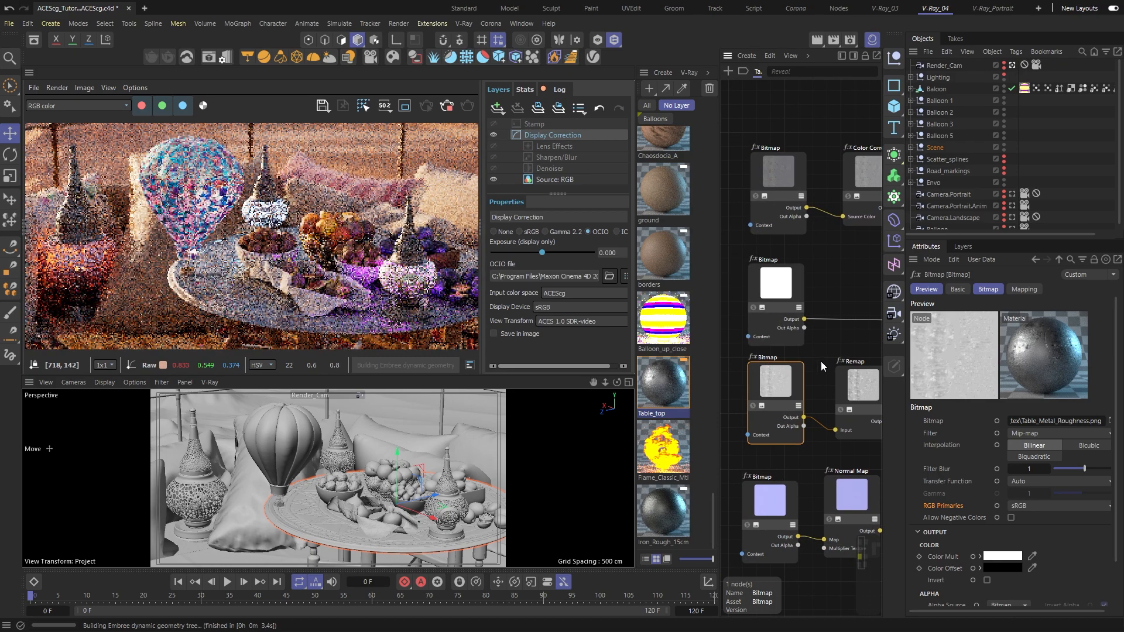
left_click(1057, 506)
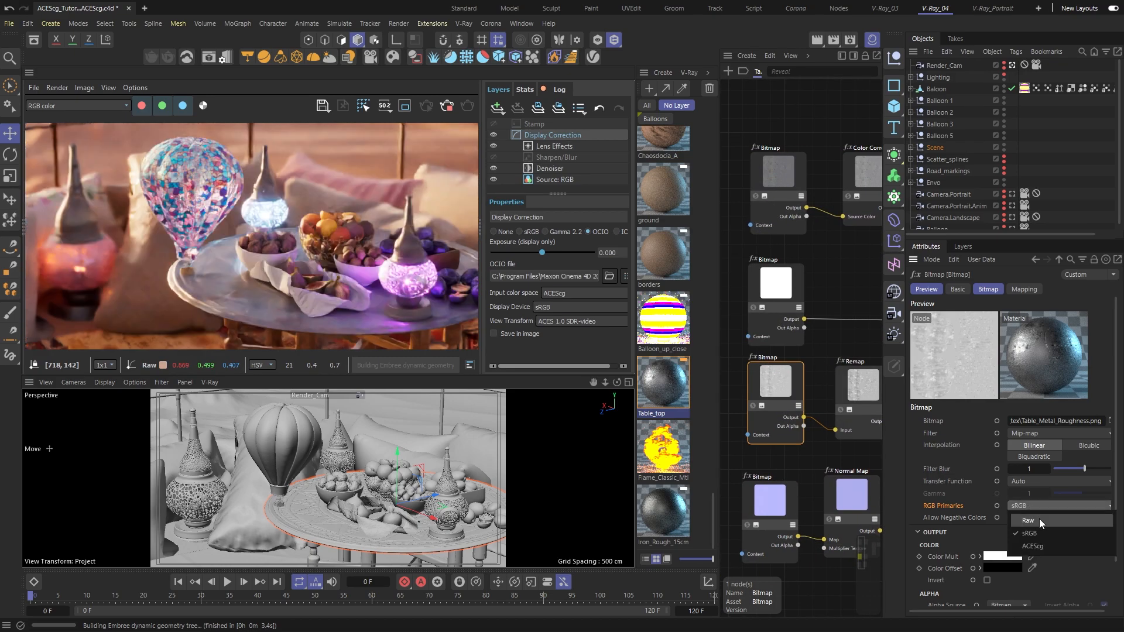
left_click(1028, 520)
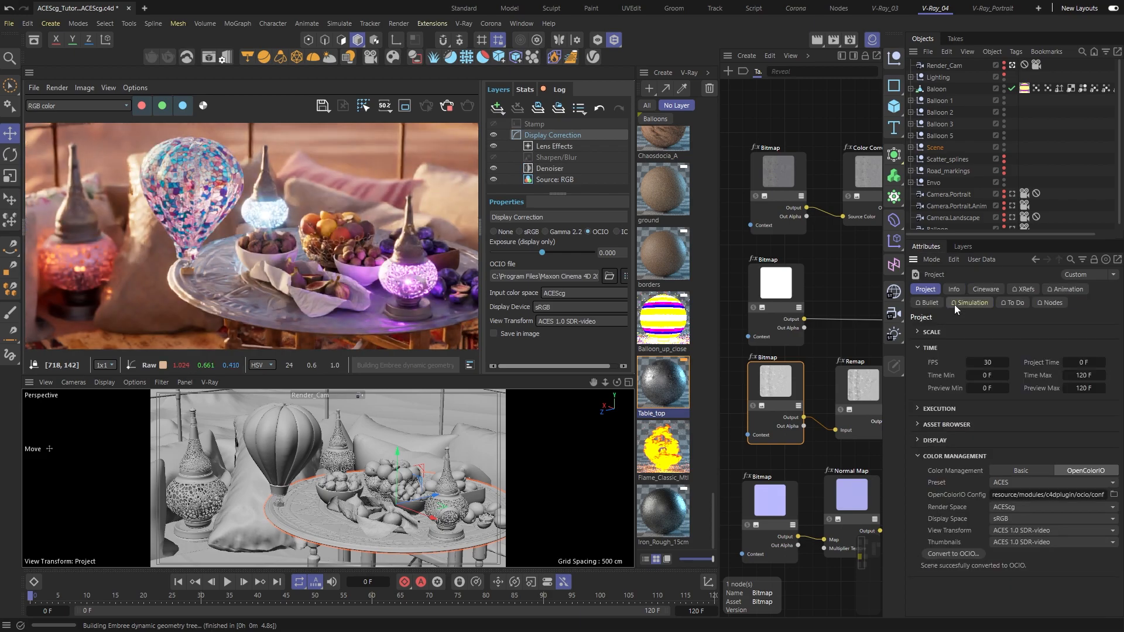
mouse_move(968, 571)
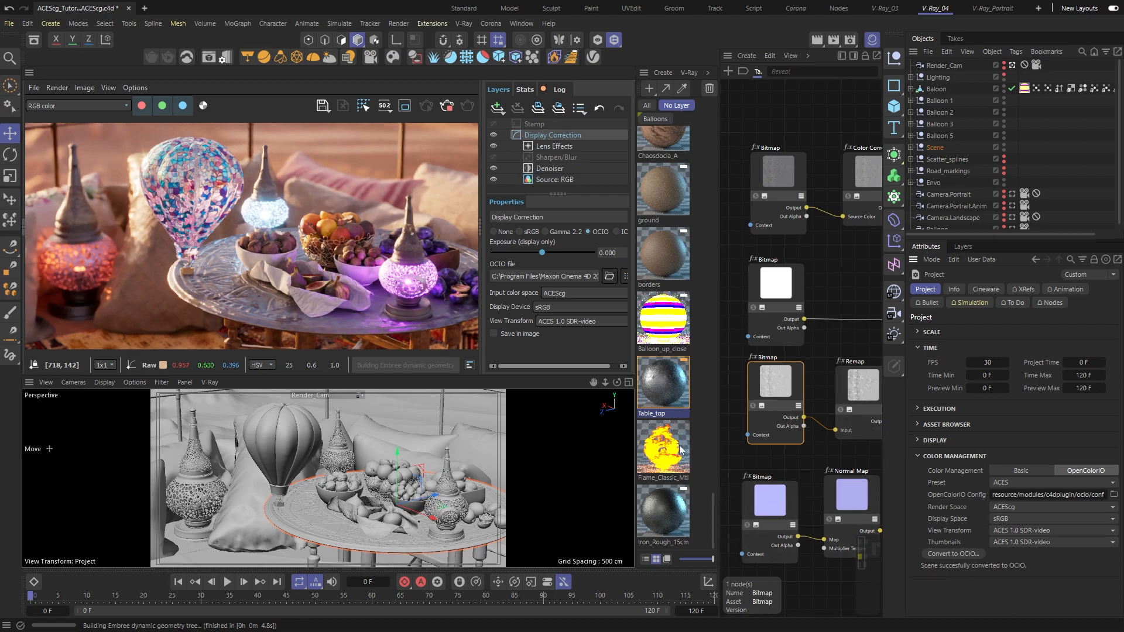
Recheck Flame_Classic_Mtl's shader in the Material Editor, close it and leave its parameters showing
double_click(662, 445)
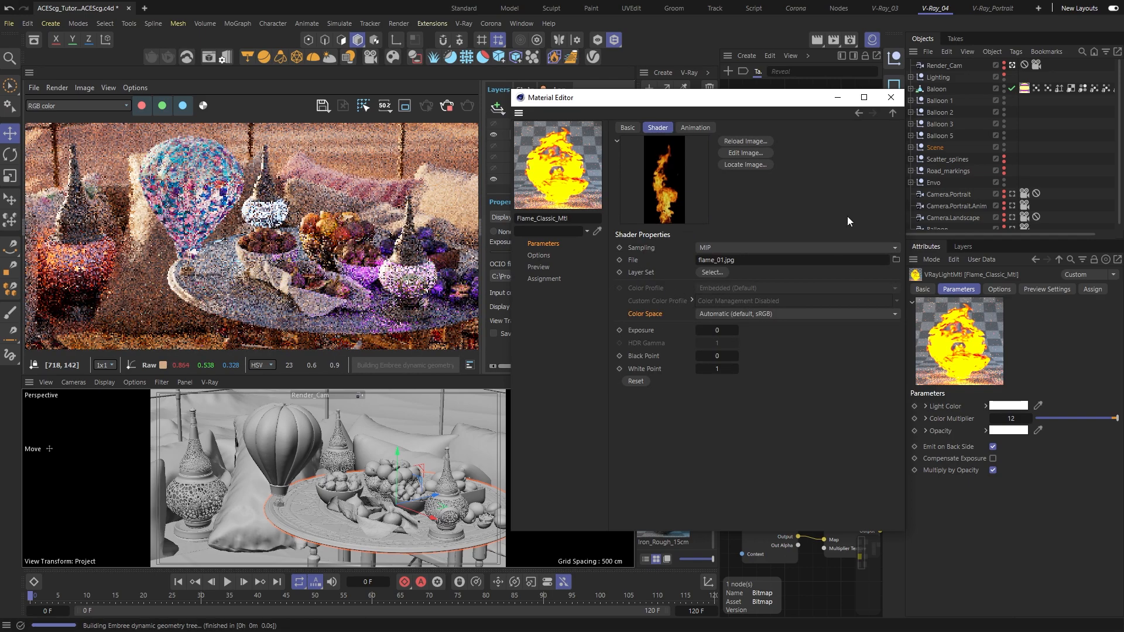
left_click(890, 97)
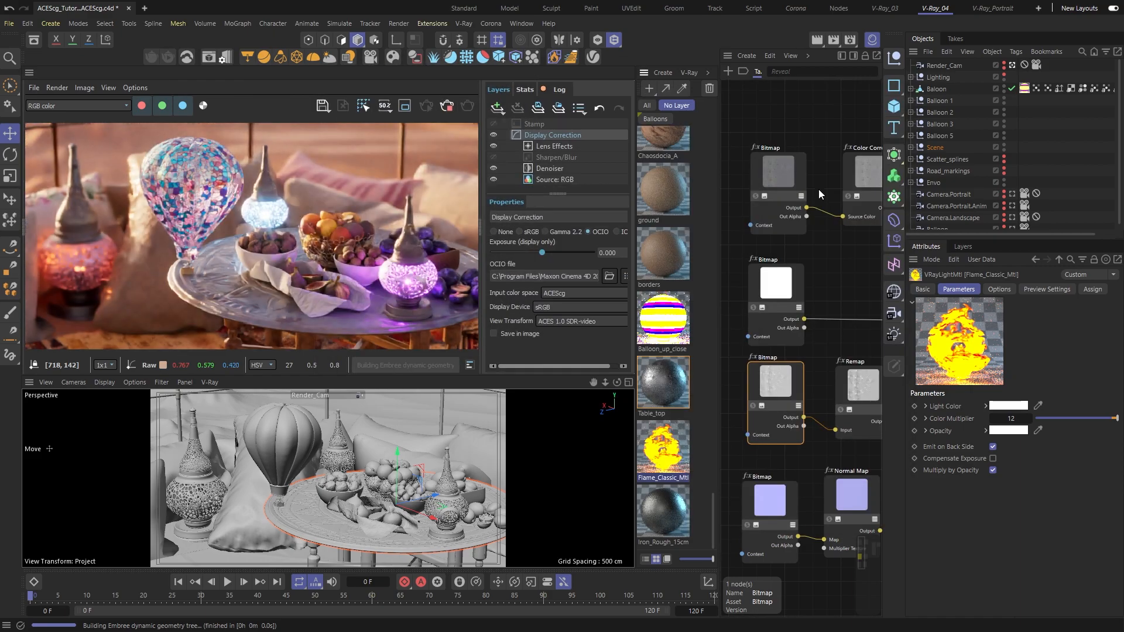
left_click(778, 171)
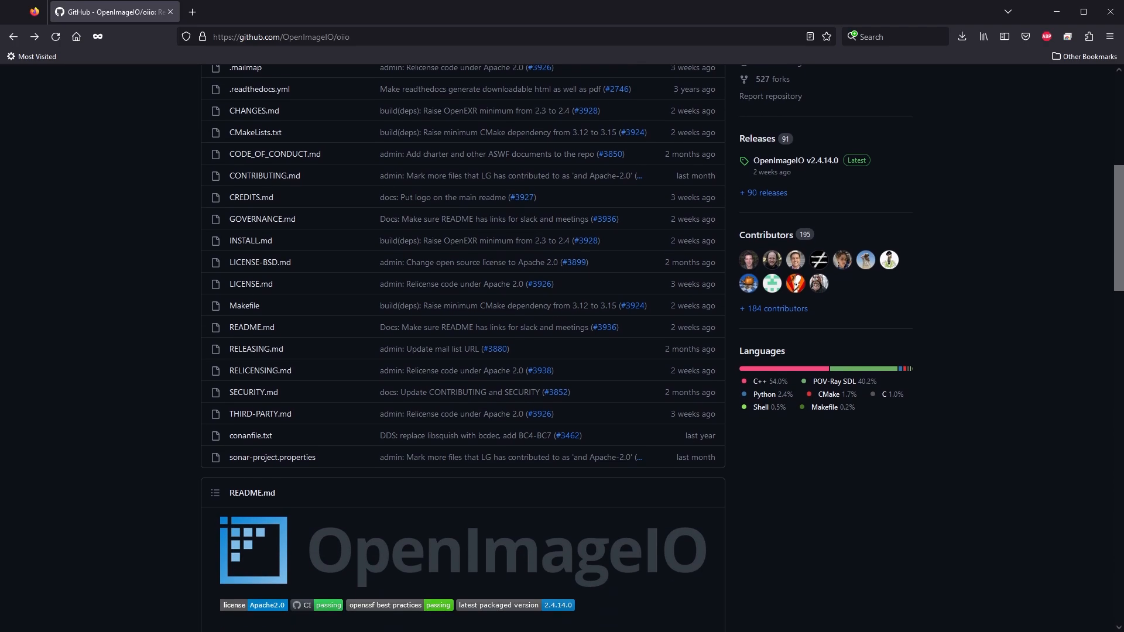
Follow the GitHub README's openimageio.readthedocs.io link to the OpenImageIO 2.4.13 documentation
scroll("down", 3)
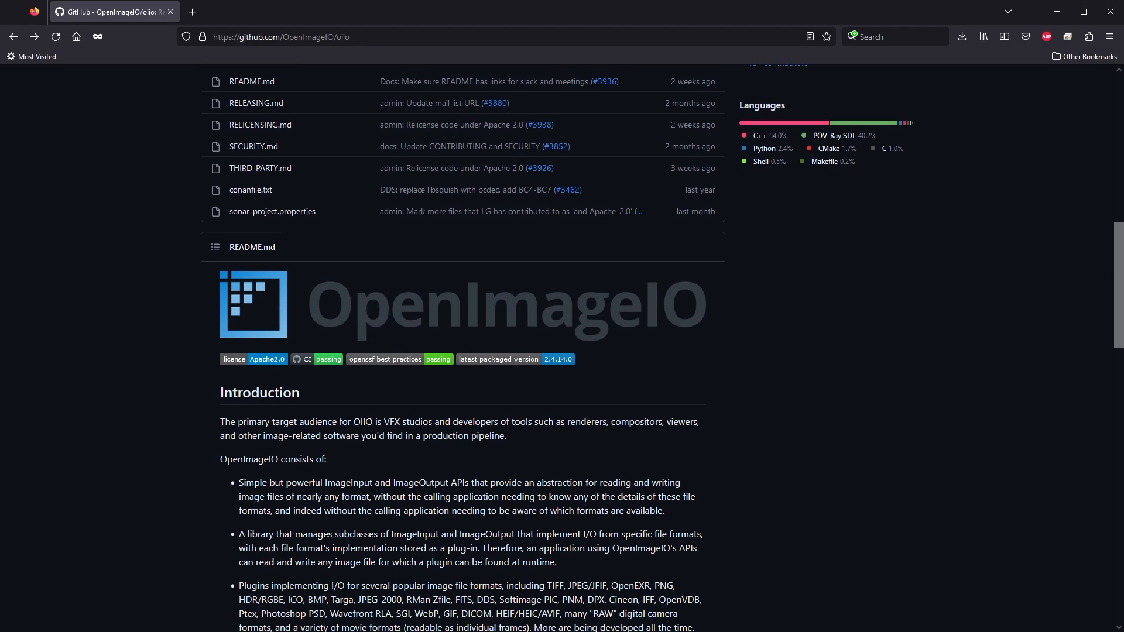
scroll("down", 3)
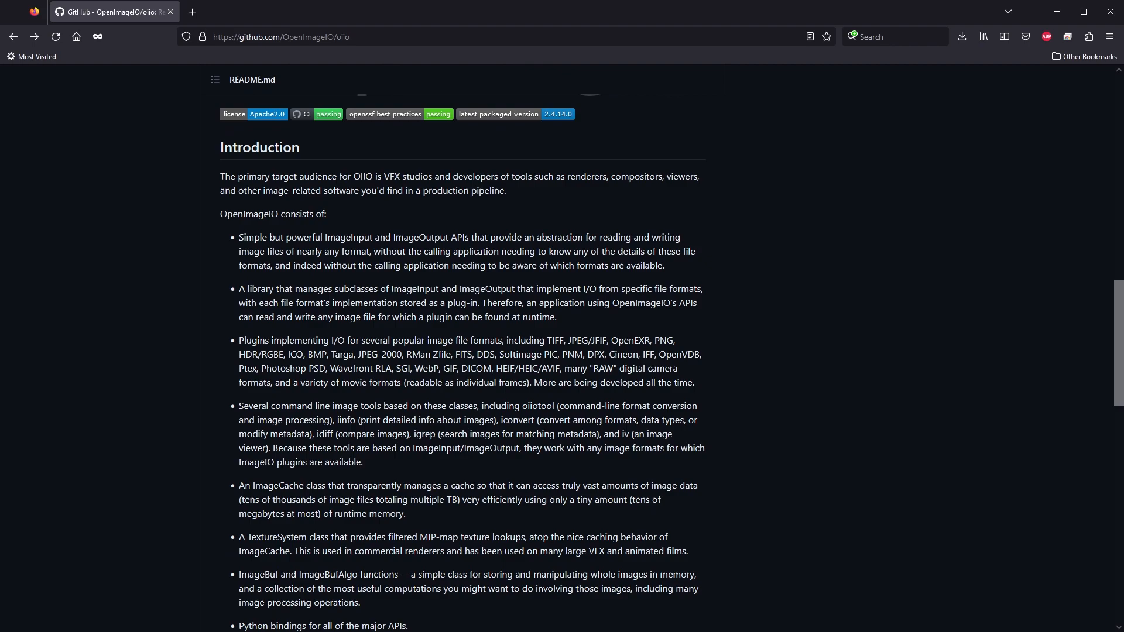
scroll("down", 3)
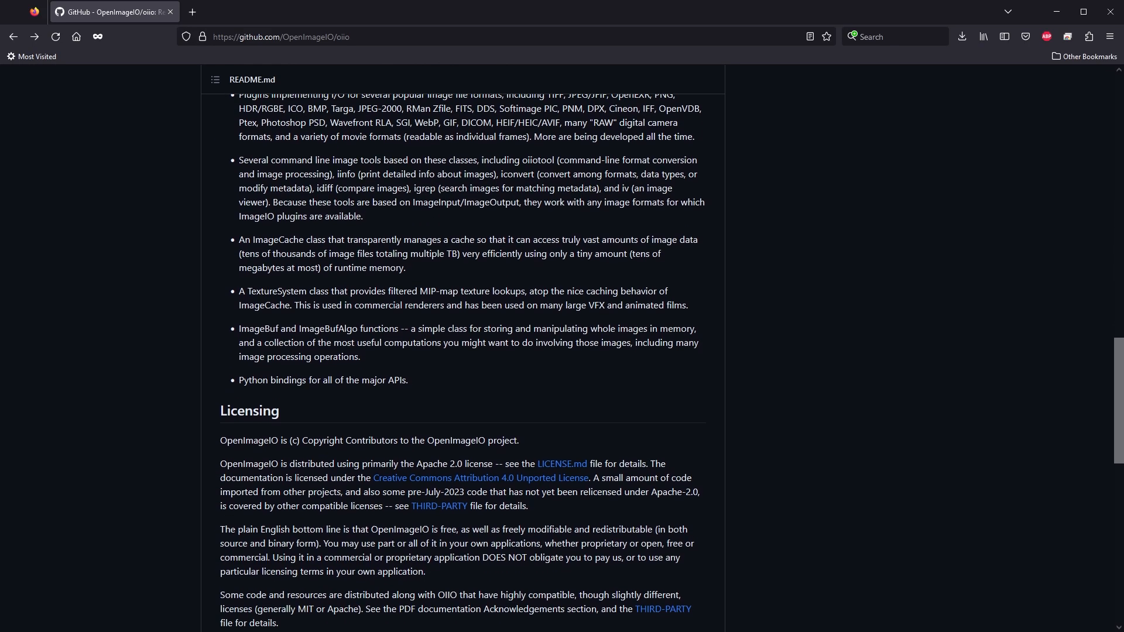
scroll("down", 3)
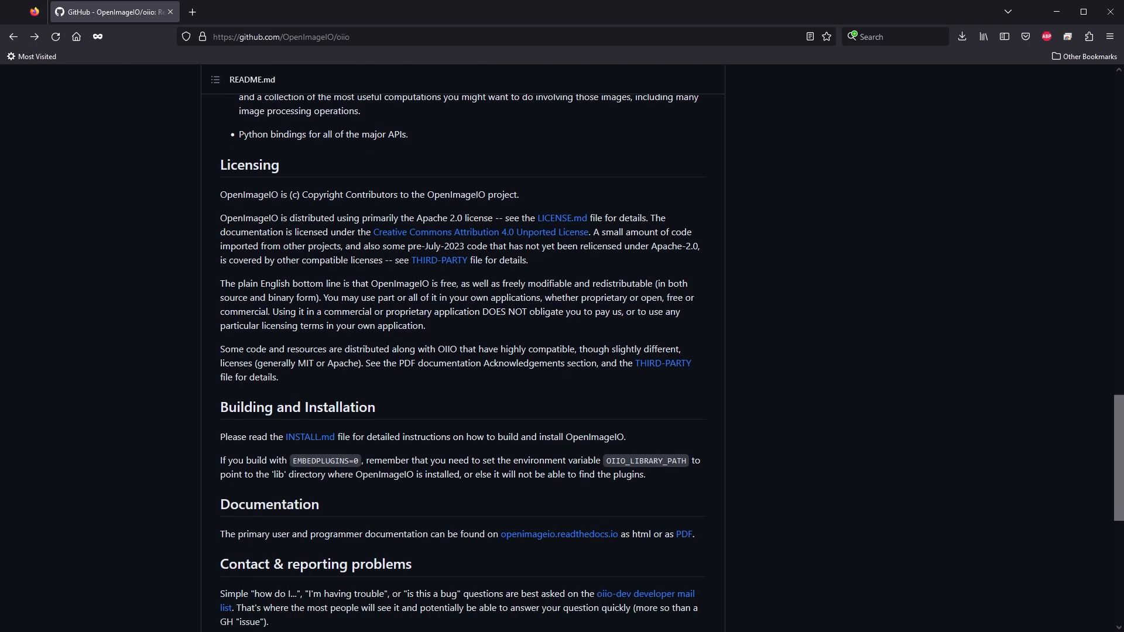
left_click(558, 534)
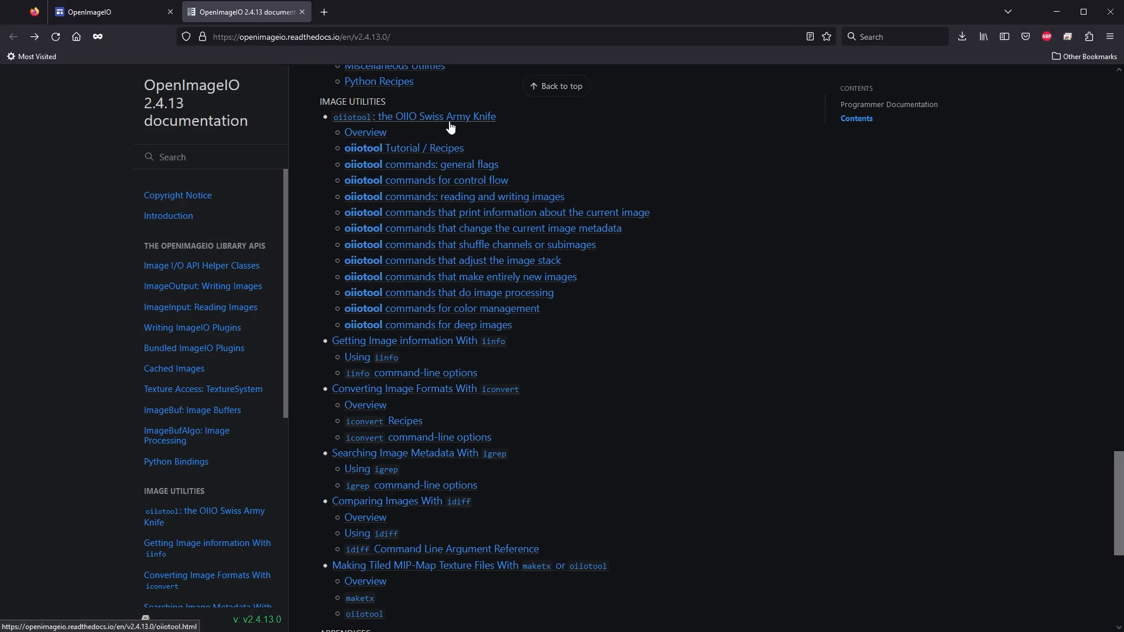
mouse_move(566, 543)
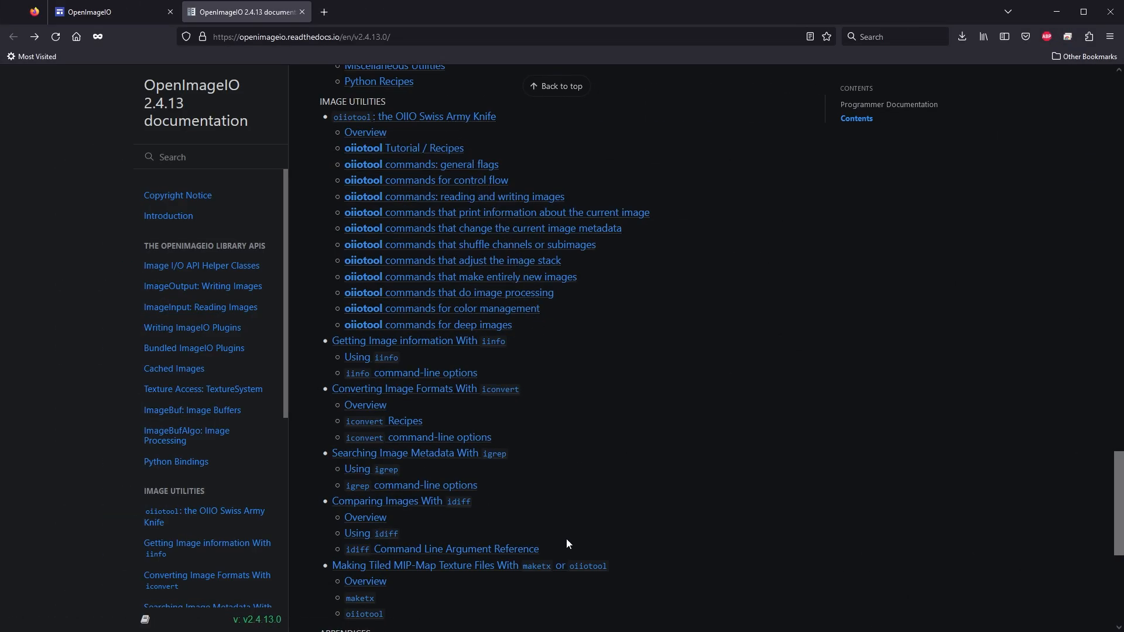
mouse_move(456, 571)
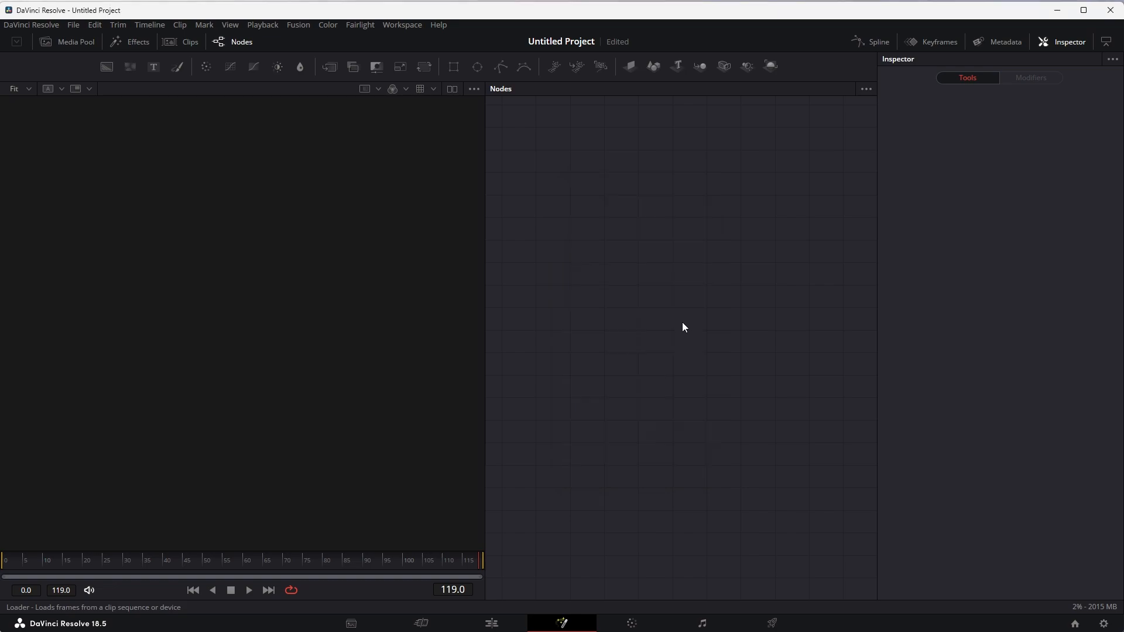
Bring frame_0000.exr into Fusion through a Loader wired to a MediaOut node
left_click(995, 197)
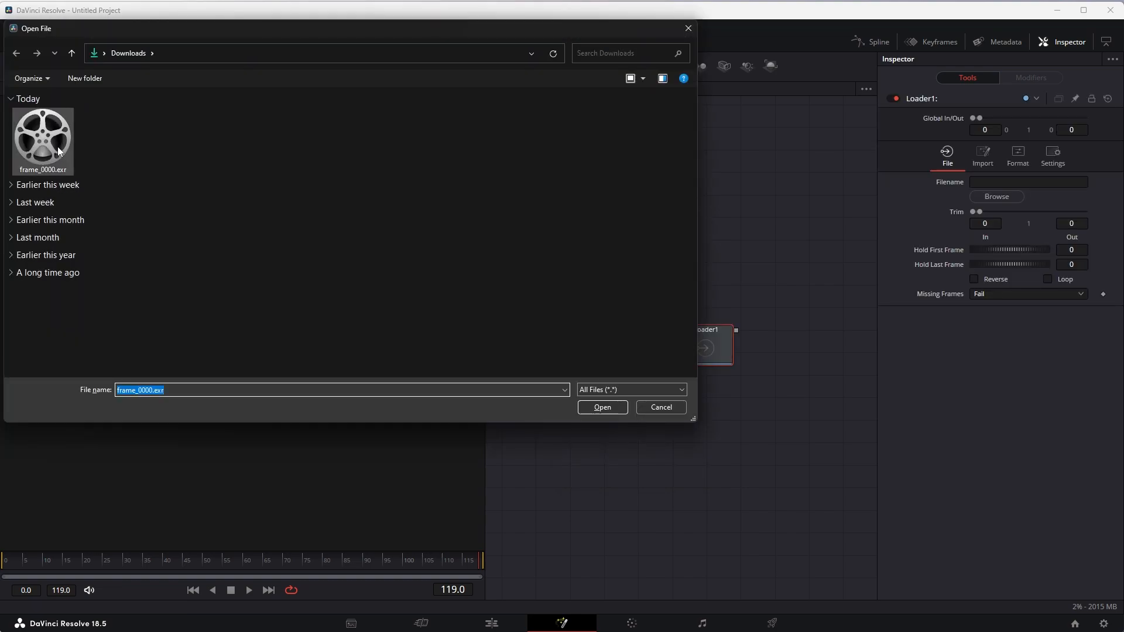
left_click(602, 408)
type("media")
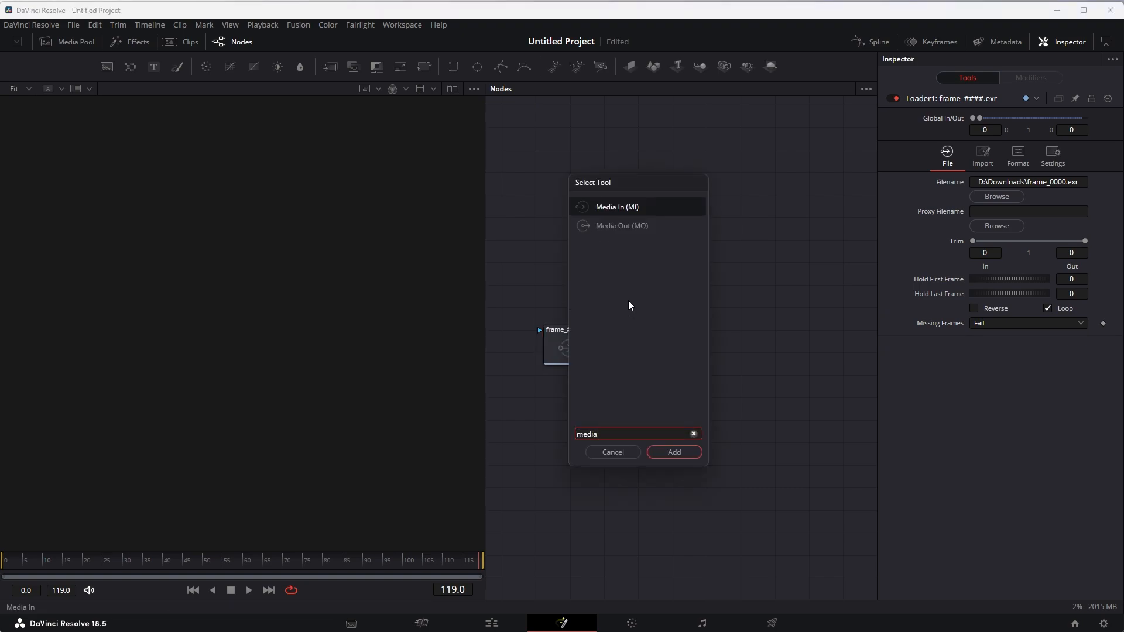
left_click(672, 452)
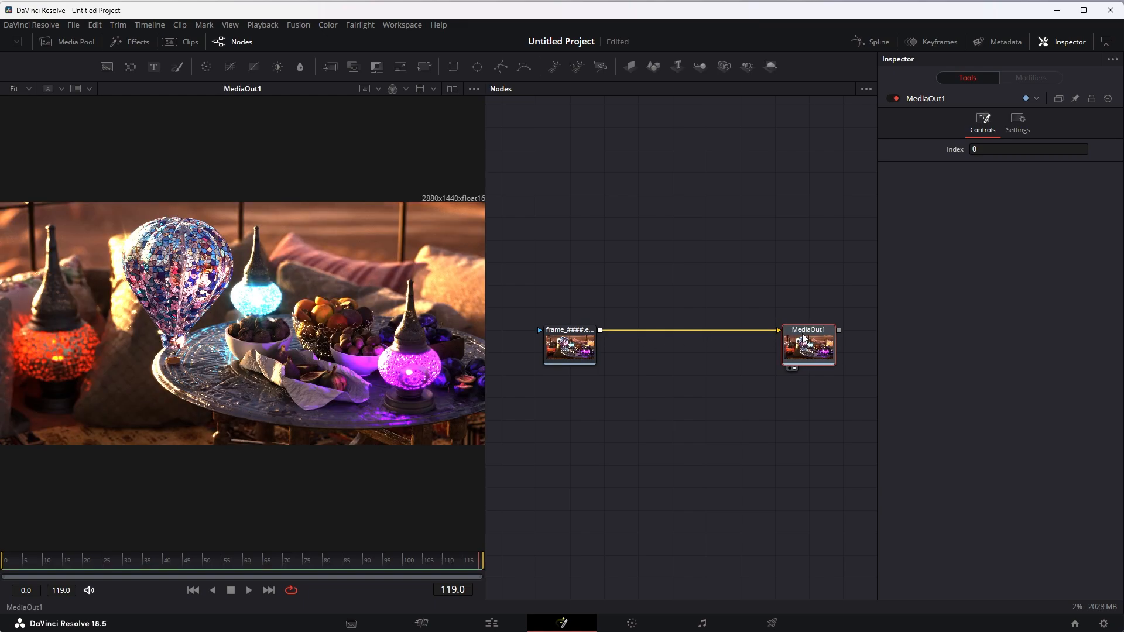
mouse_move(759, 363)
type("ocio")
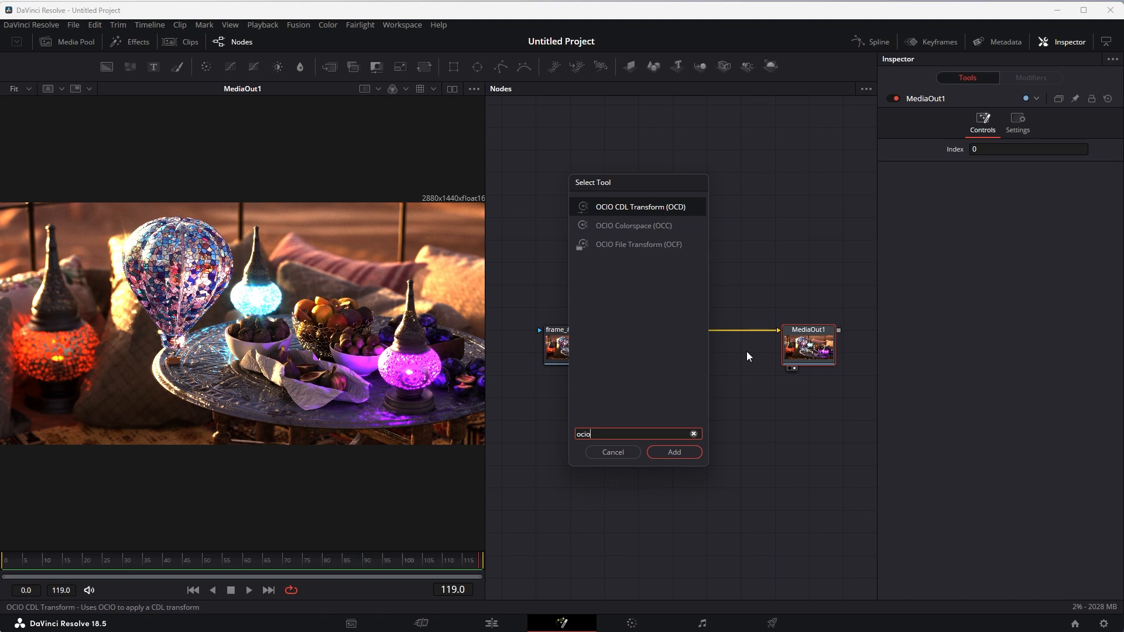
mouse_move(644, 238)
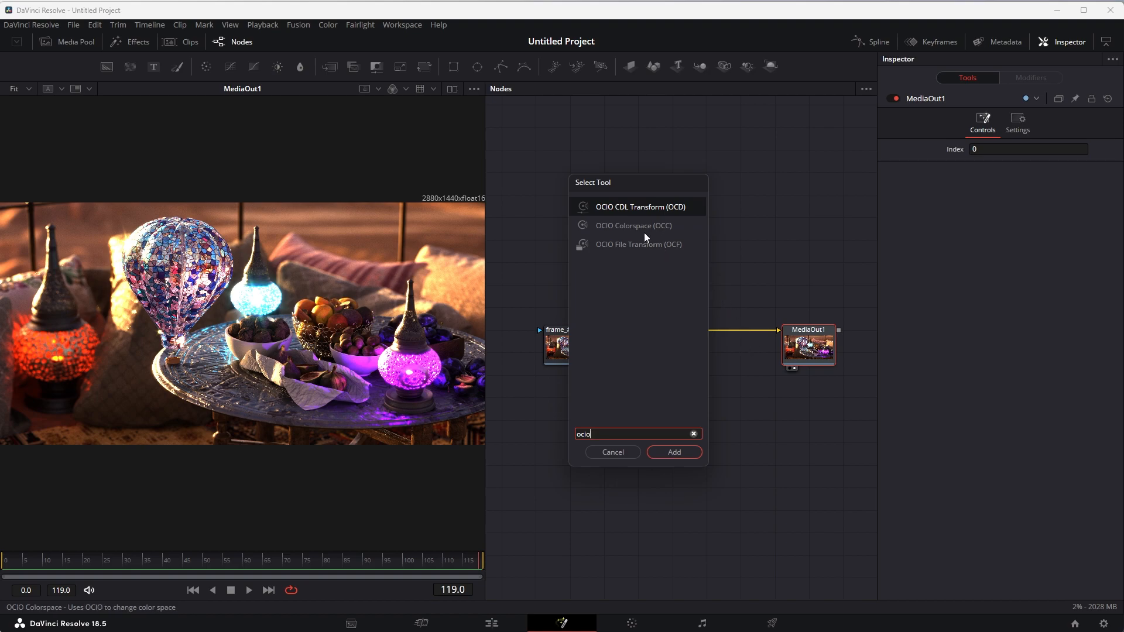
mouse_move(632, 228)
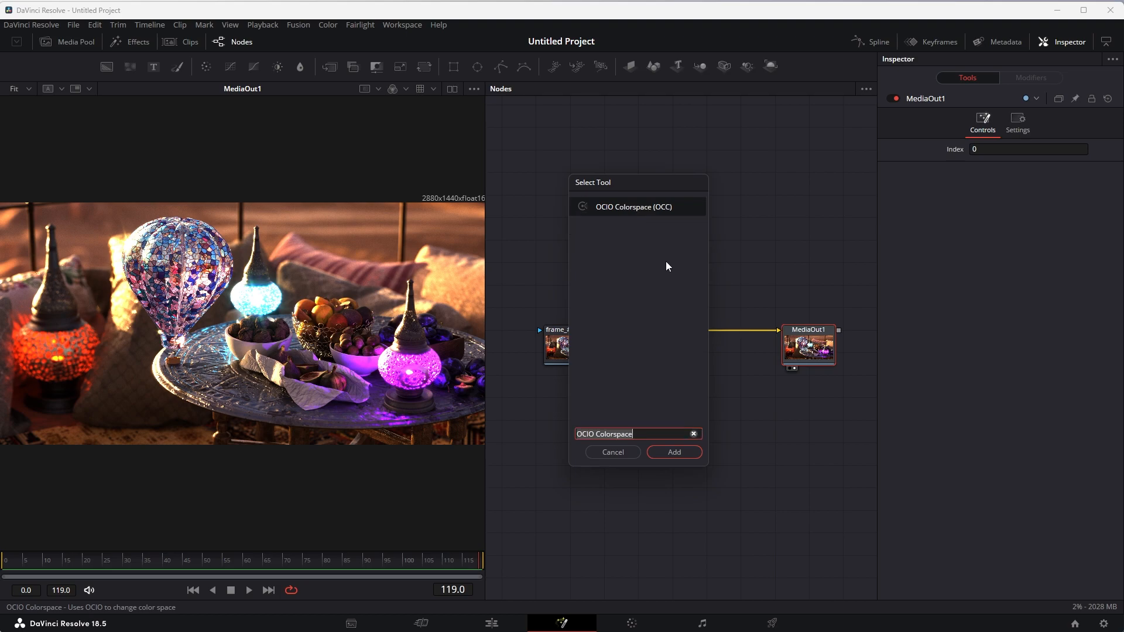
Insert an OCIO Colorspace node pointing at the Cinema 4D 2023 ocio config folder
left_click(672, 452)
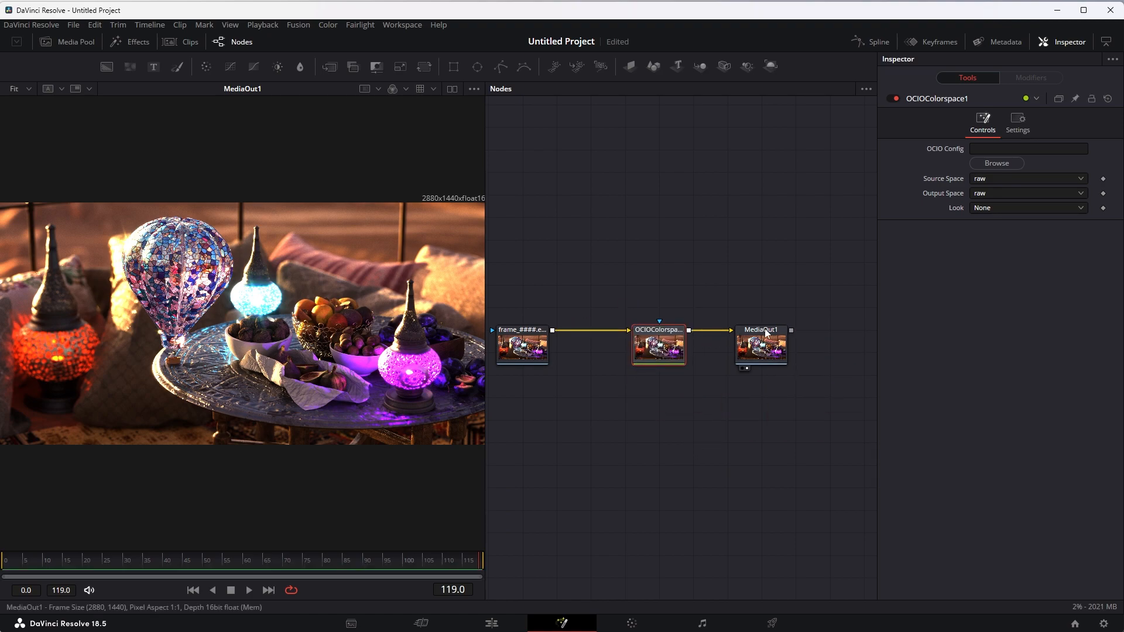
left_click(996, 164)
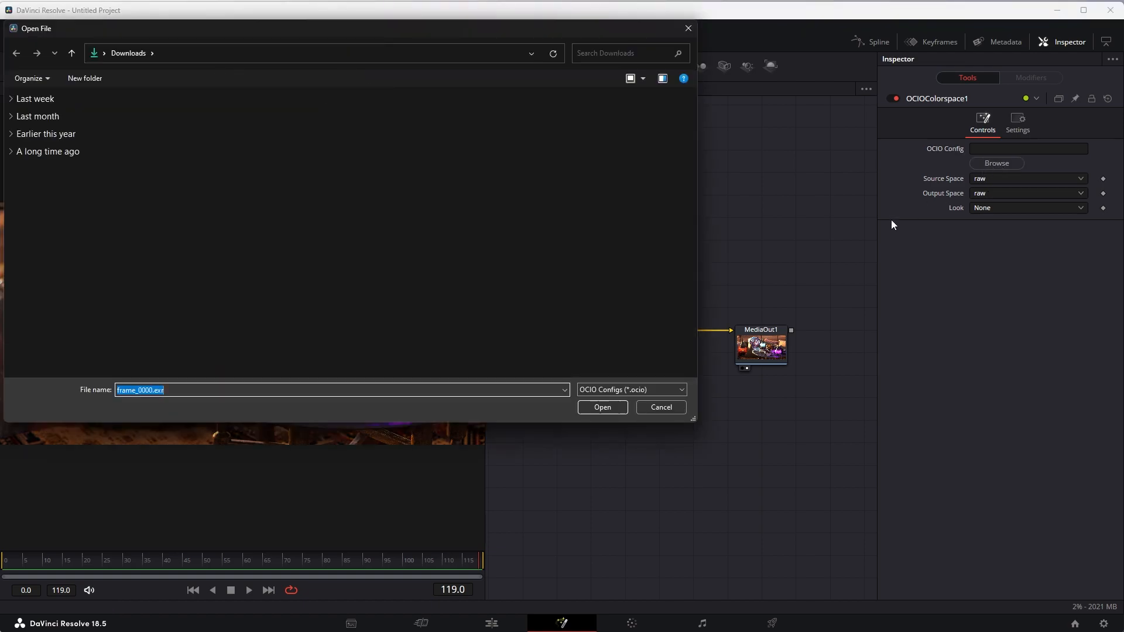
type("C:\\Program Files\\Maxon Cinema 4D 2023\\resource\\modules\\c4dplugin\\ocio")
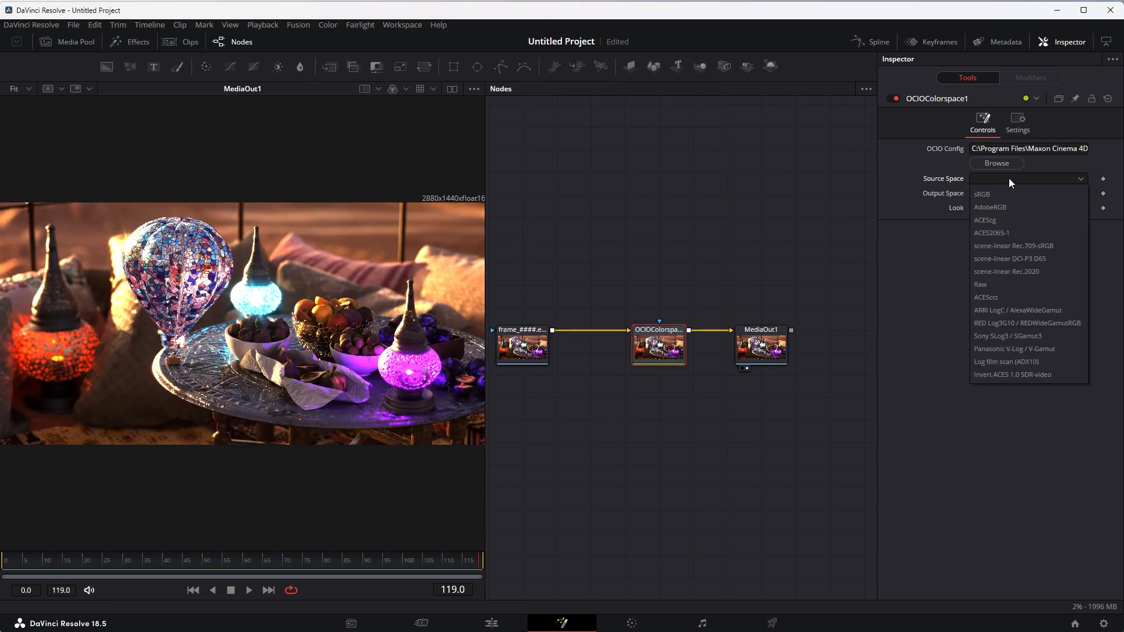
mouse_move(1004, 220)
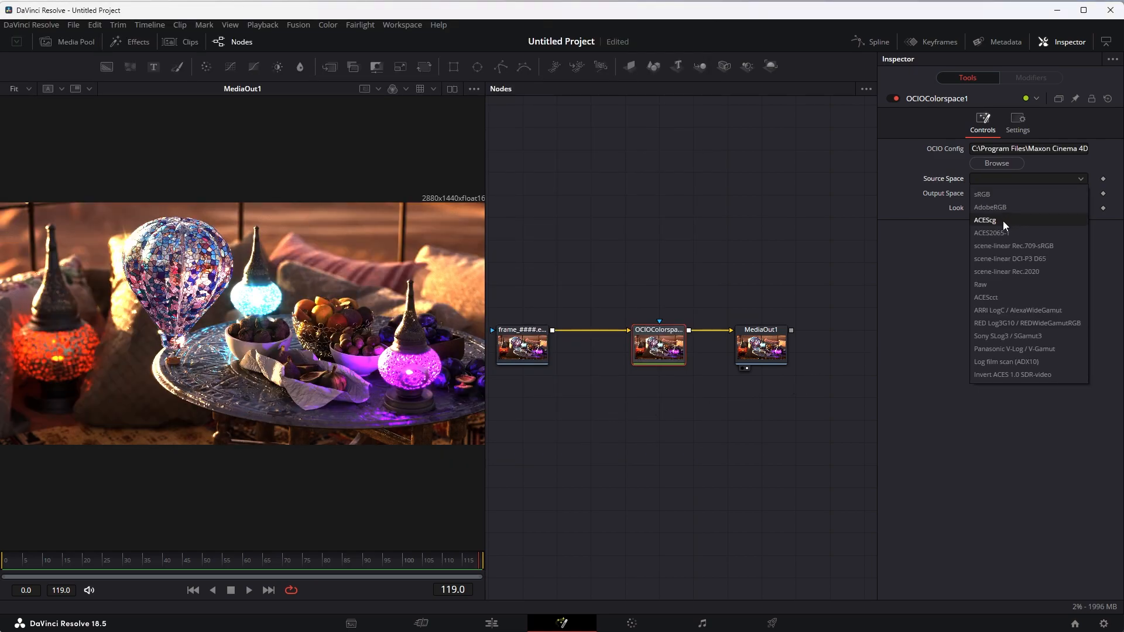
Set Source Space ACEScg and Output Space Invert ACES 1.0 SDR-video
left_click(985, 220)
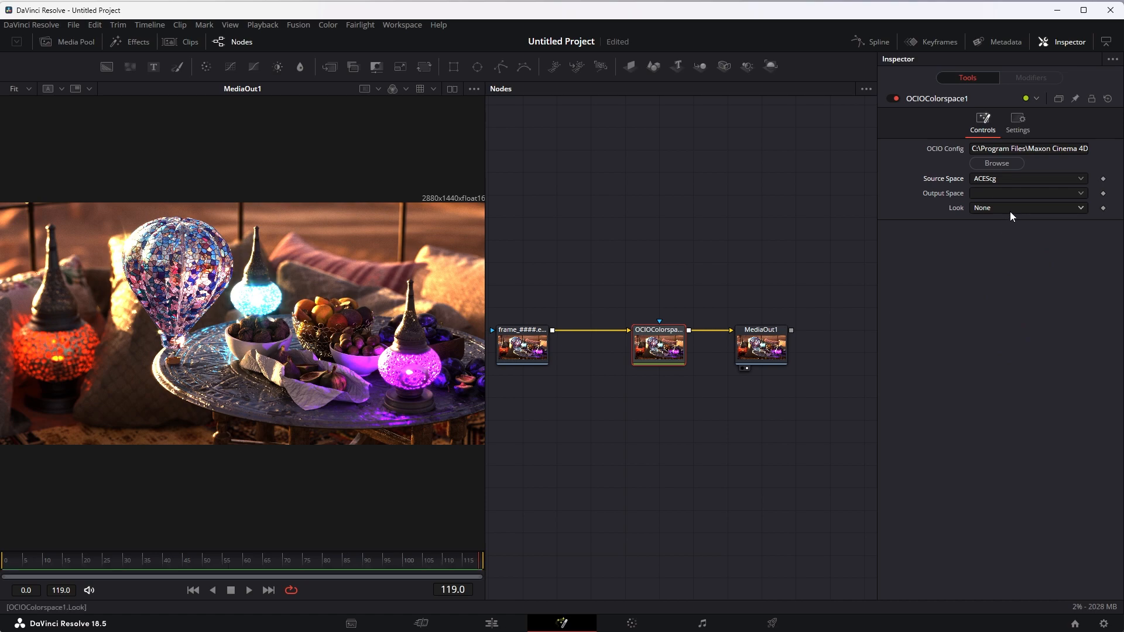
left_click(1027, 193)
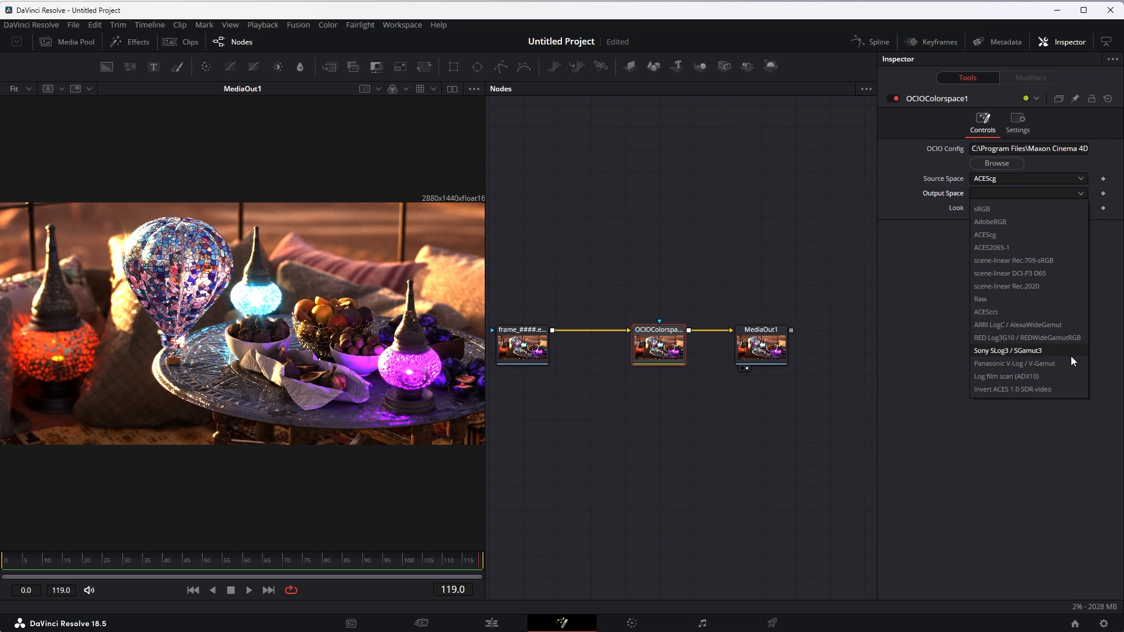
mouse_move(1011, 389)
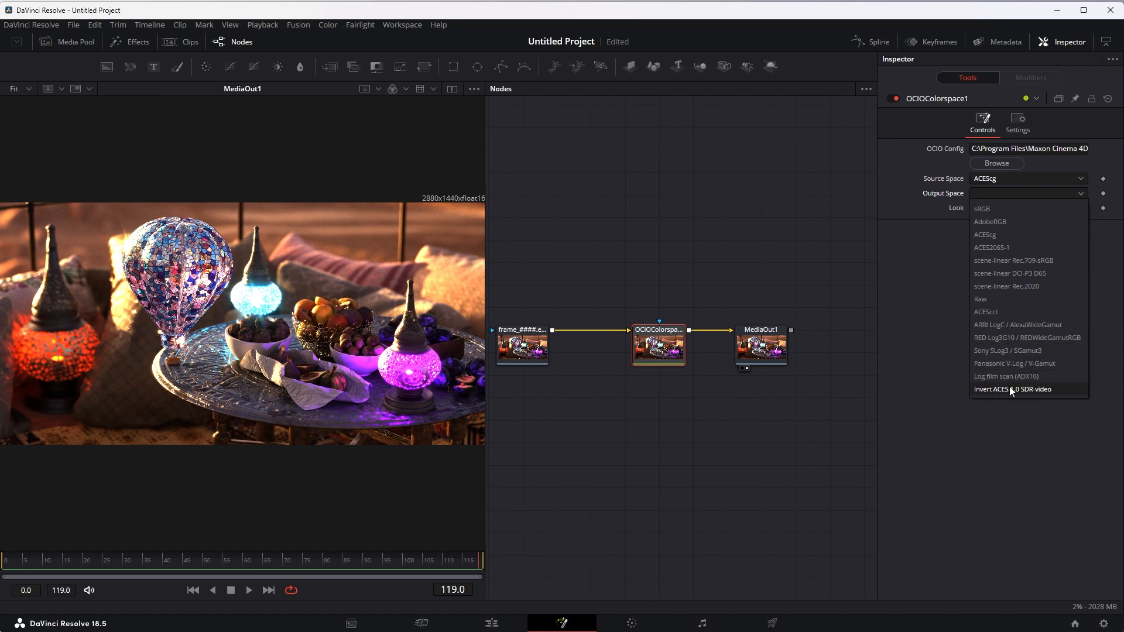
left_click(1013, 389)
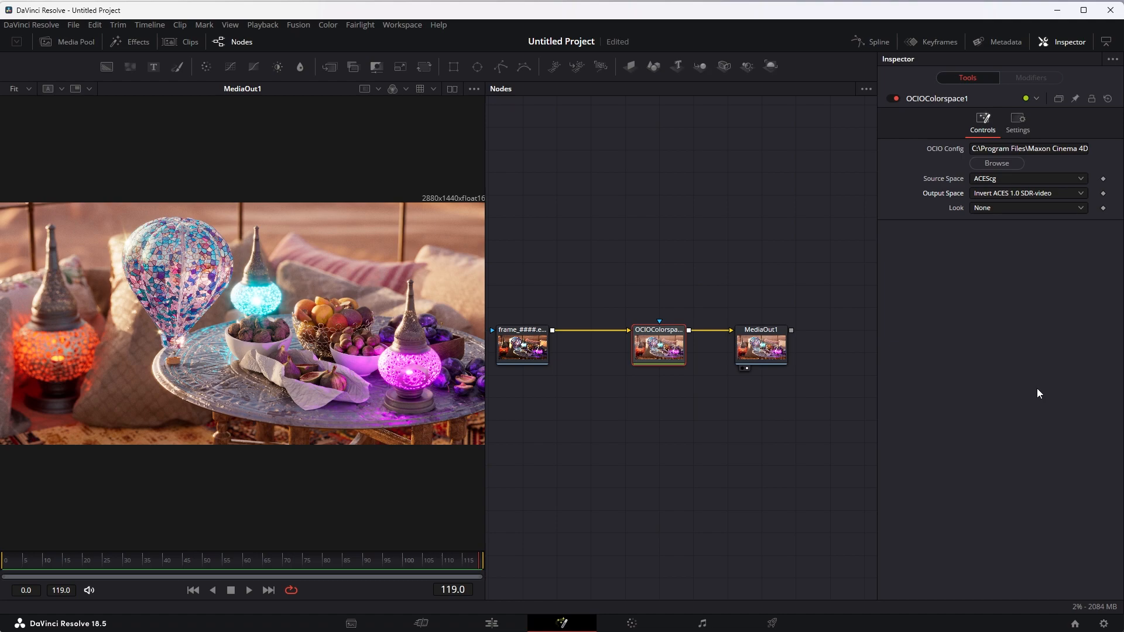
mouse_move(1017, 404)
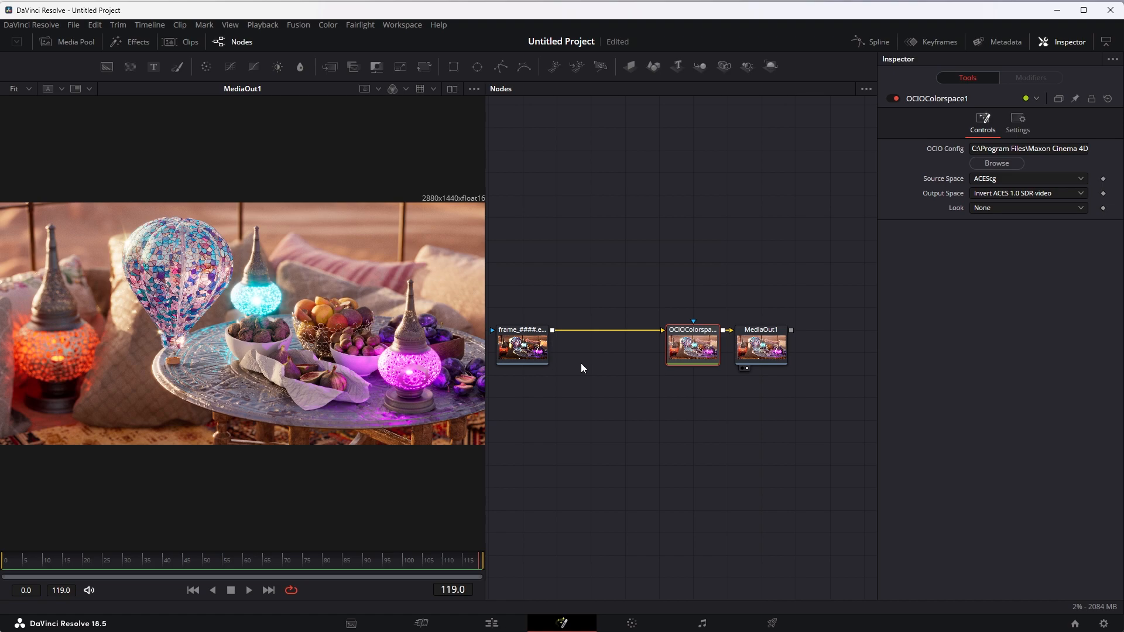
mouse_move(574, 365)
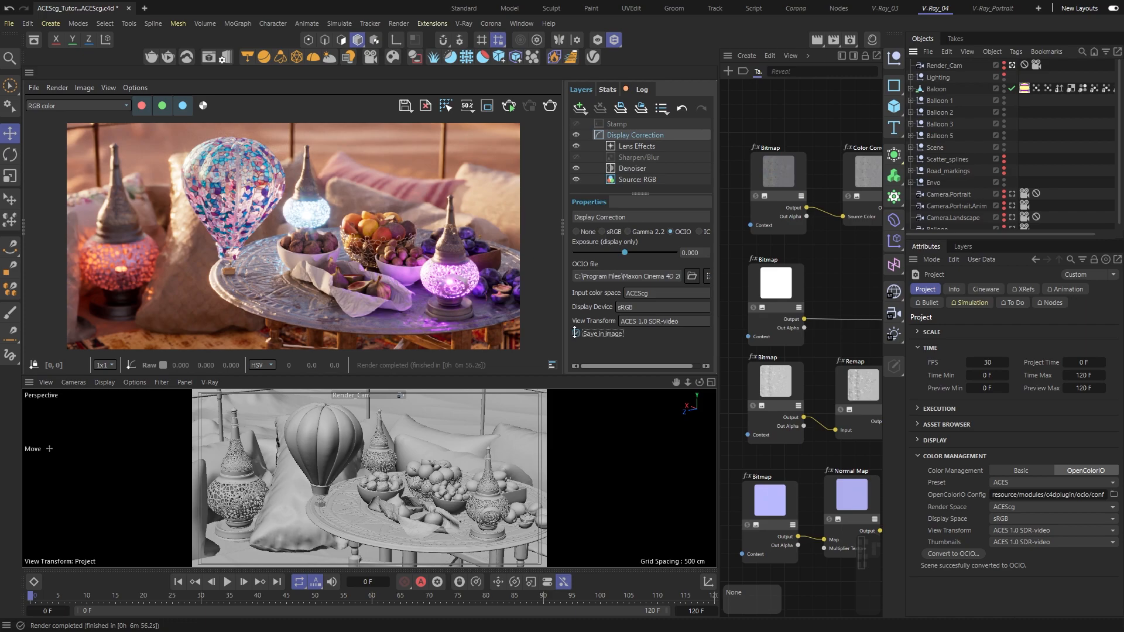
Enable Save in image for Display Correction and save the render as Aces_Baked_in.png
left_click(576, 334)
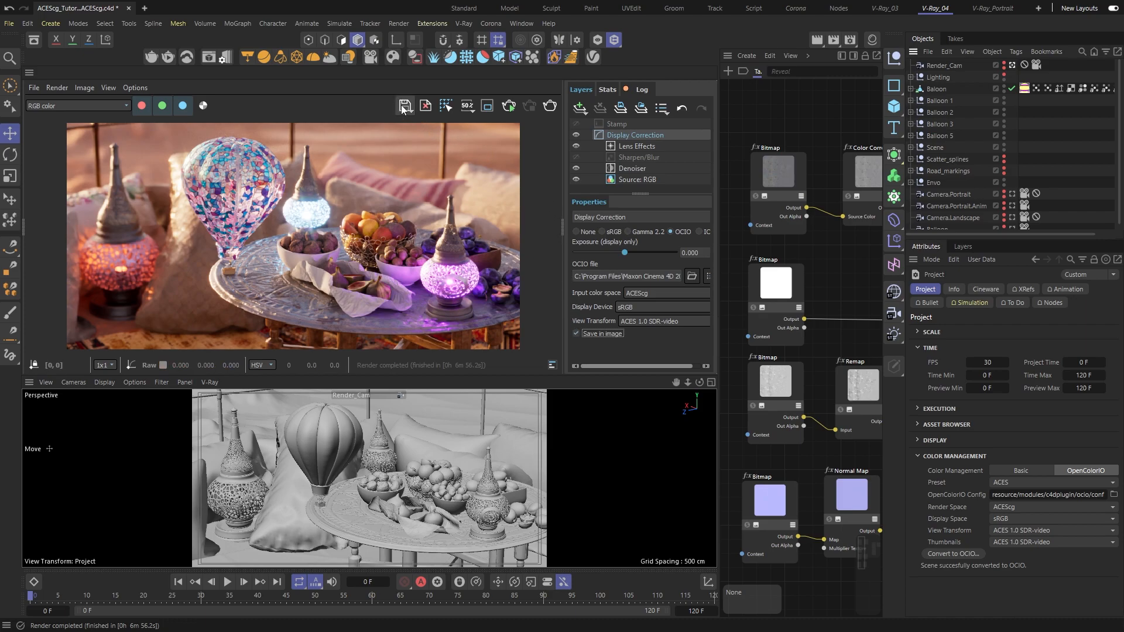
left_click(403, 106)
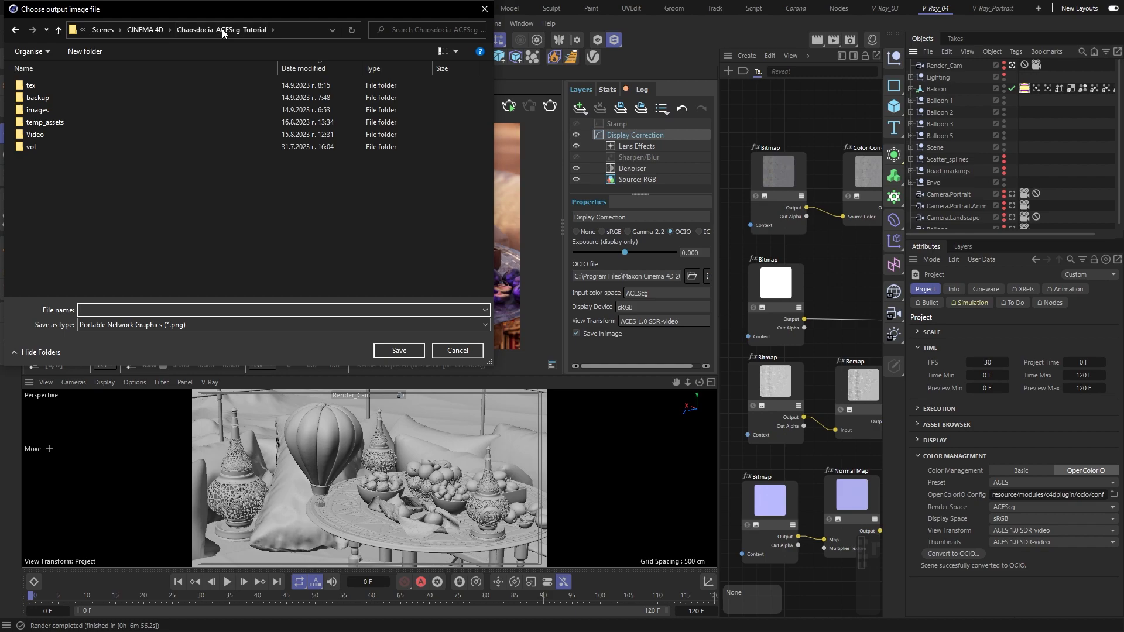
type("A")
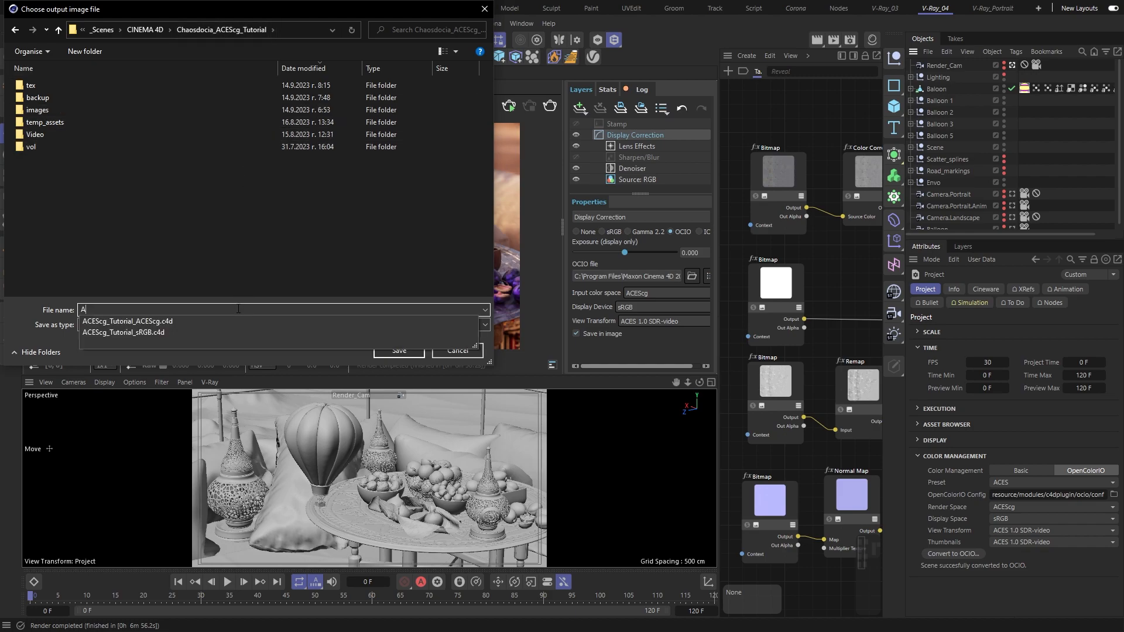
type("Aces_Baked_")
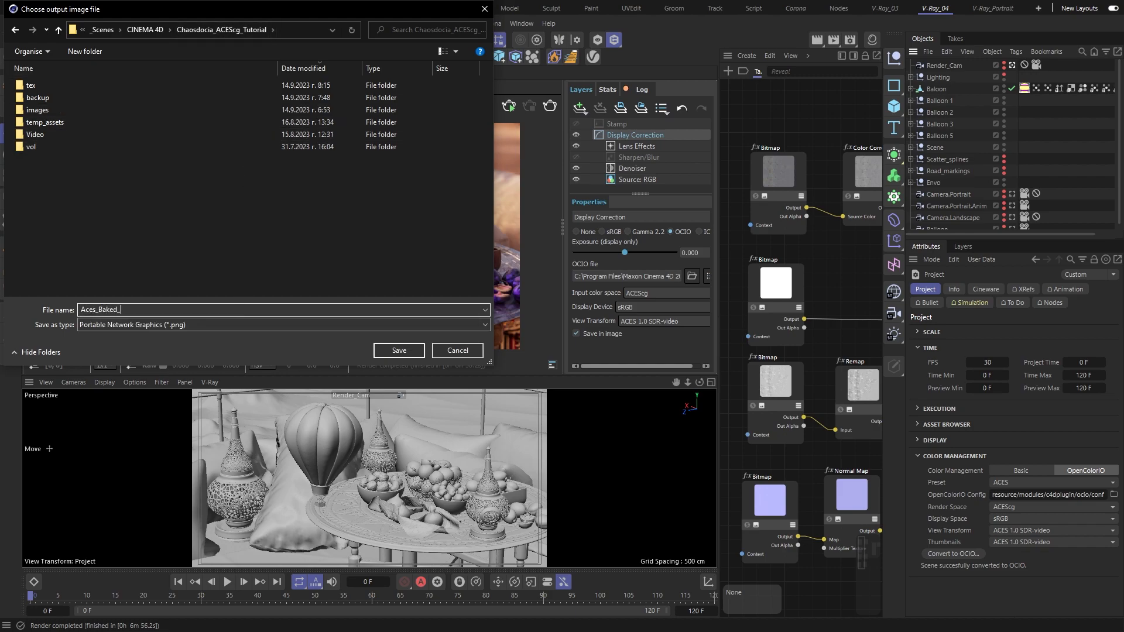
left_click(398, 350)
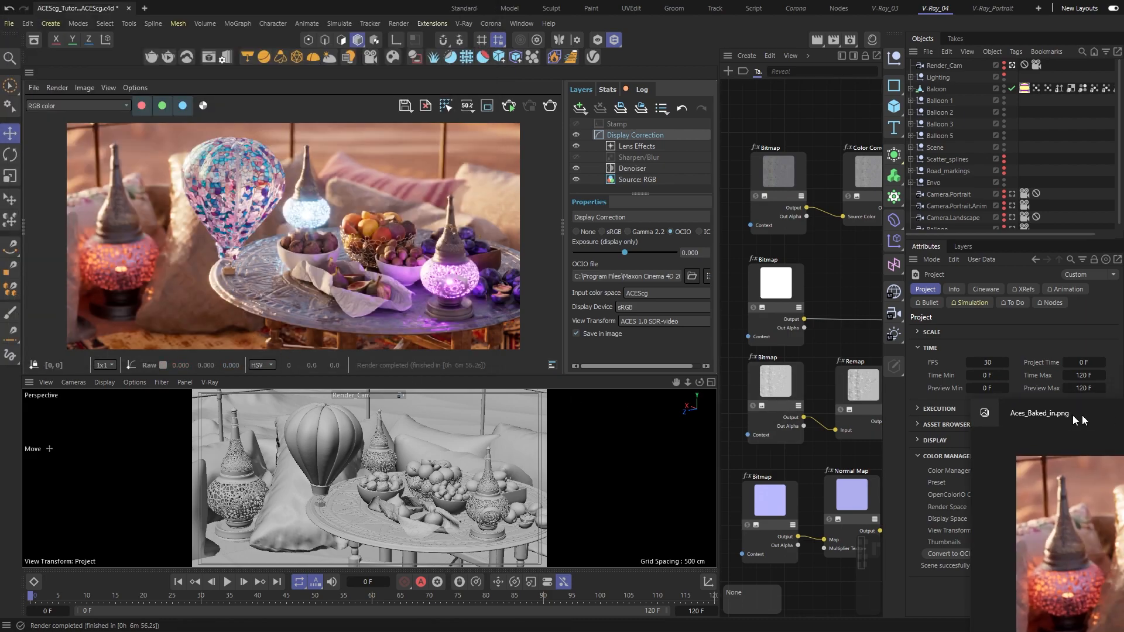